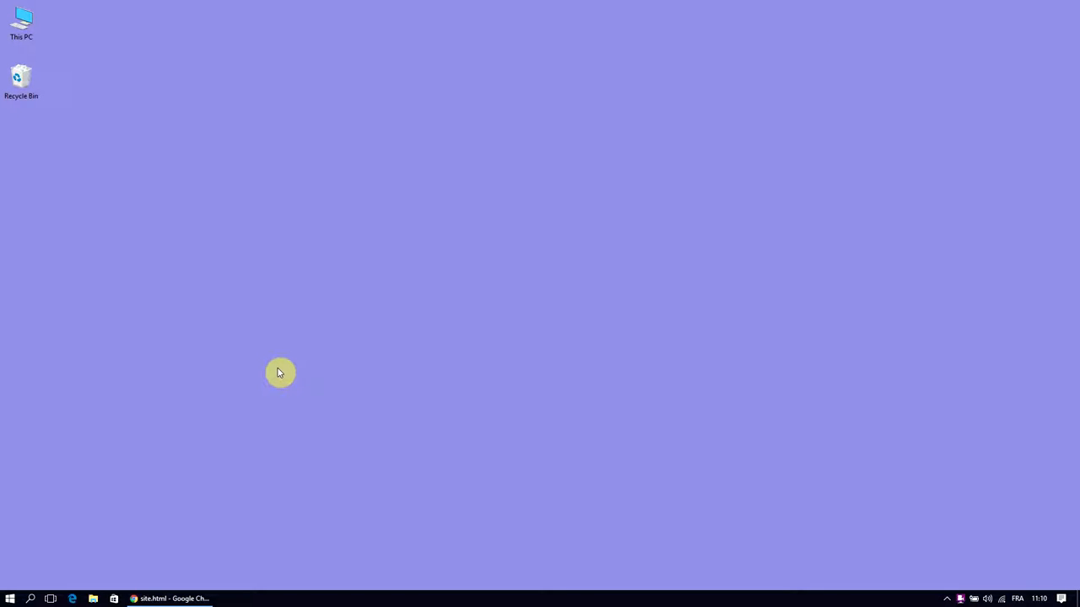
{"action": "mouse_move", "coordinate": [285, 371]}
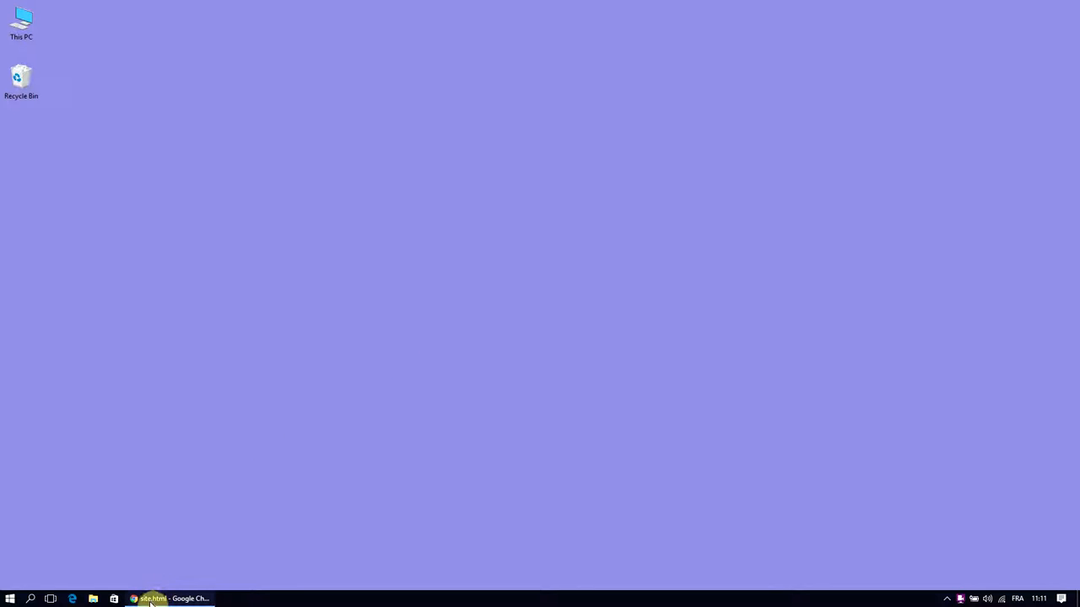
Step: Try the kitten page: enter a nonsense name, submit it and dismiss the alert
{"action": "left_click", "coordinate": [152, 598]}
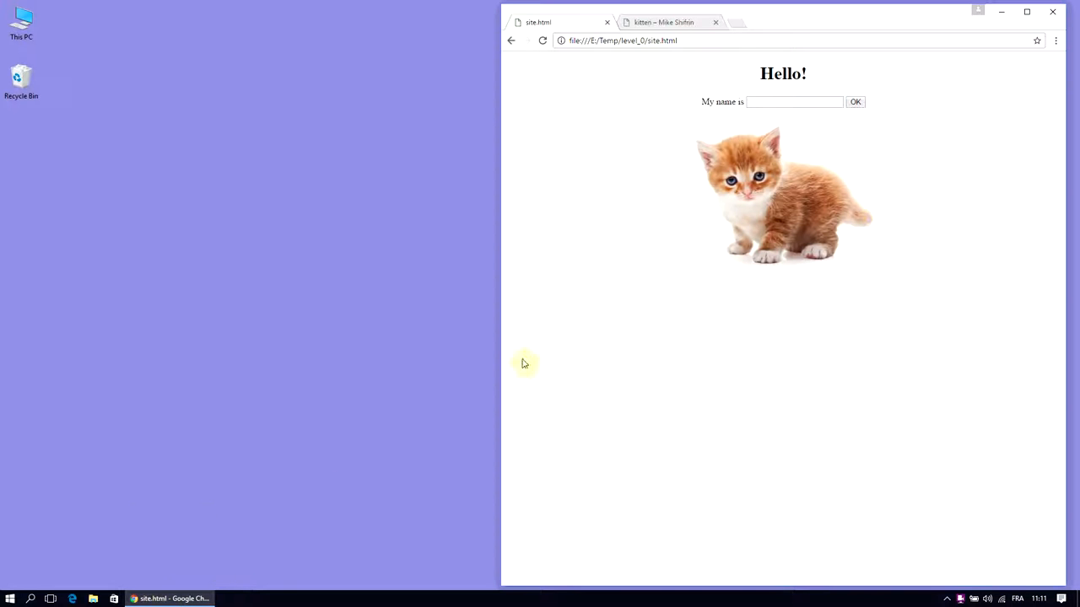
{"action": "mouse_move", "coordinate": [672, 238]}
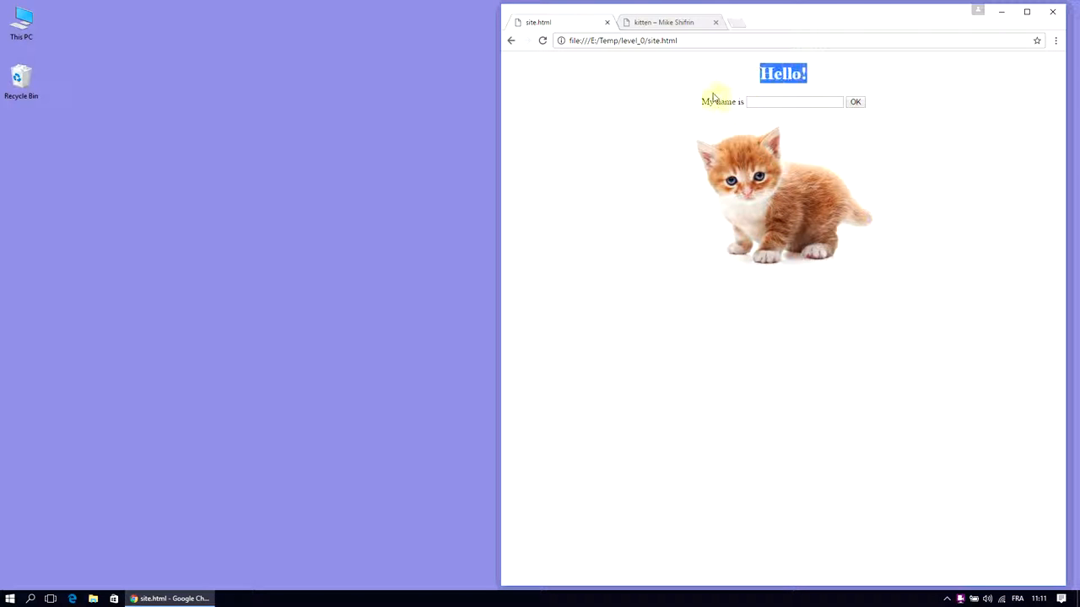
{"action": "type", "text": "erqzerqzer z"}
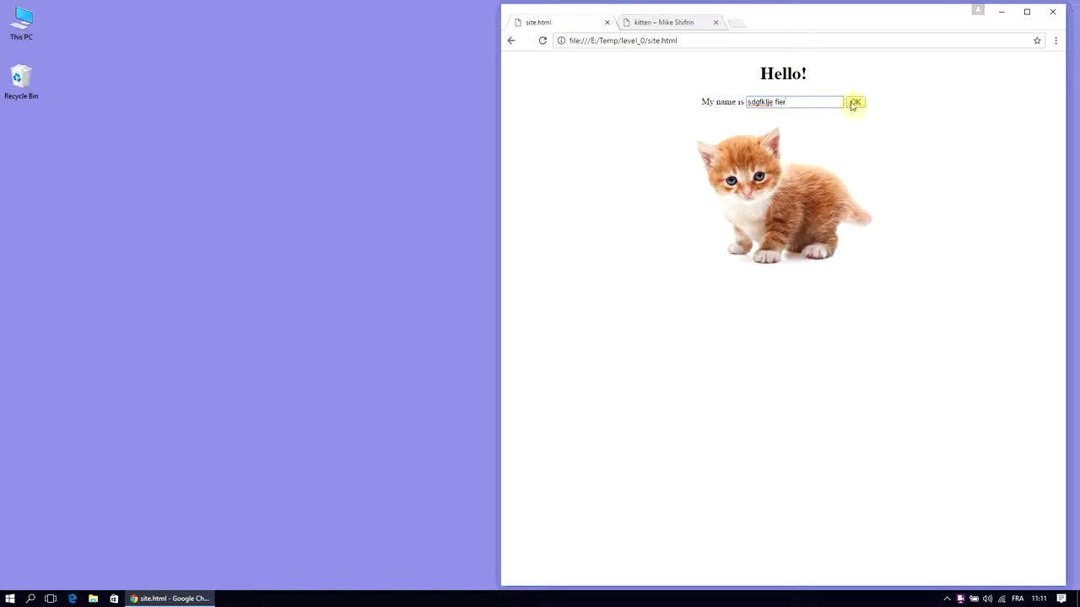
{"action": "left_click", "coordinate": [854, 102]}
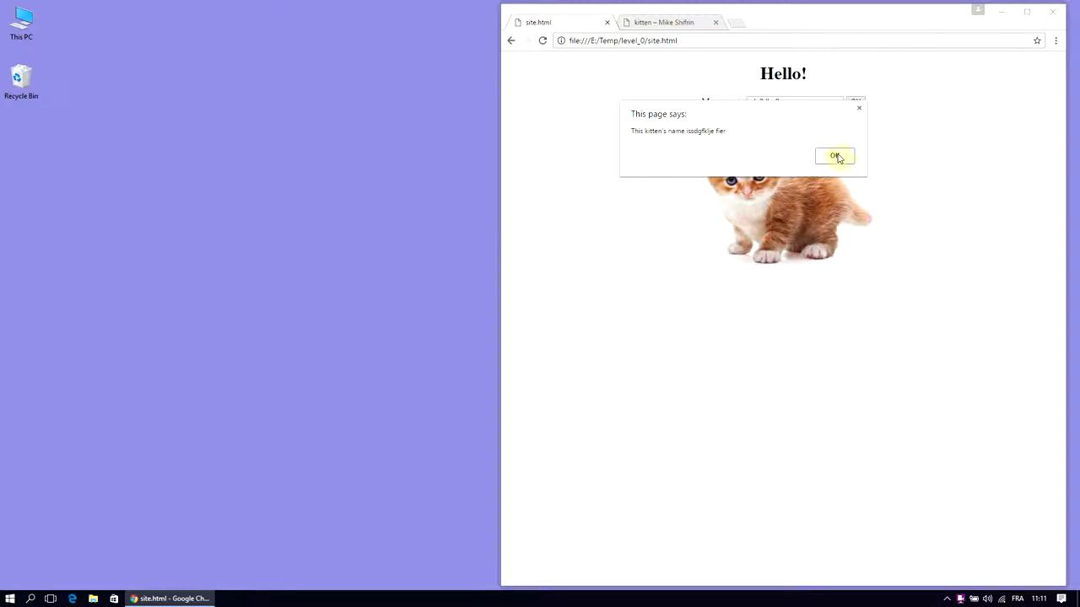
{"action": "left_click", "coordinate": [834, 156]}
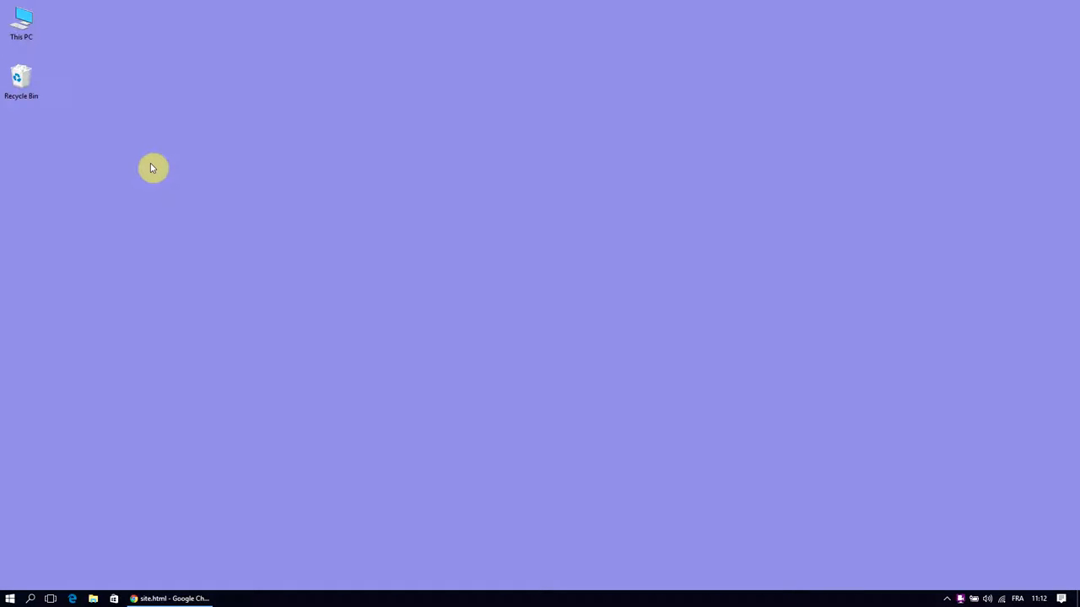
Step: Create a new blank text document on the desktop via New > Text Document
{"action": "right_click", "coordinate": [153, 167]}
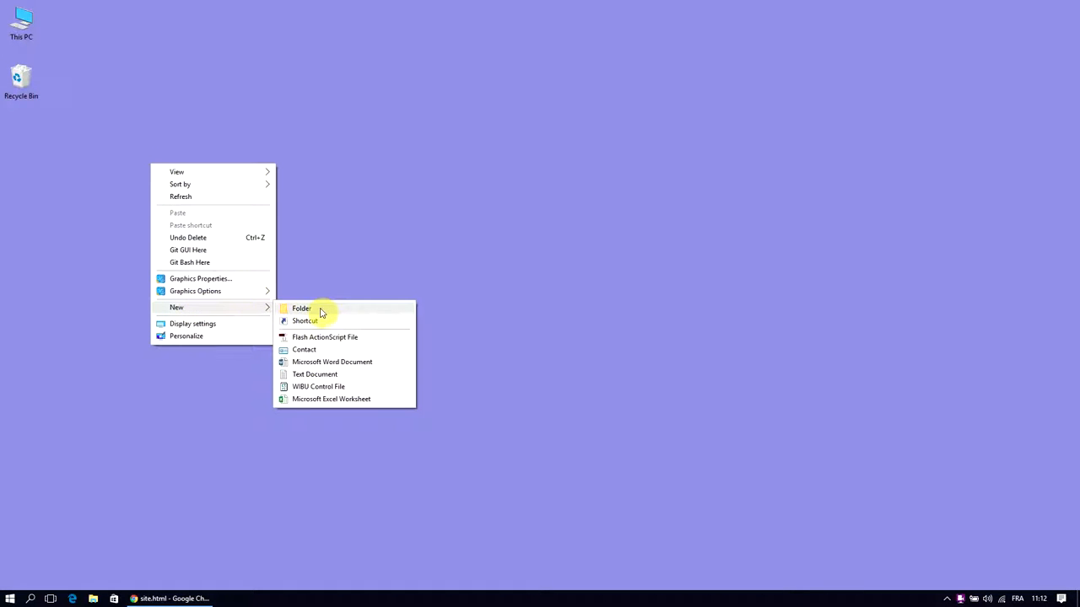
{"action": "mouse_move", "coordinate": [348, 399]}
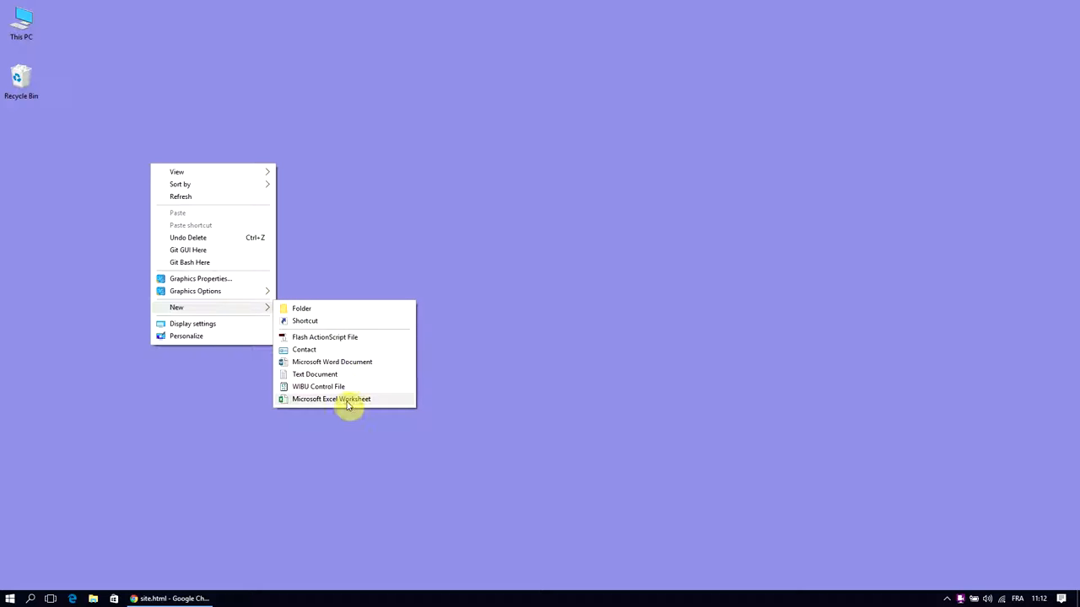
{"action": "mouse_move", "coordinate": [355, 377]}
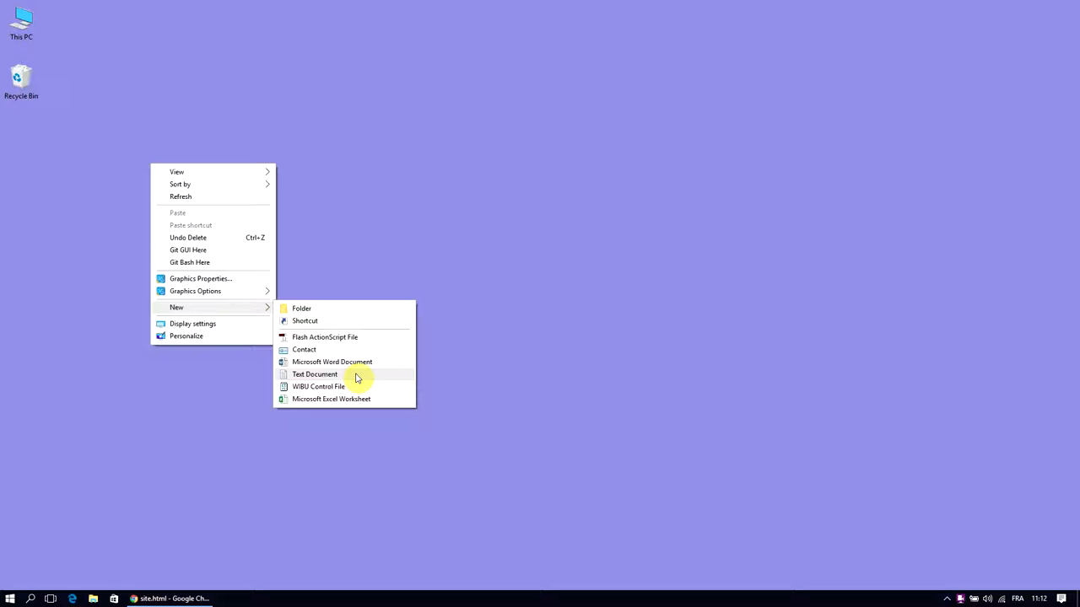
{"action": "left_click", "coordinate": [314, 374]}
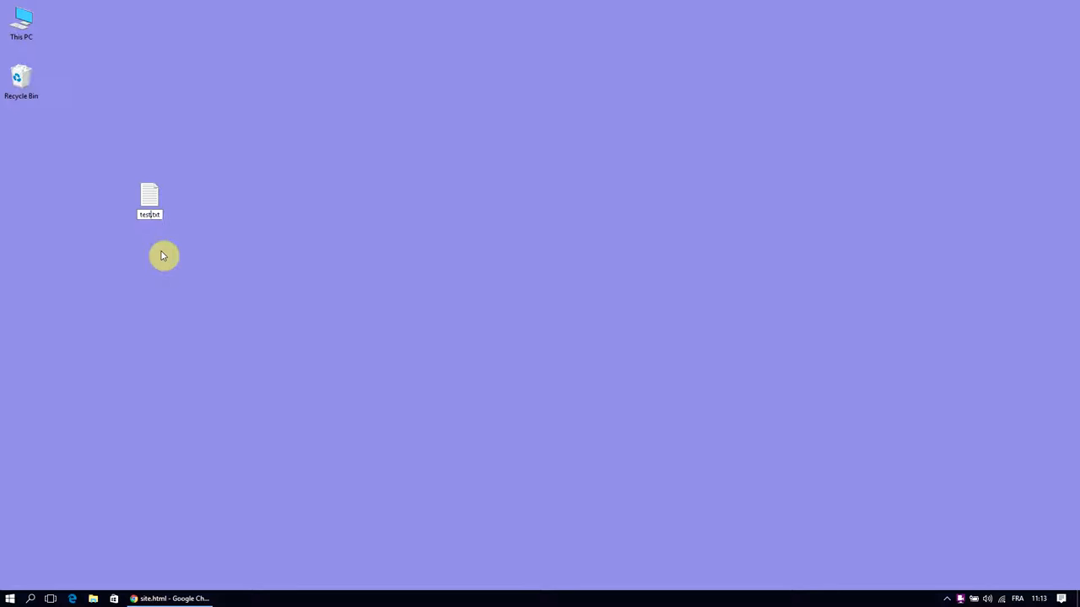
Step: Name the new file test.txt and open it with Notepad
{"action": "left_click", "coordinate": [149, 196]}
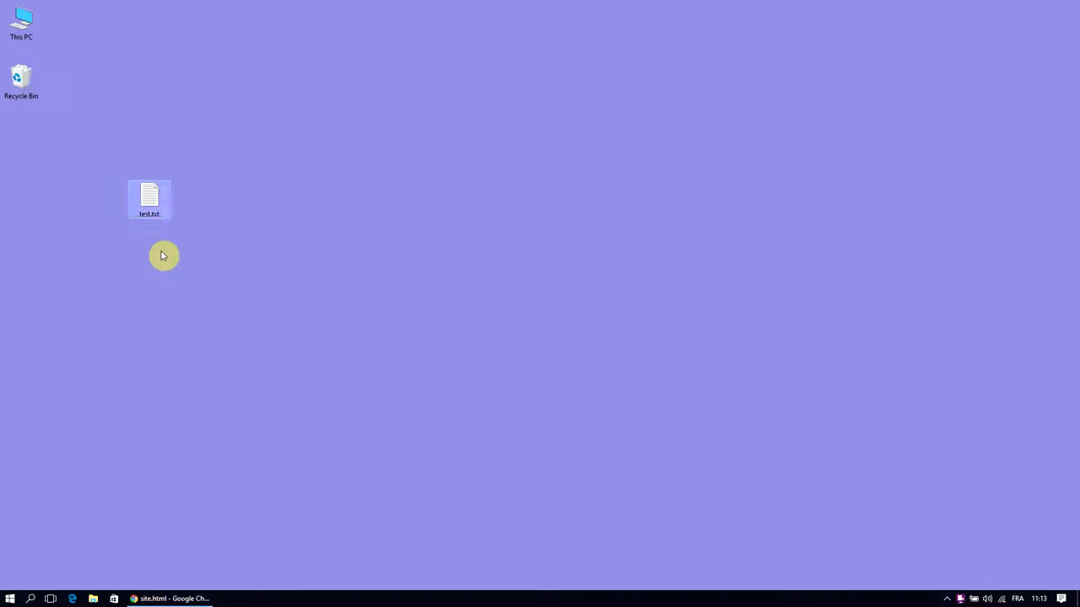
{"action": "double_click", "coordinate": [149, 198]}
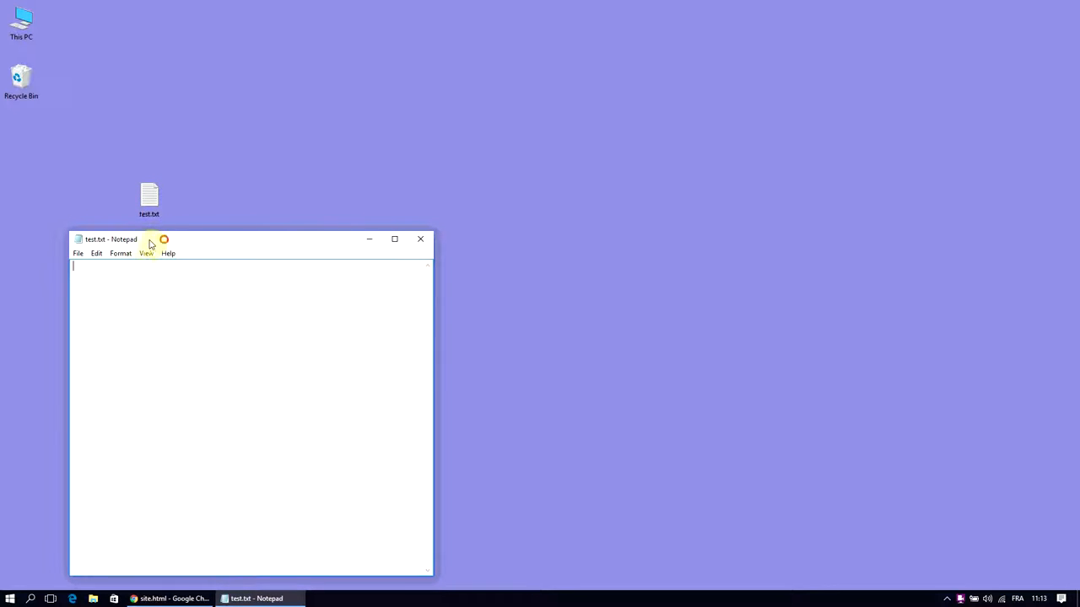
{"action": "mouse_move", "coordinate": [421, 239]}
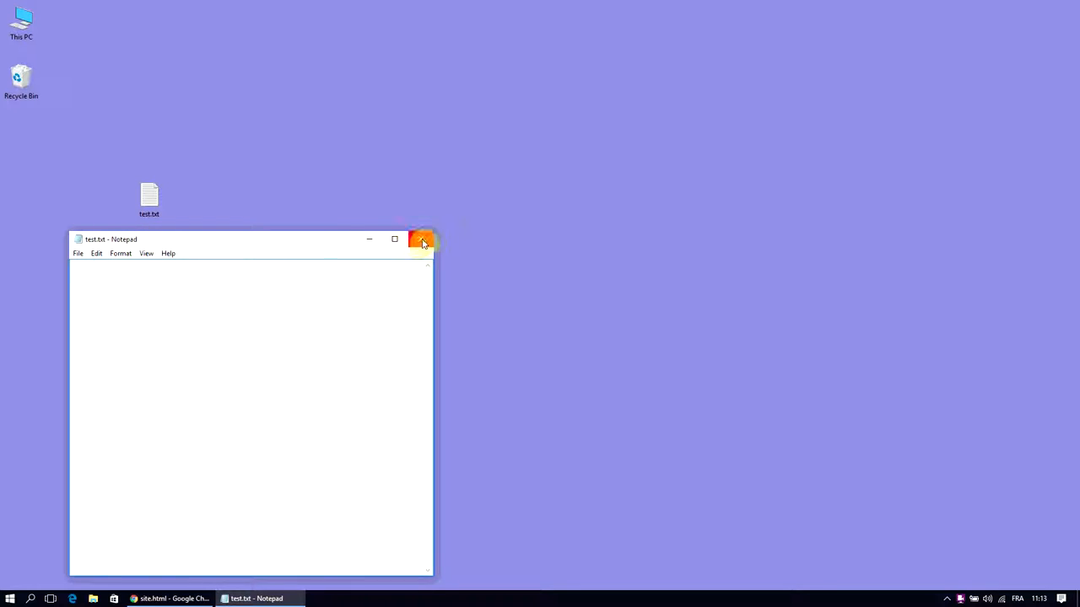
{"action": "right_click", "coordinate": [150, 195]}
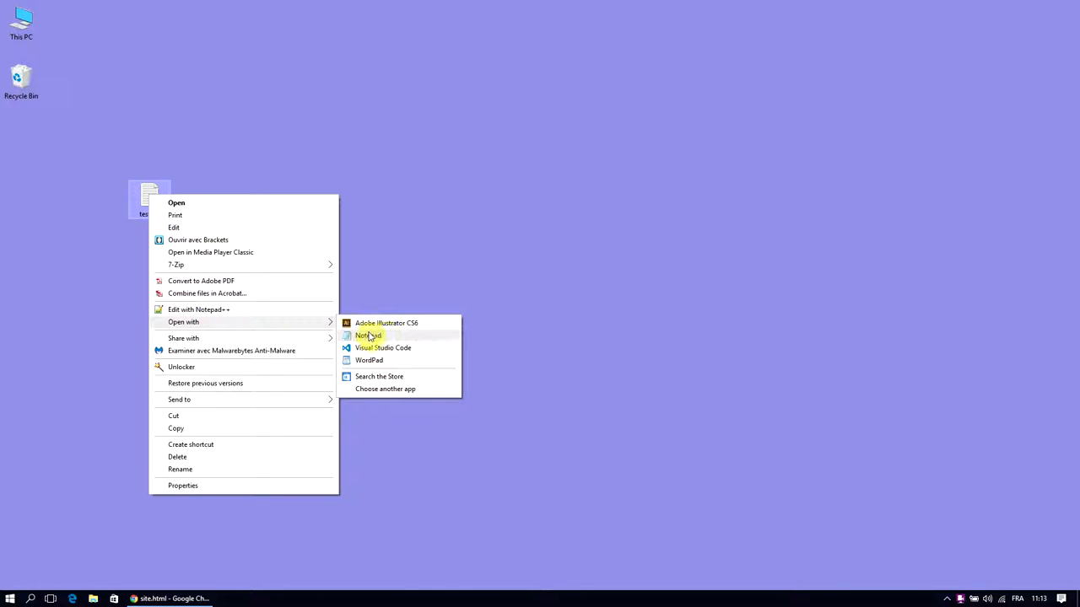
{"action": "left_click", "coordinate": [369, 336]}
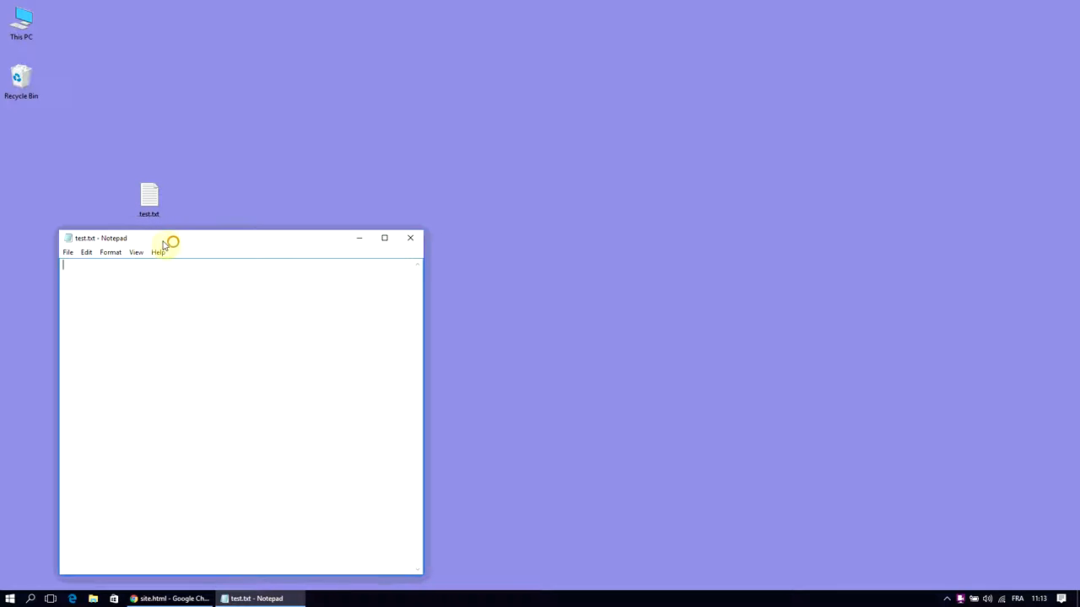
{"action": "mouse_move", "coordinate": [236, 244]}
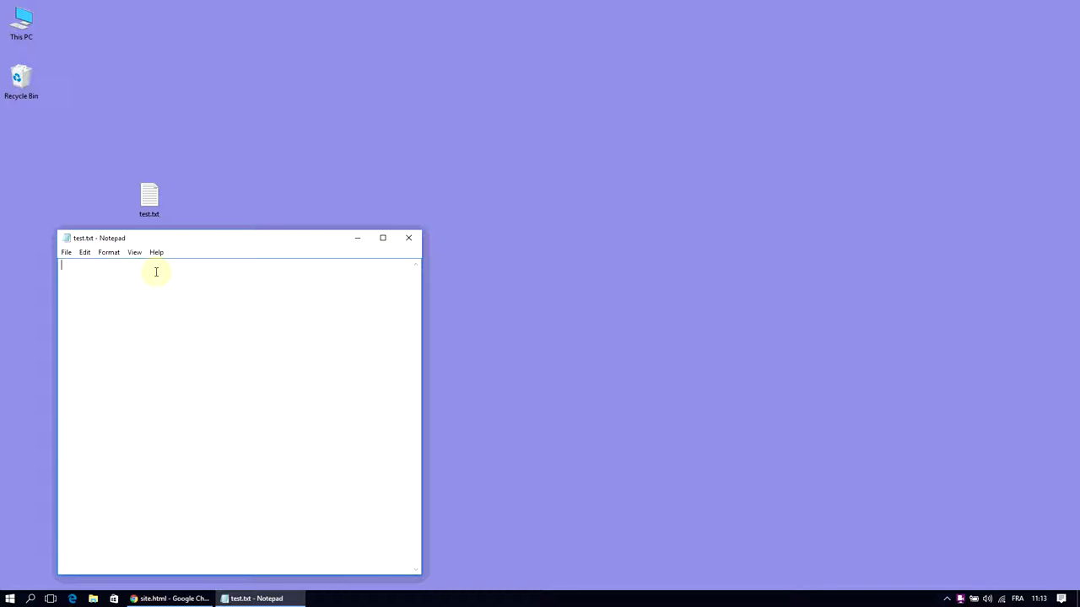
{"action": "mouse_move", "coordinate": [202, 329]}
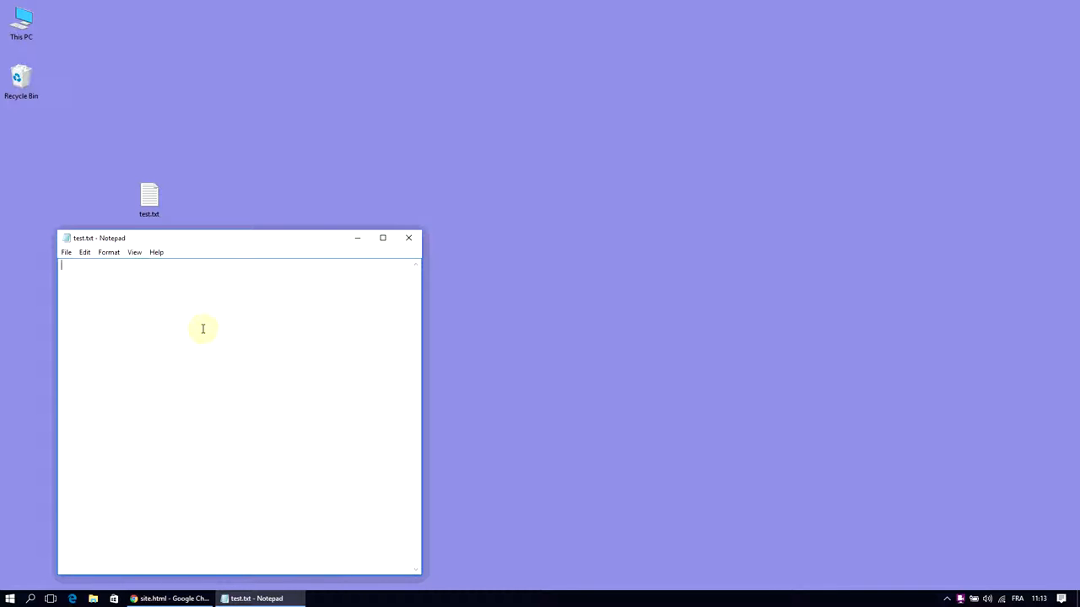
Step: Enter a line of placeholder letters in test.txt and save the file
{"action": "type", "text": "lkqjsdf lkjqldskfjb qldksj"}
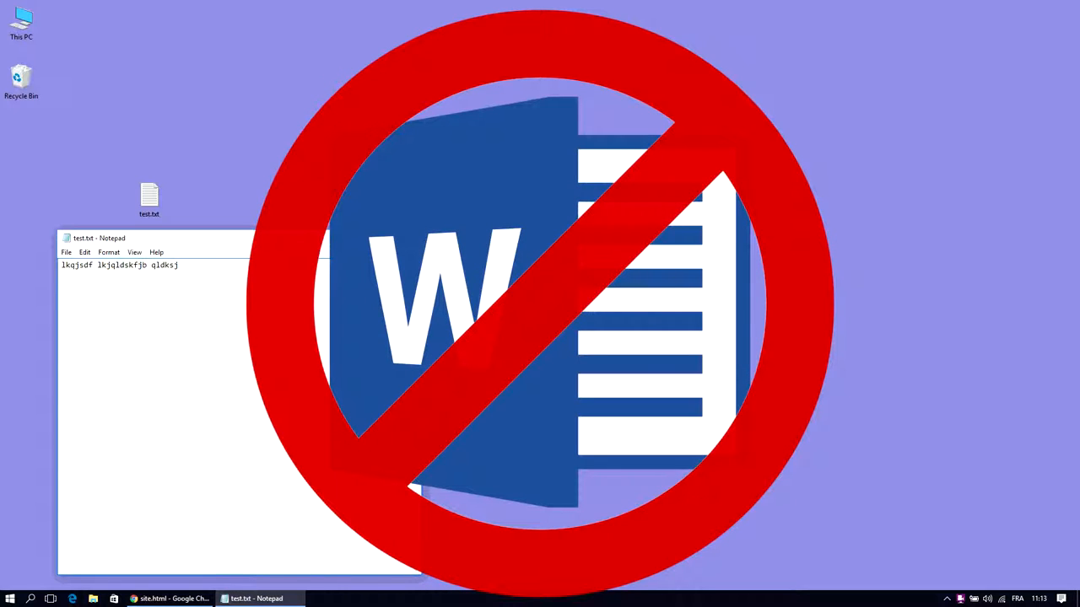
{"action": "left_click", "coordinate": [177, 265]}
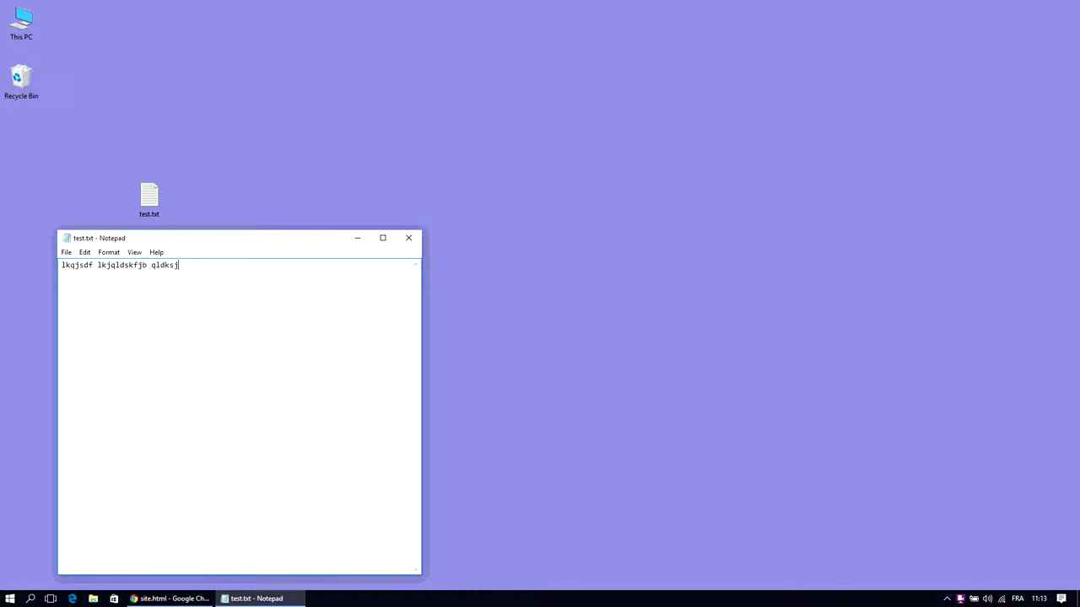
{"action": "left_click", "coordinate": [66, 252]}
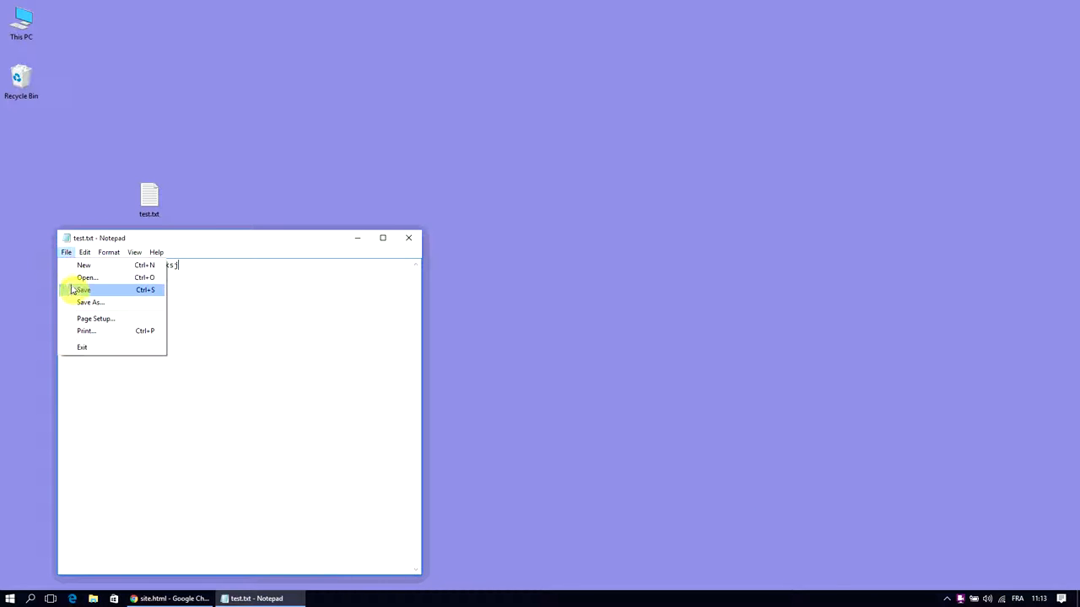
{"action": "left_click", "coordinate": [81, 289]}
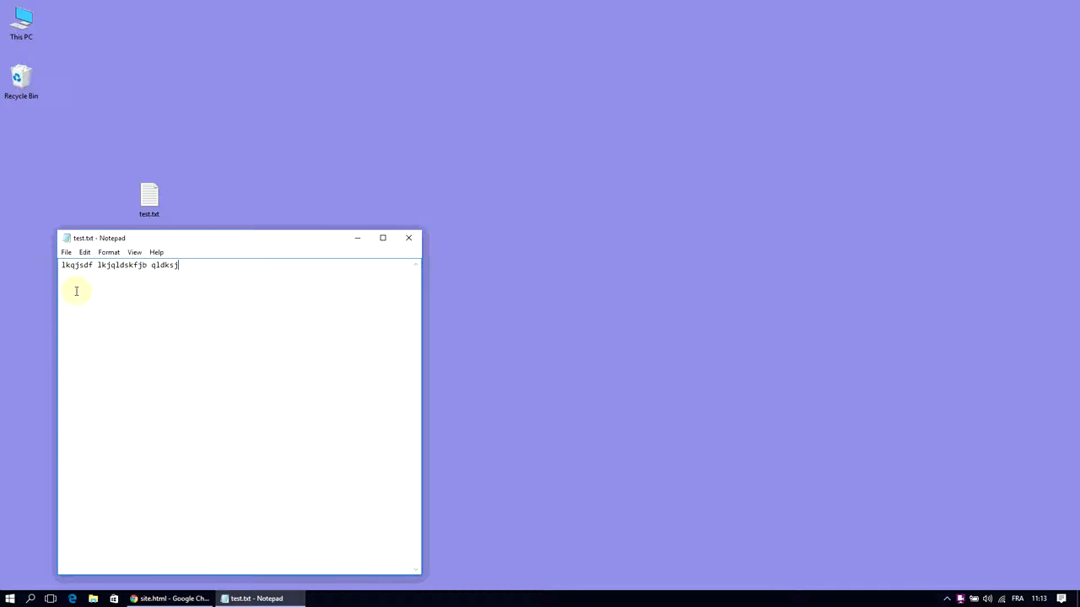
{"action": "mouse_move", "coordinate": [146, 554]}
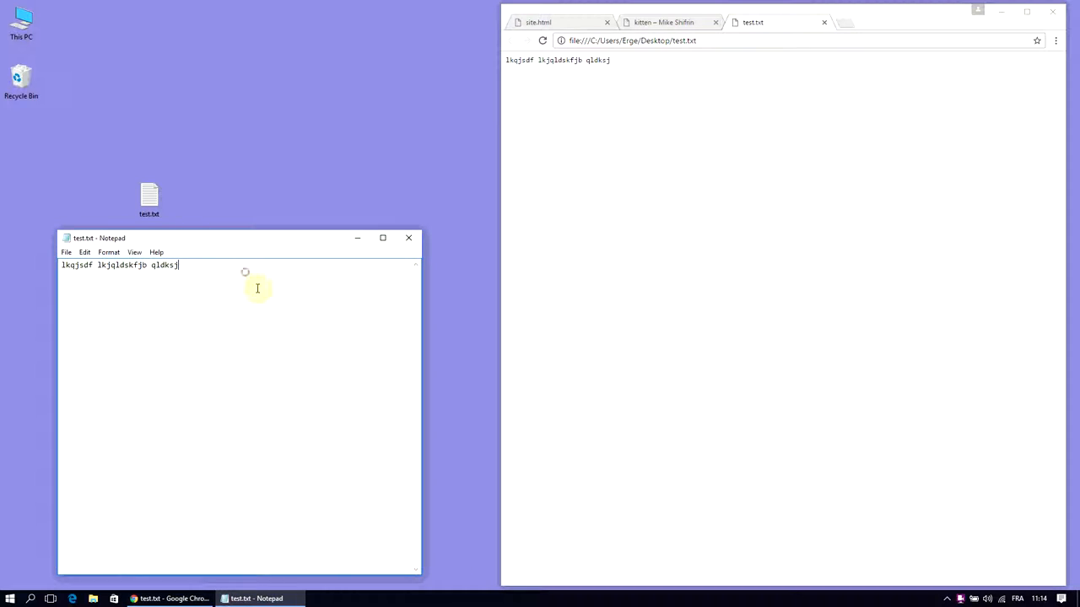
Step: Add more placeholder lines, check them in Chrome, then replace the first line with Title
{"action": "type", "text": "idsfq iud iudsqf"}
{"action": "type", "text": "qsdijhfq l"}
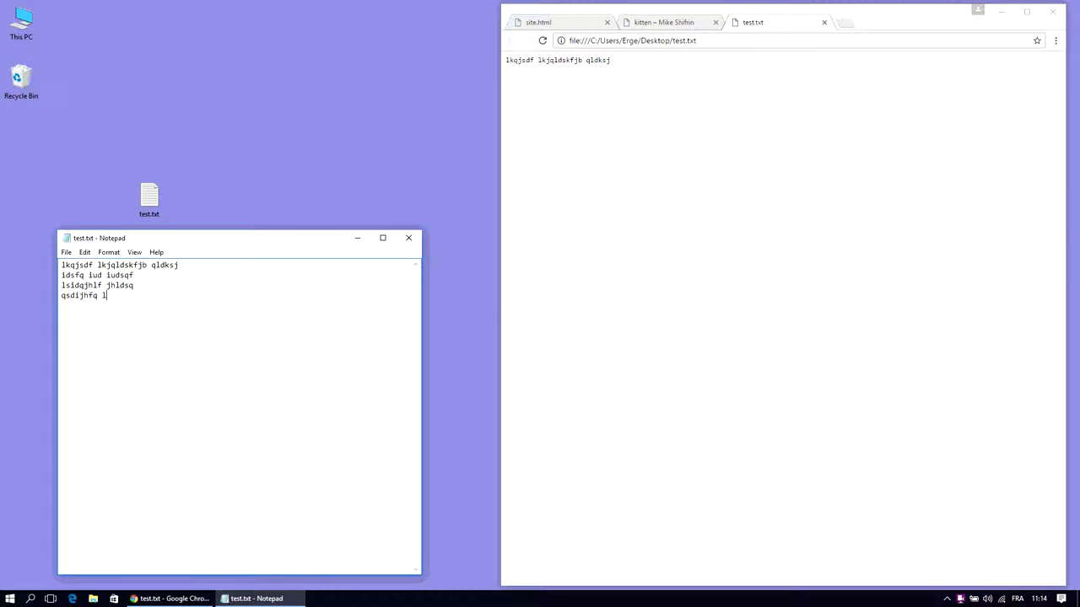
{"action": "left_click", "coordinate": [66, 252]}
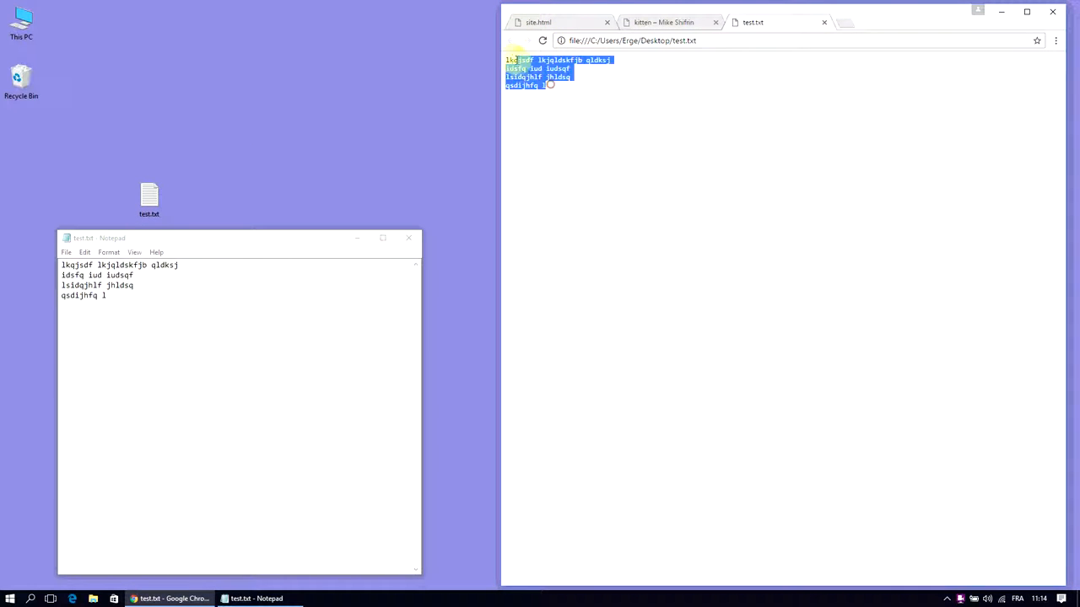
{"action": "left_click", "coordinate": [576, 100]}
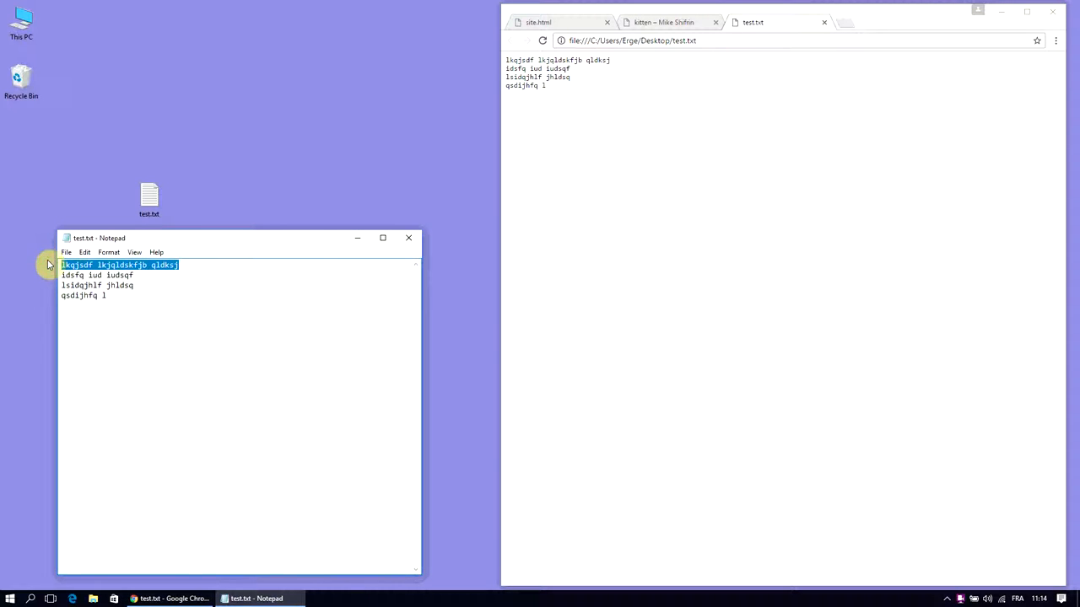
{"action": "type", "text": "Title"}
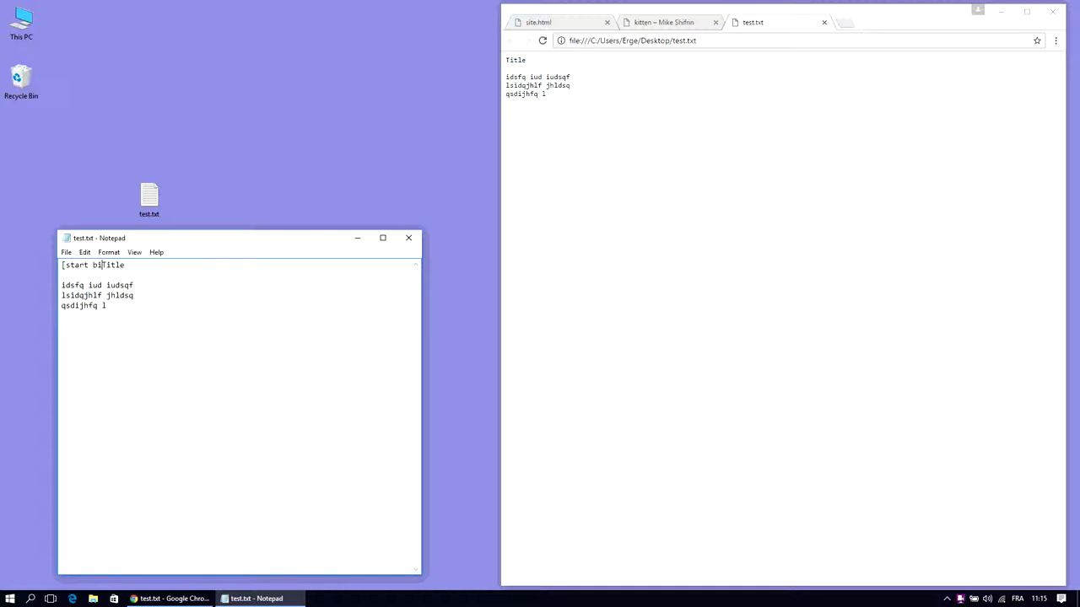
Step: Wrap Title in [start big]…[end big] markers, then select the start marker to become <h1>
{"action": "type", "text": "ig"}
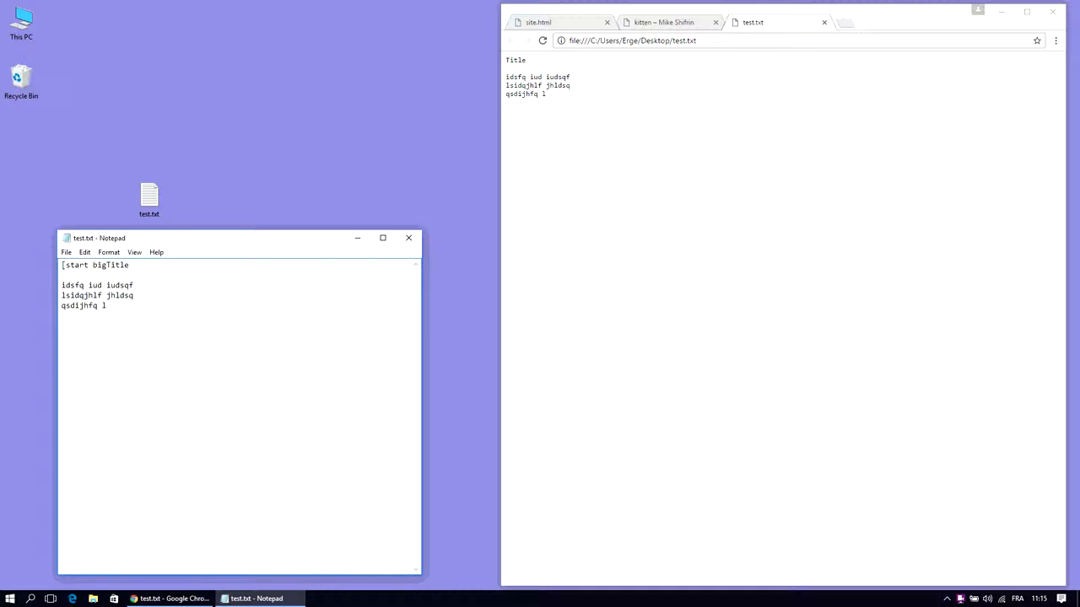
{"action": "type", "text": "]"}
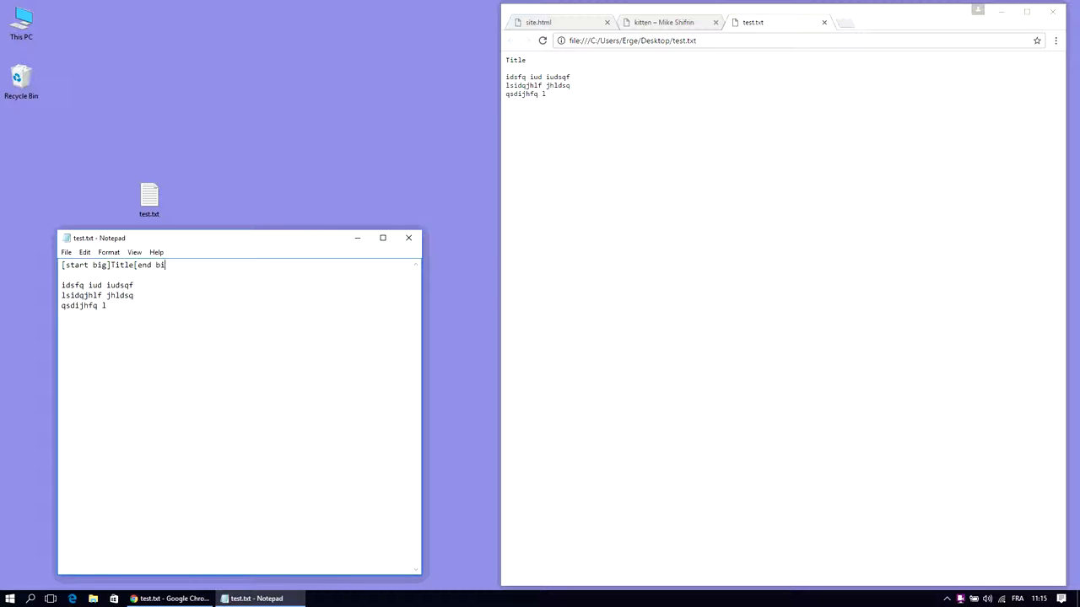
{"action": "type", "text": "g]"}
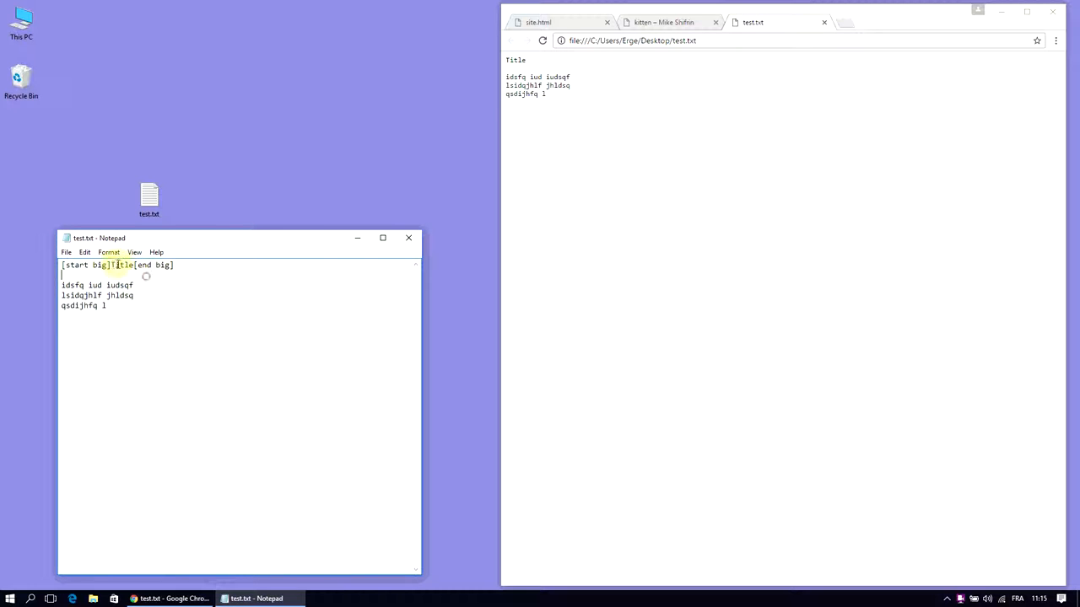
{"action": "double_click", "coordinate": [123, 264]}
{"action": "type", "text": "<h1>"}
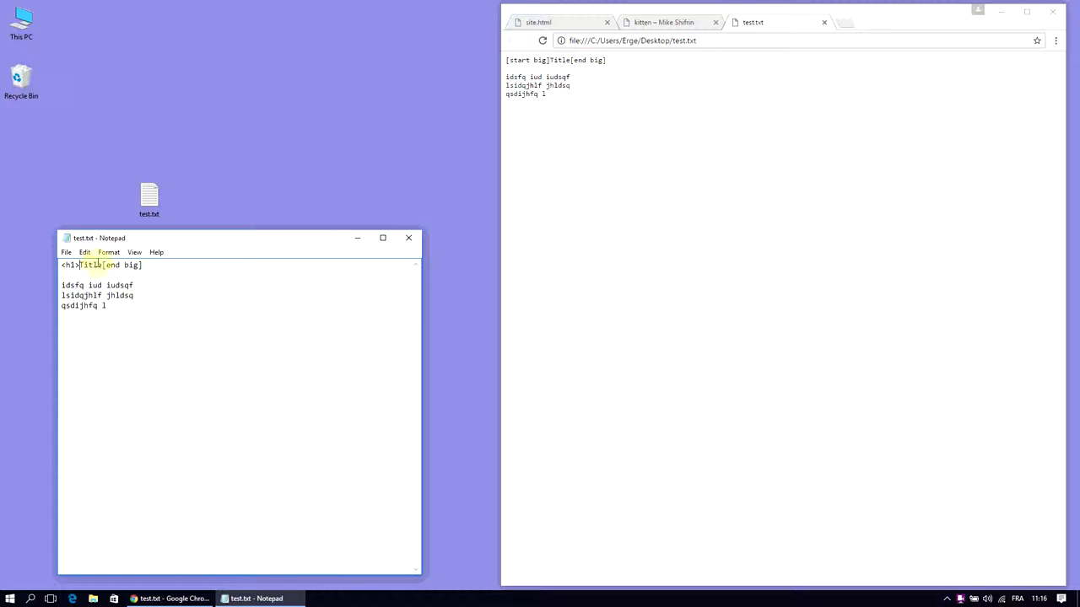
Step: Replace the end marker with </h1> so the first line reads <h1>Title</h1>
{"action": "key", "text": "Delete"}
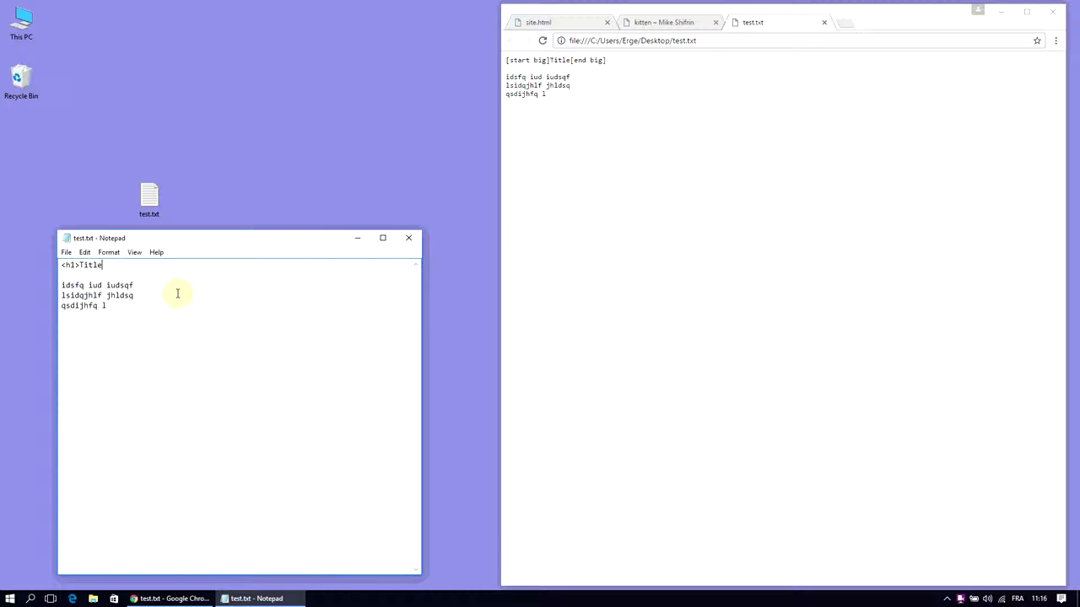
{"action": "type", "text": "<"}
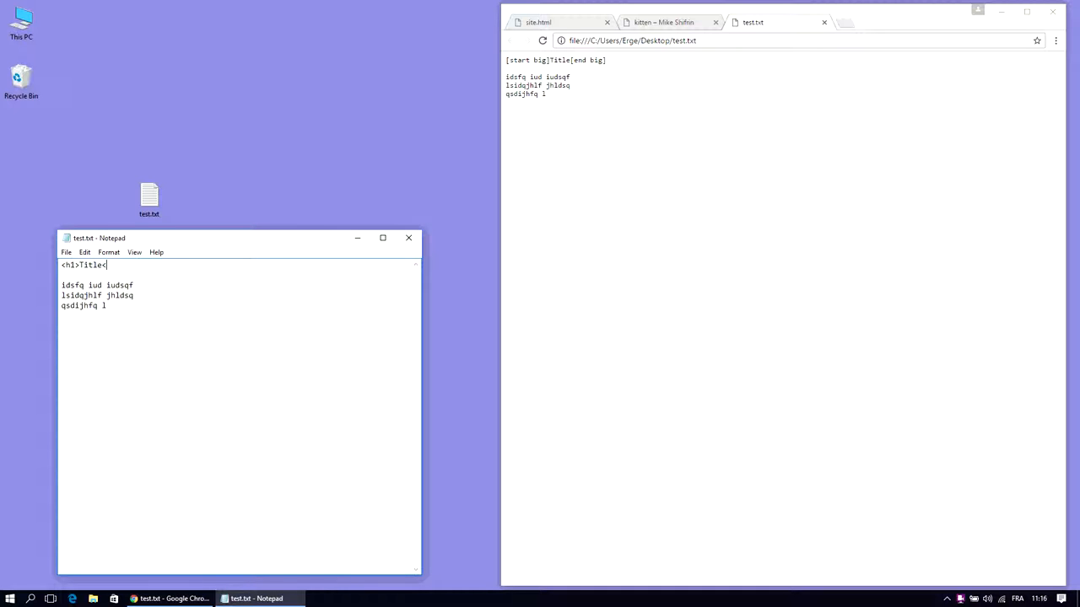
{"action": "type", "text": "/h1>"}
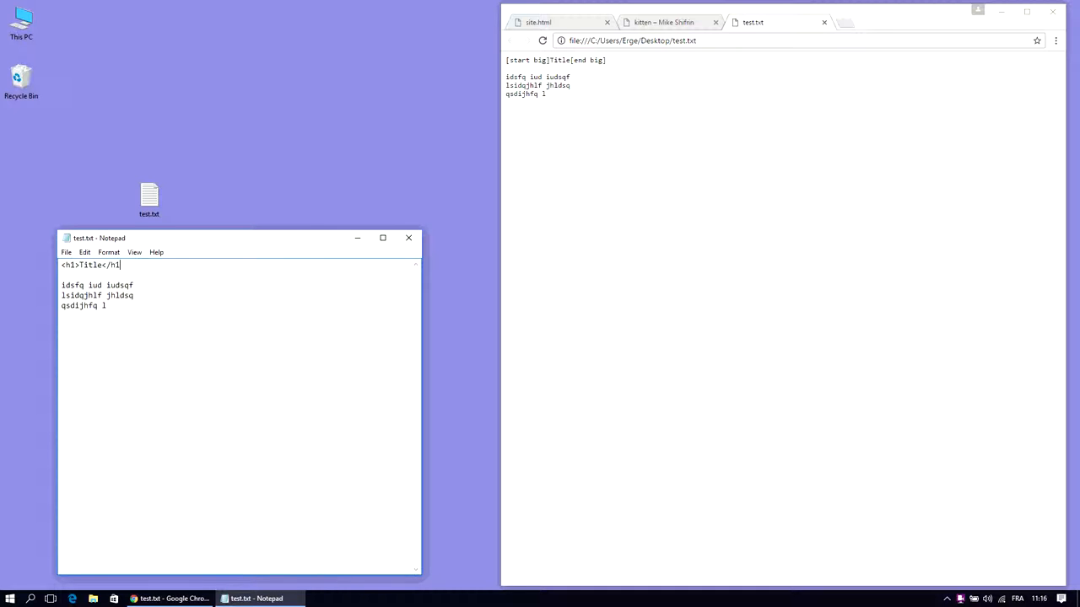
{"action": "double_click", "coordinate": [90, 265]}
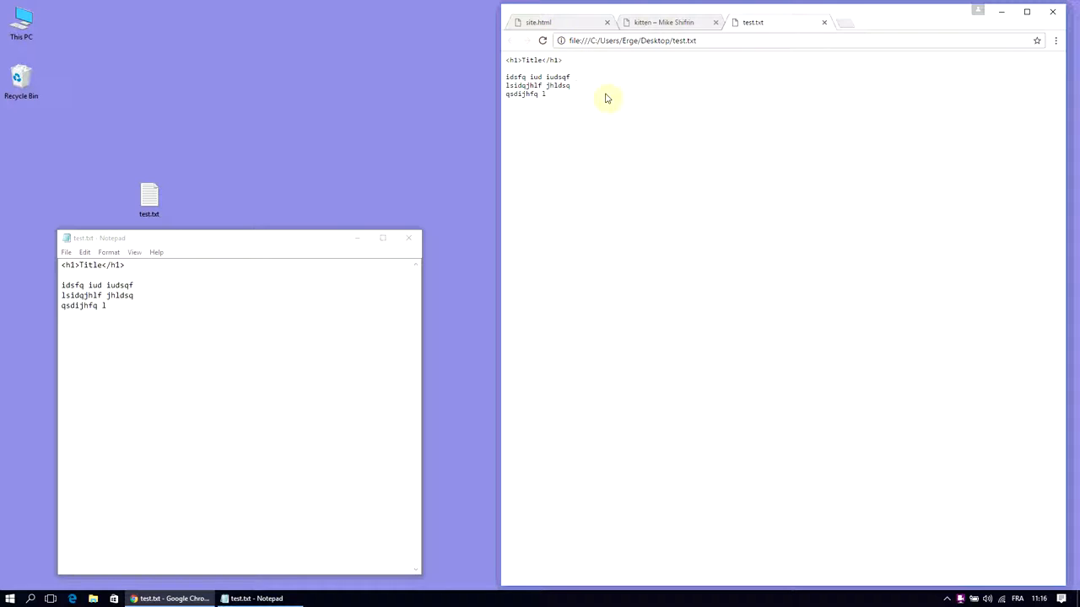
{"action": "mouse_move", "coordinate": [593, 152]}
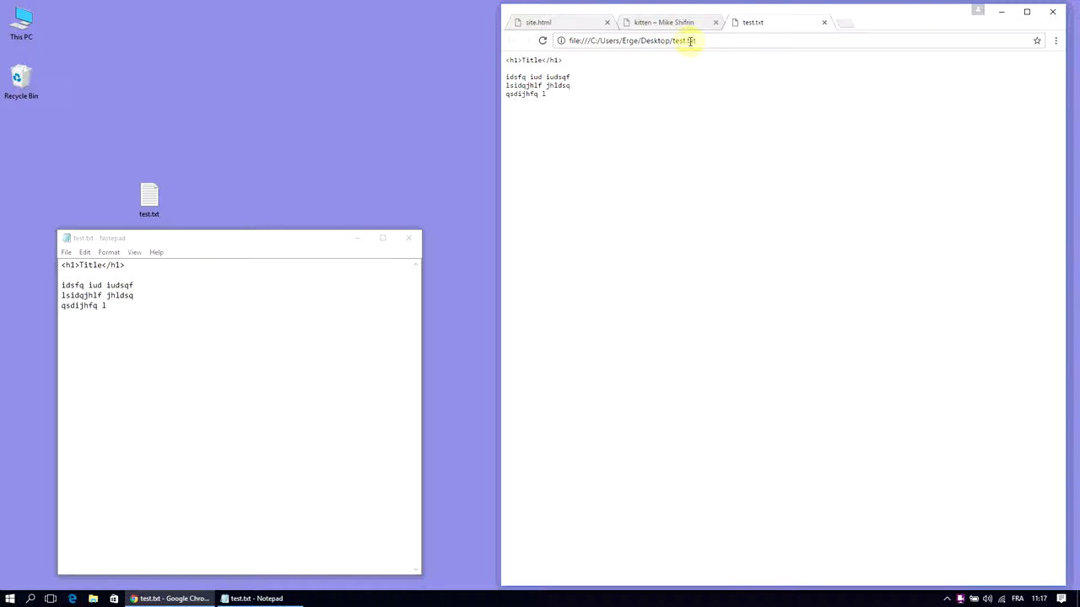
{"action": "mouse_move", "coordinate": [257, 258]}
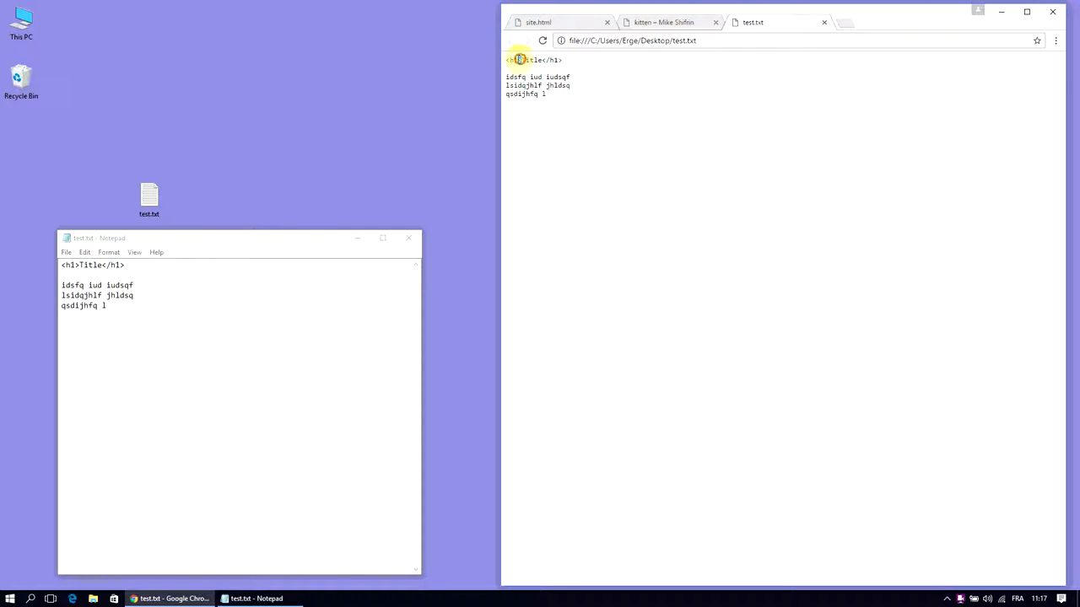
{"action": "mouse_move", "coordinate": [573, 202]}
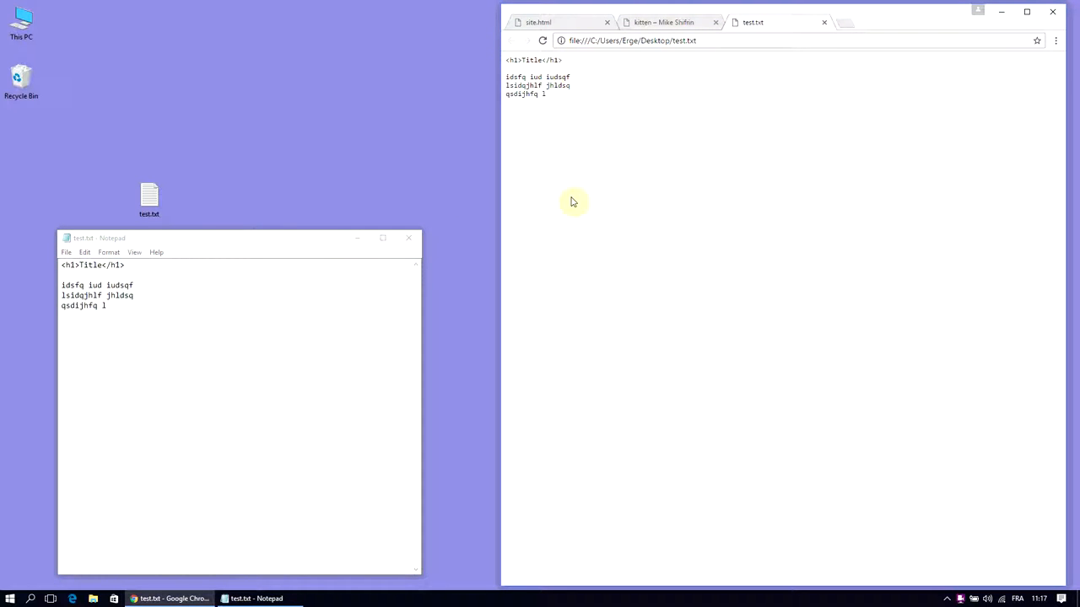
{"action": "mouse_move", "coordinate": [384, 192]}
{"action": "type", "text": "html"}
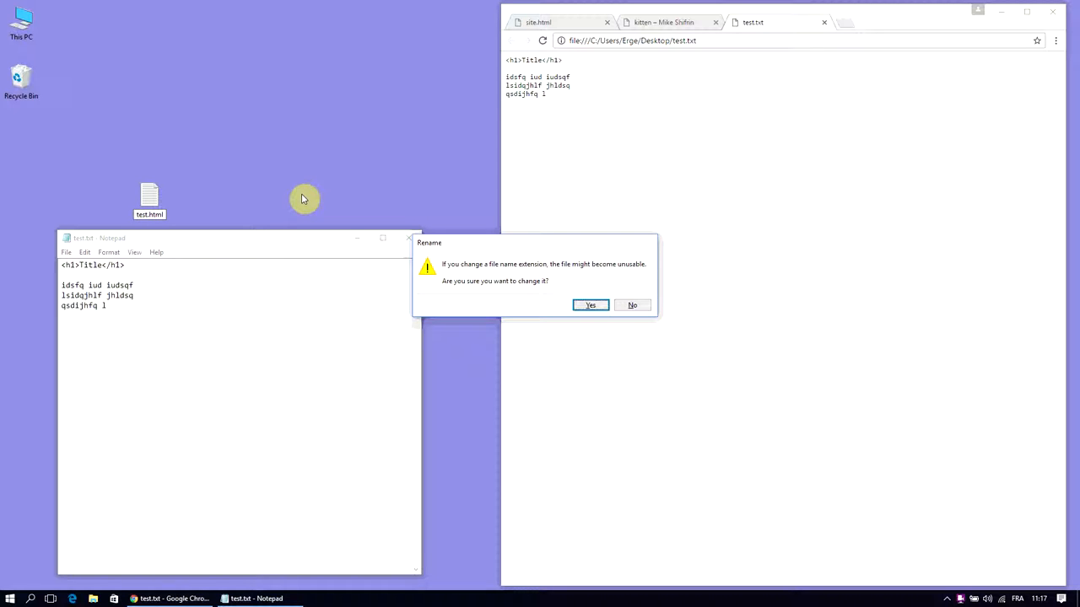
Step: Confirm the Rename warning so test.txt becomes test.html
{"action": "left_click", "coordinate": [590, 305]}
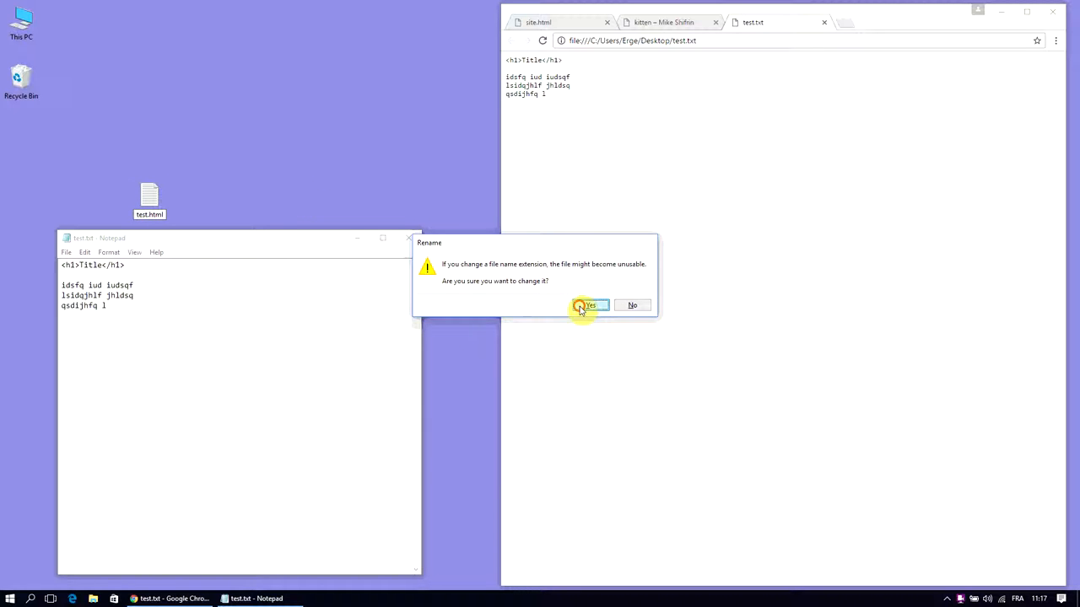
{"action": "left_click", "coordinate": [589, 305]}
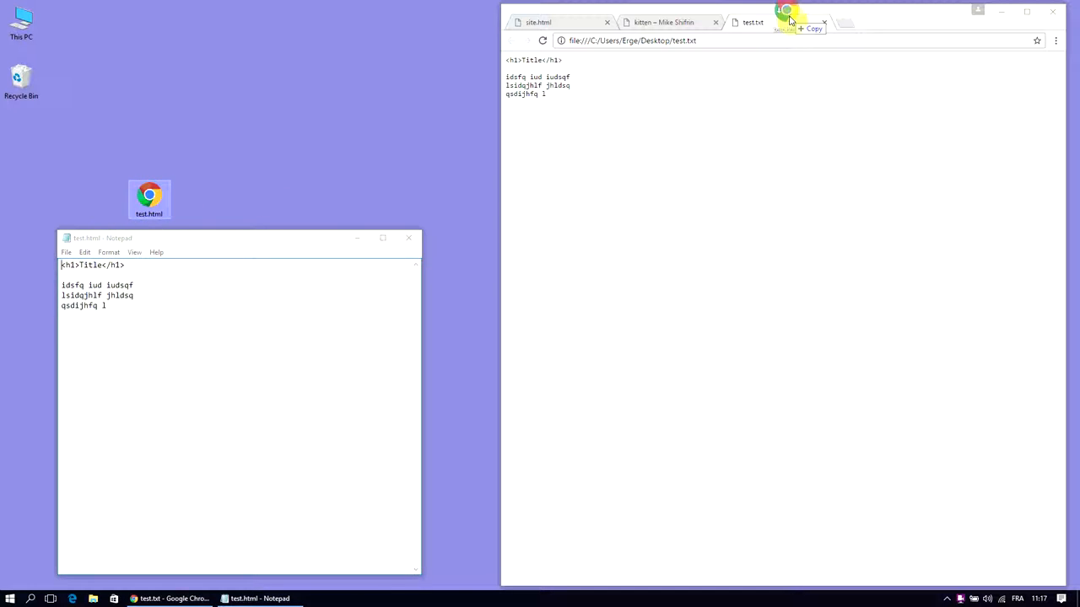
Step: View test.html in Chrome, add <br> after the first two filler lines and save
{"action": "left_click", "coordinate": [755, 22]}
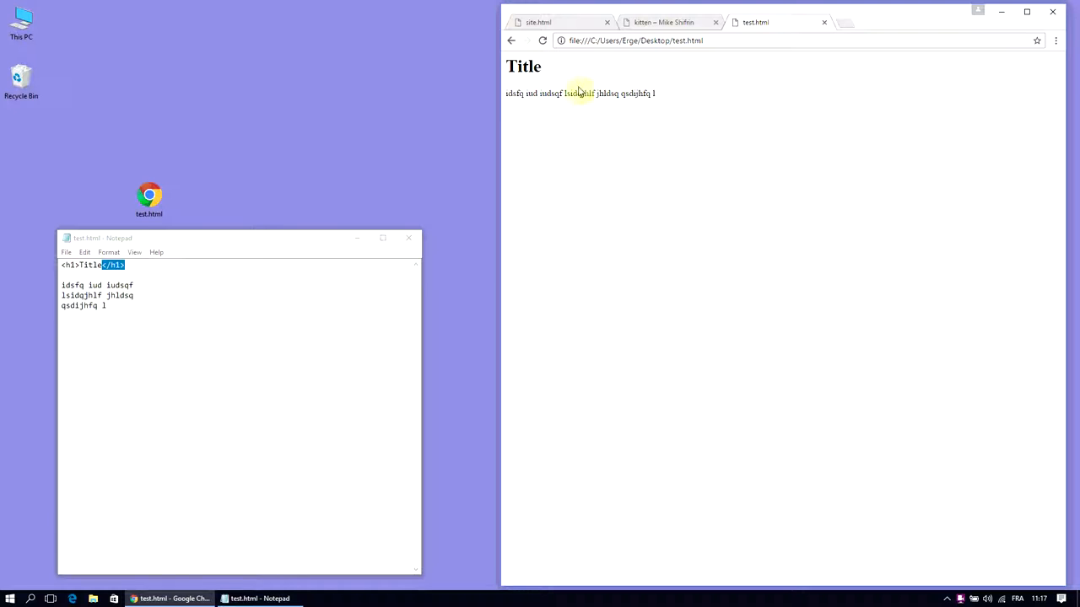
{"action": "left_click", "coordinate": [140, 285]}
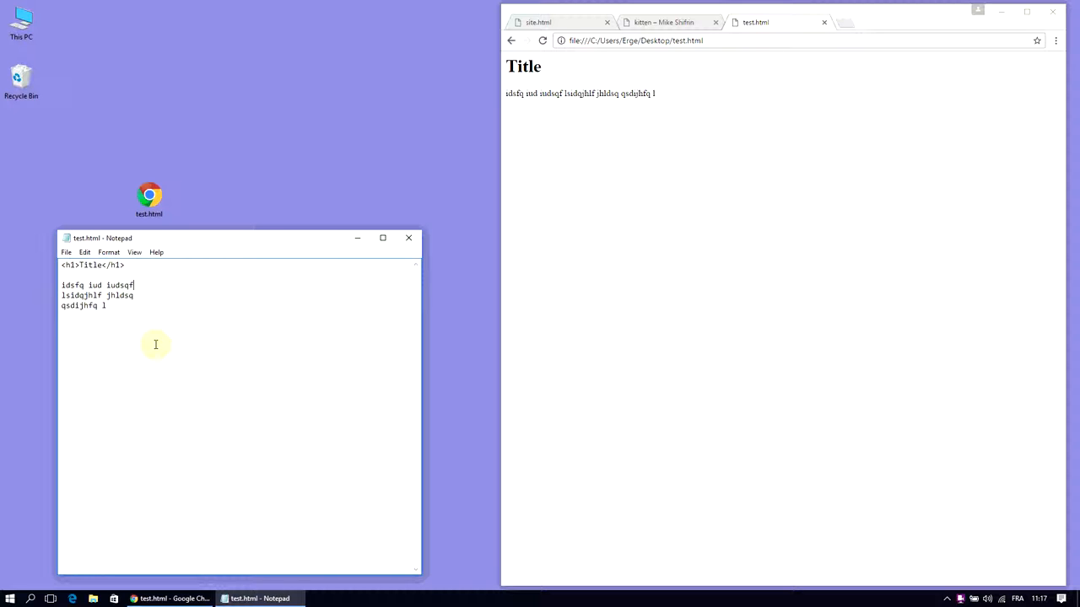
{"action": "type", "text": "<br>"}
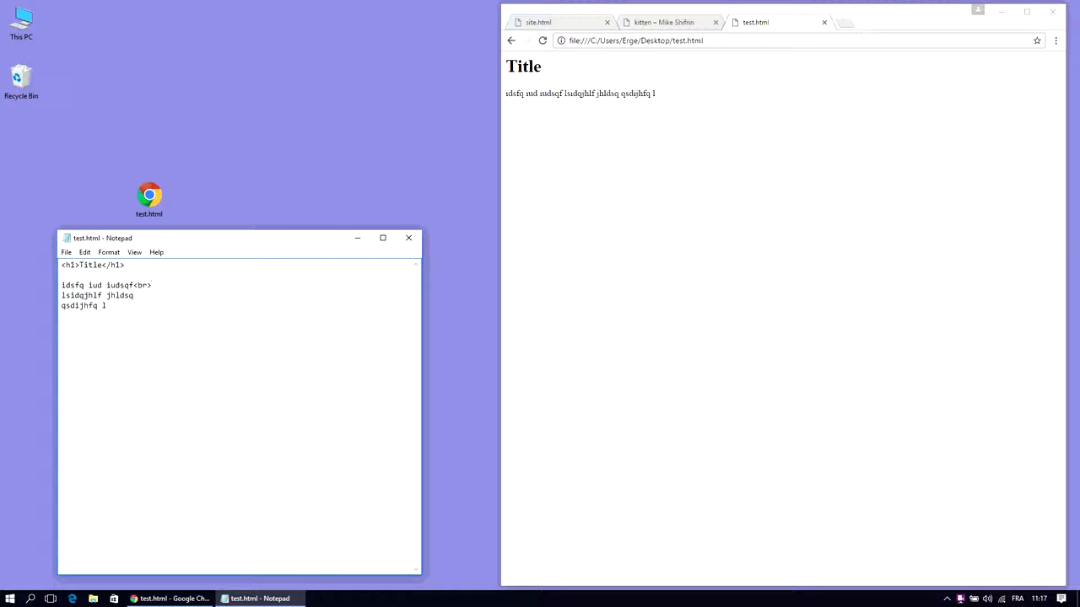
{"action": "type", "text": "<br>"}
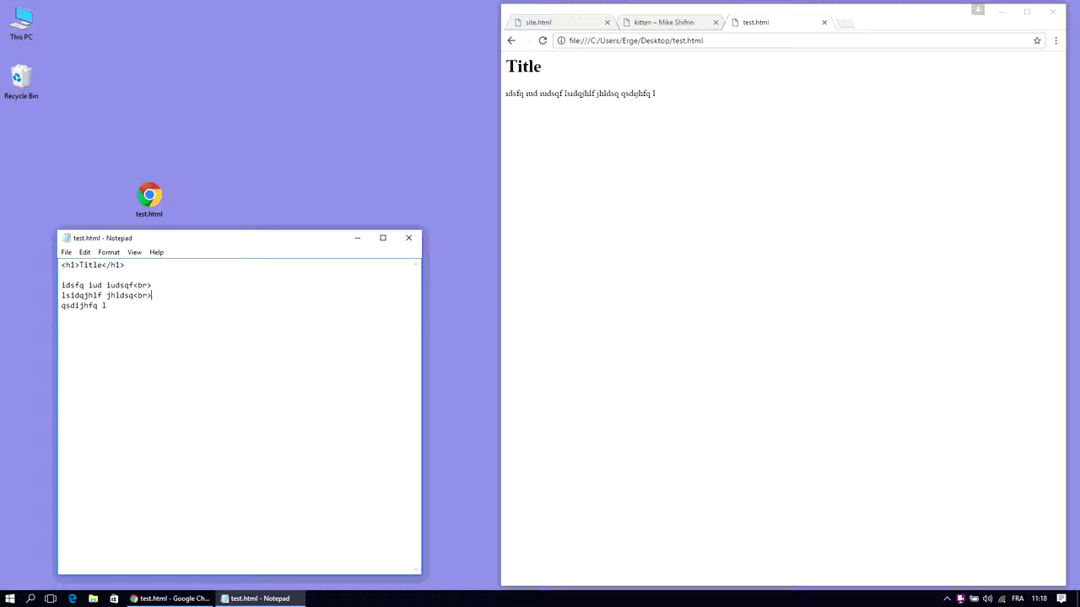
{"action": "left_click", "coordinate": [66, 252]}
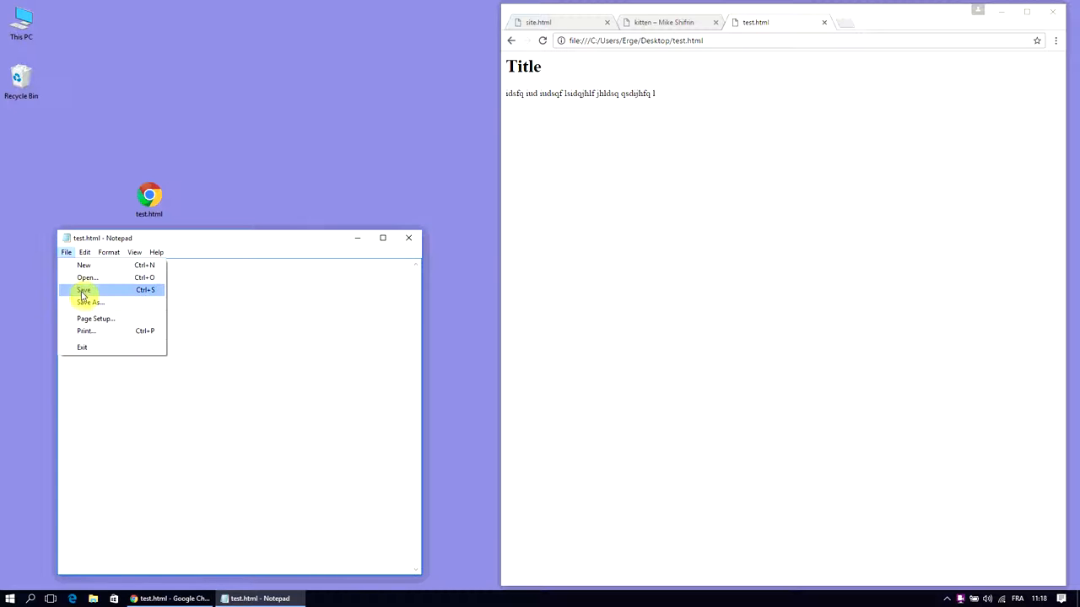
{"action": "left_click", "coordinate": [84, 289]}
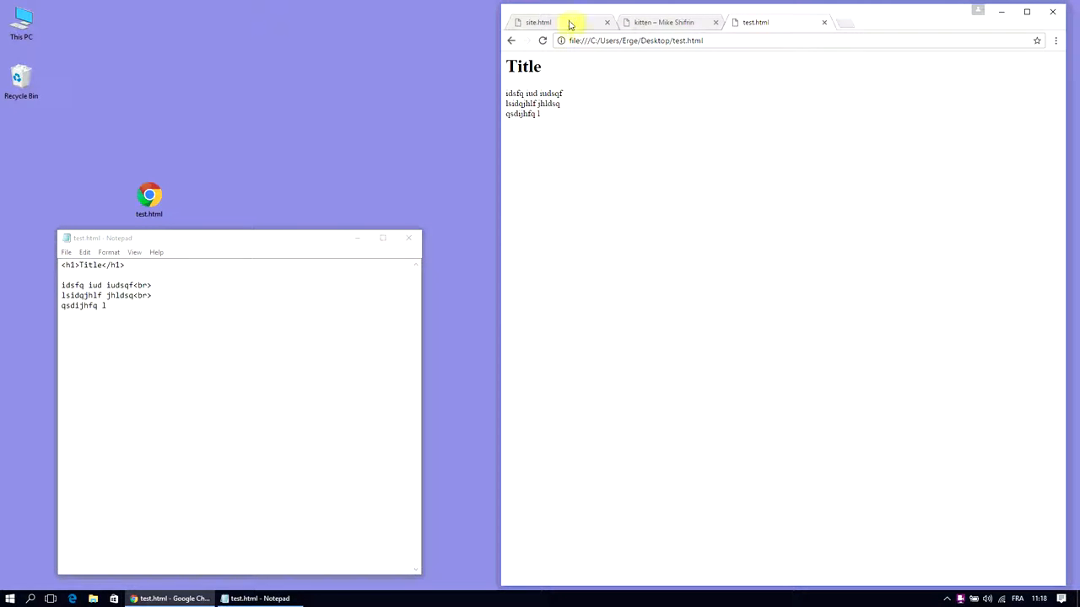
Step: Following site.html, change the heading to Hello! and the filler lines to 'My name is'
{"action": "left_click", "coordinate": [538, 22]}
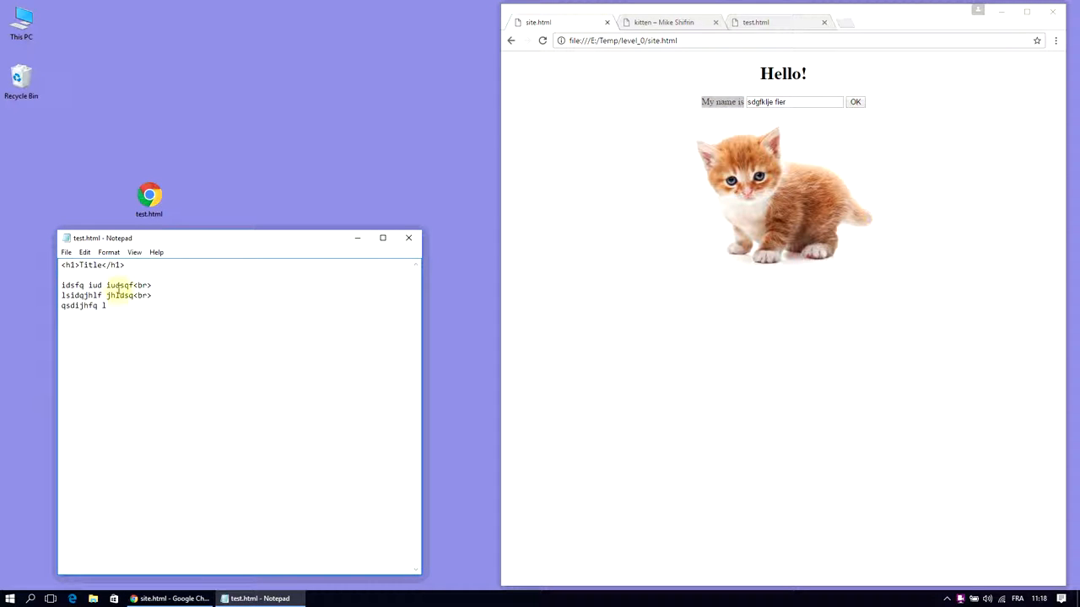
{"action": "double_click", "coordinate": [89, 265]}
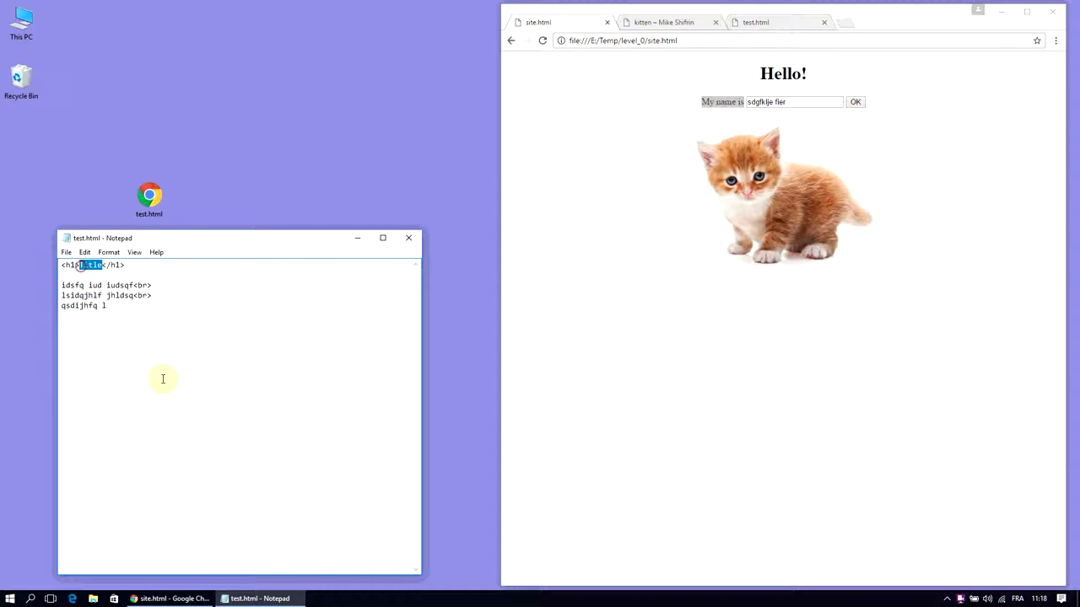
{"action": "type", "text": "Hello!"}
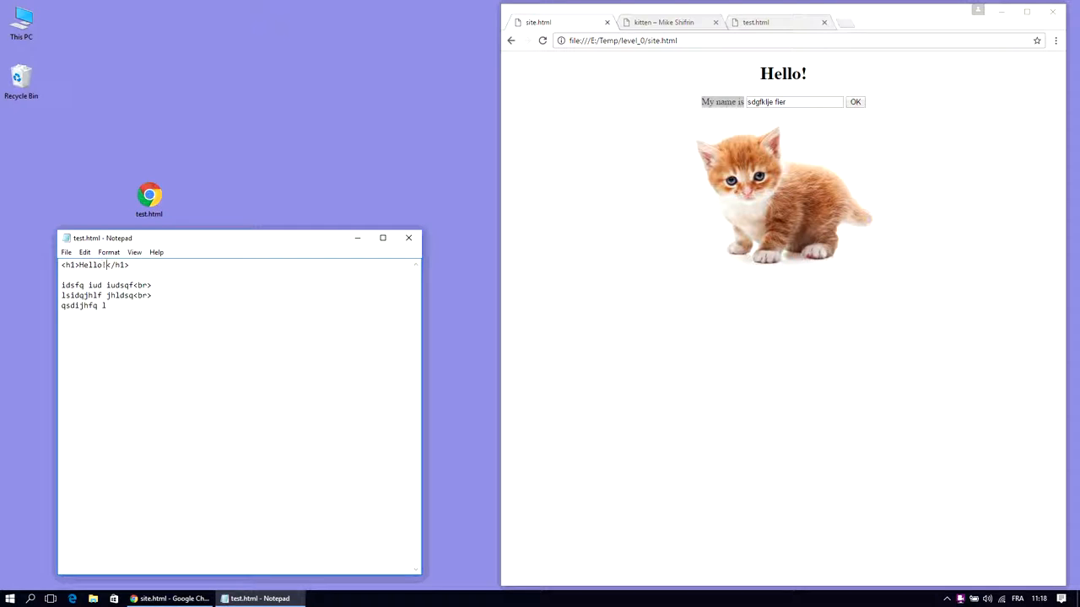
{"action": "left_click_drag", "start_coordinate": [63, 286], "coordinate": [106, 306]}
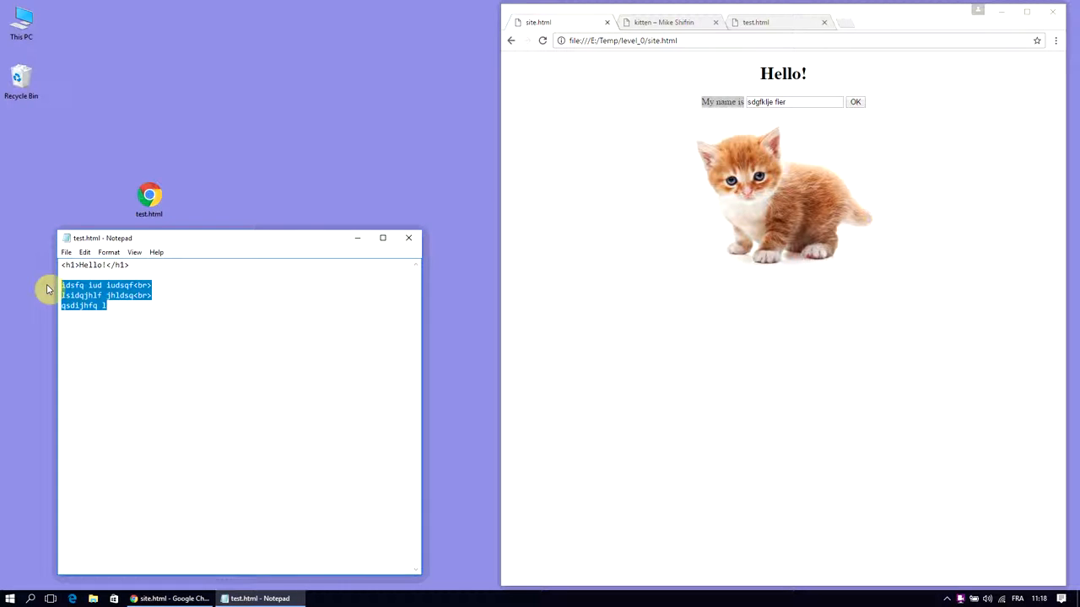
{"action": "type", "text": "My name is"}
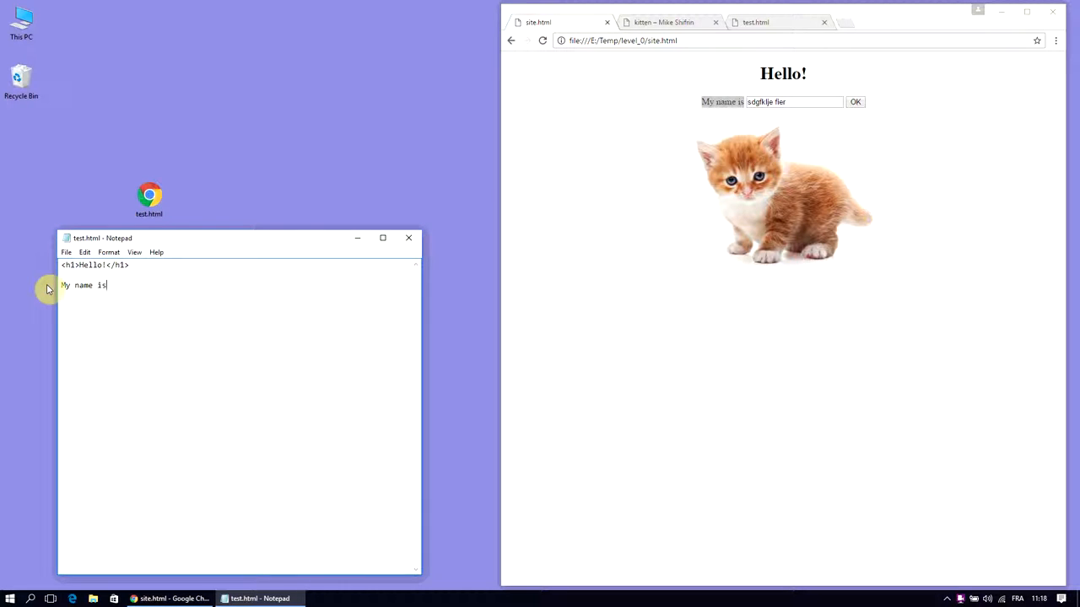
Step: Reload test.html in Chrome and compare it with the site.html reference page
{"action": "left_click", "coordinate": [538, 22]}
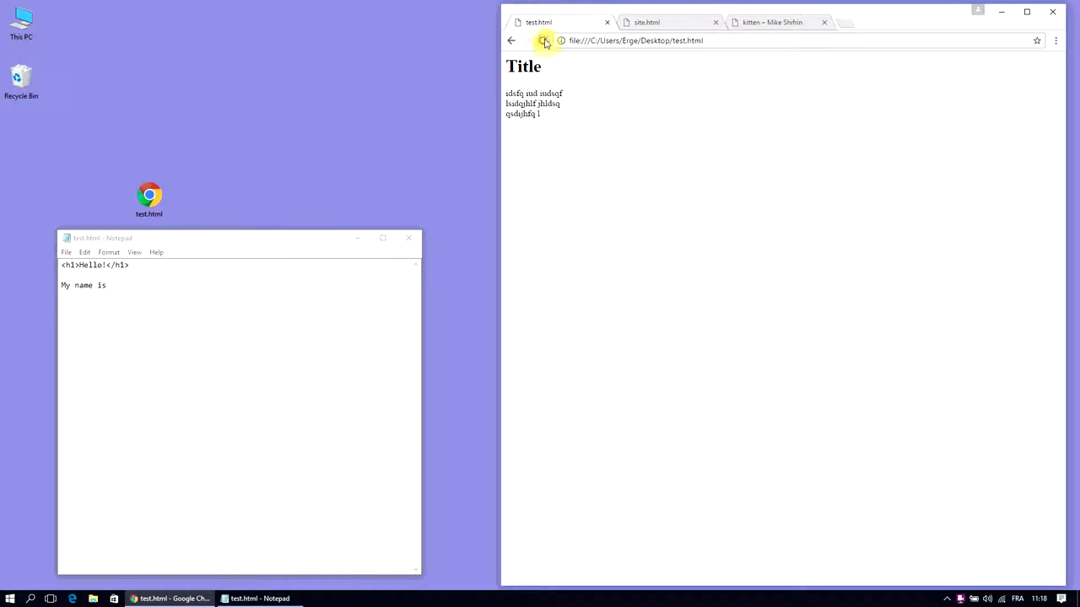
{"action": "left_click", "coordinate": [543, 40]}
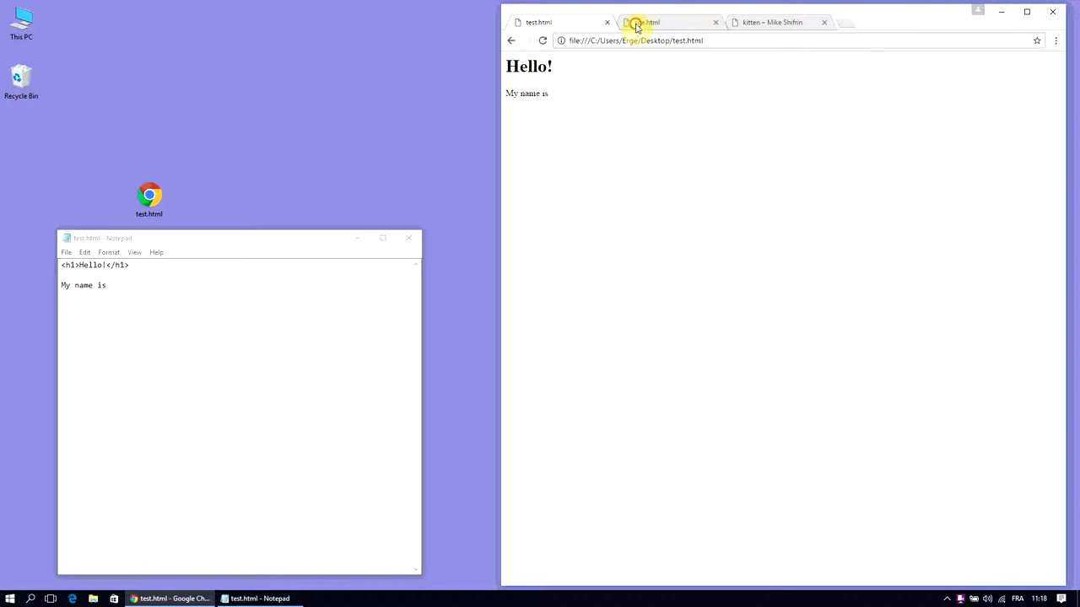
{"action": "left_click", "coordinate": [666, 22]}
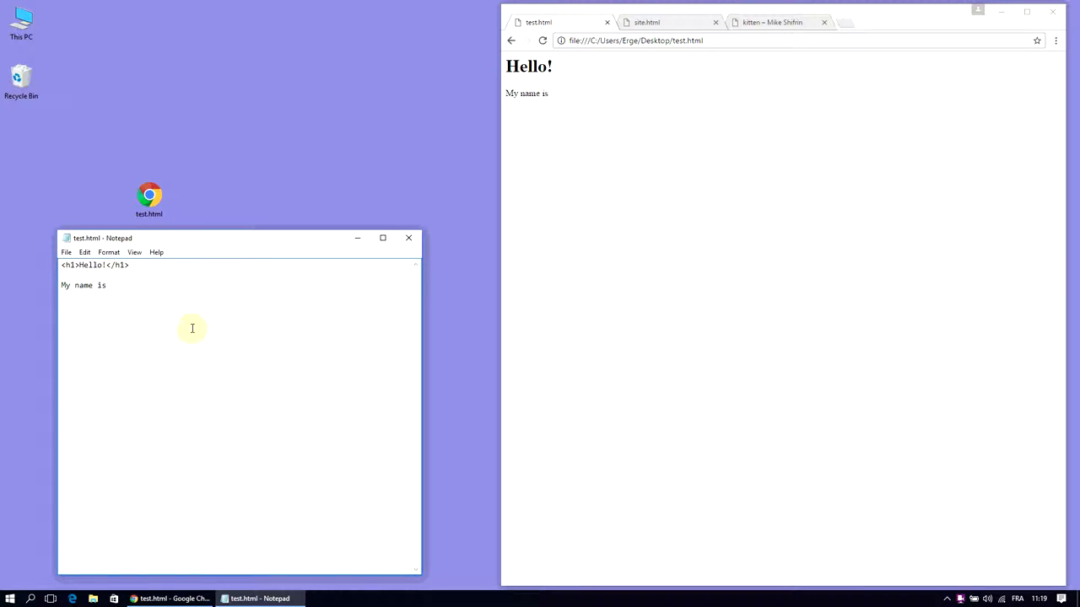
Step: Add <input /> after 'My name is', save, reload Chrome and try typing in the box
{"action": "type", "text": "<"}
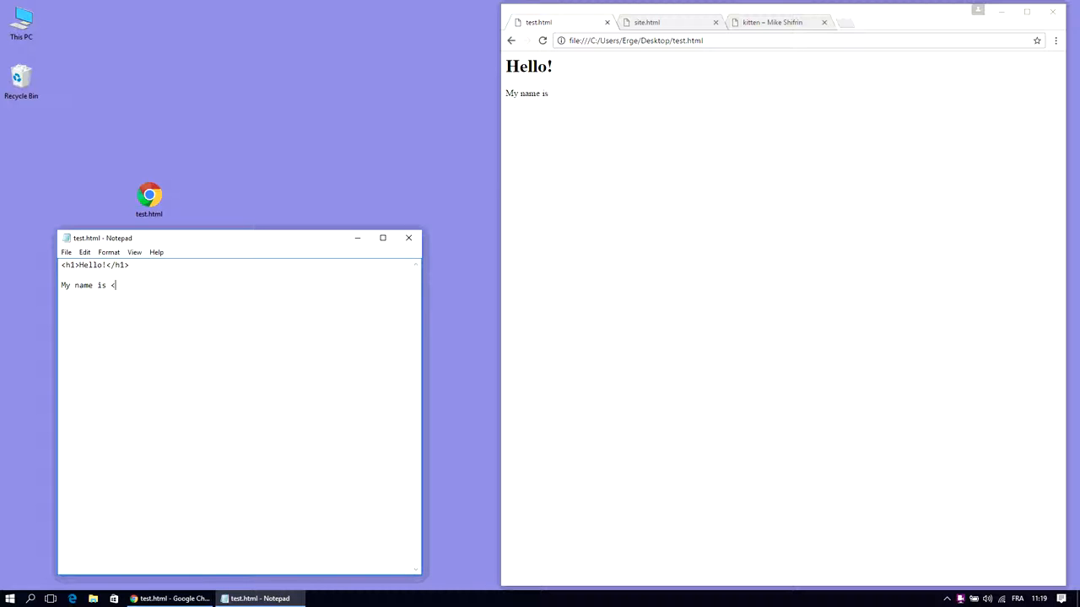
{"action": "type", "text": "input />"}
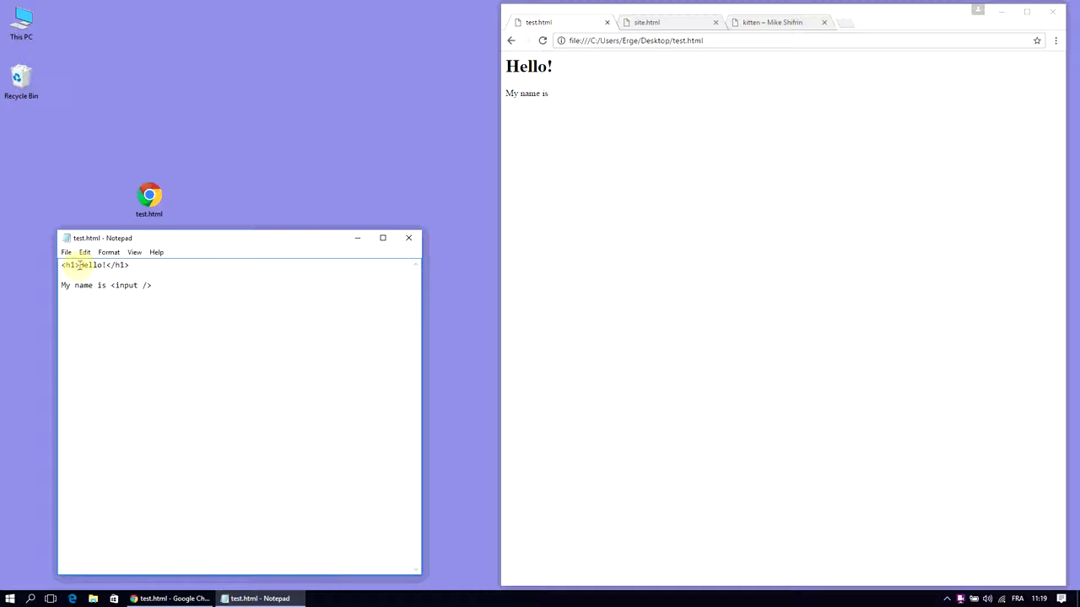
{"action": "double_click", "coordinate": [90, 265]}
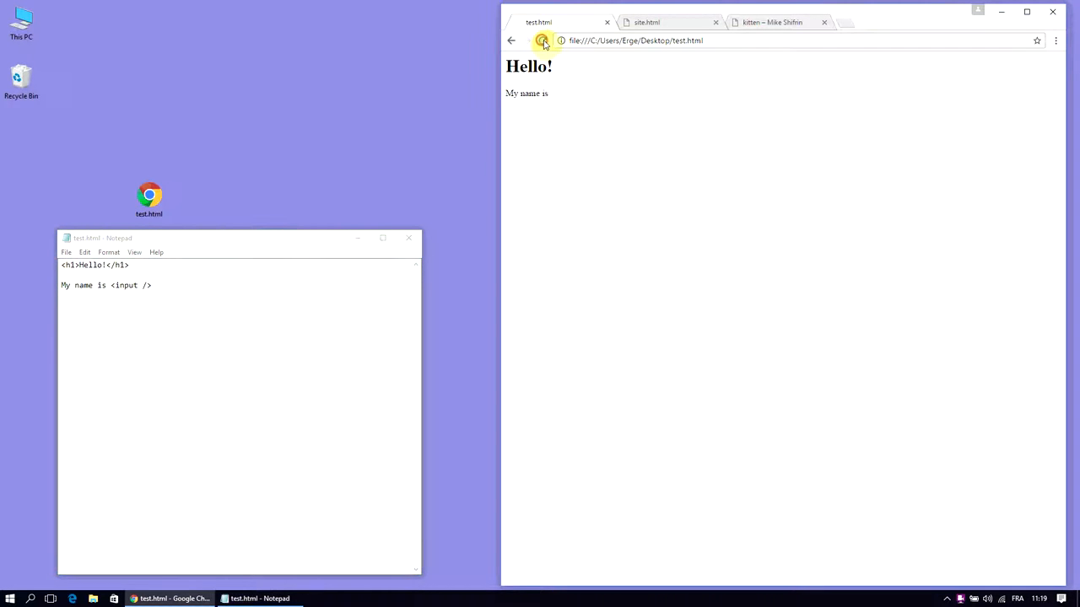
{"action": "left_click", "coordinate": [543, 40]}
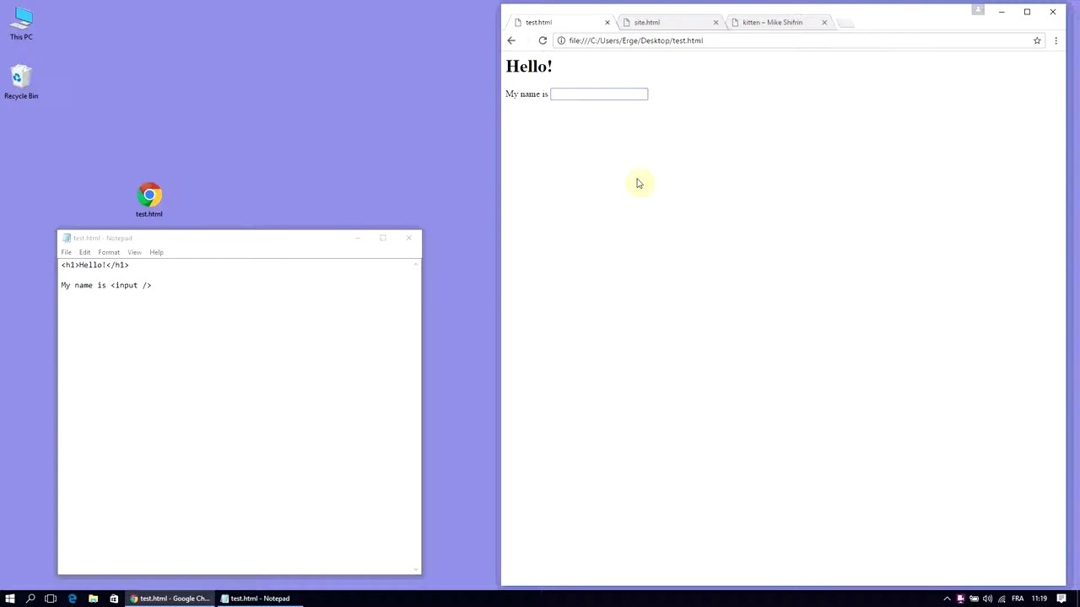
{"action": "type", "text": "dlkf jvblksjdl!"}
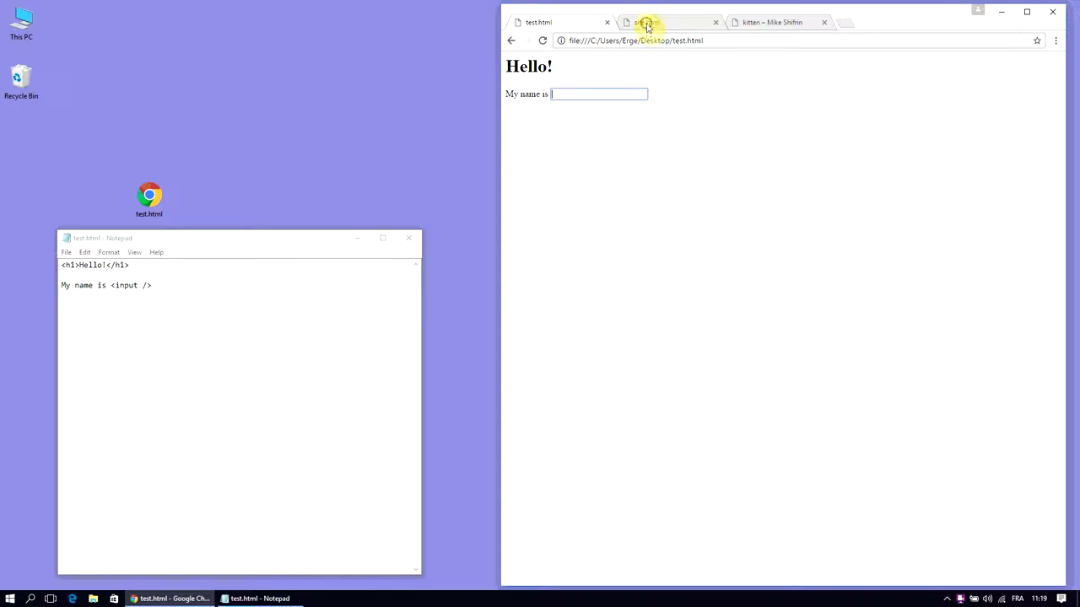
{"action": "left_click", "coordinate": [666, 22]}
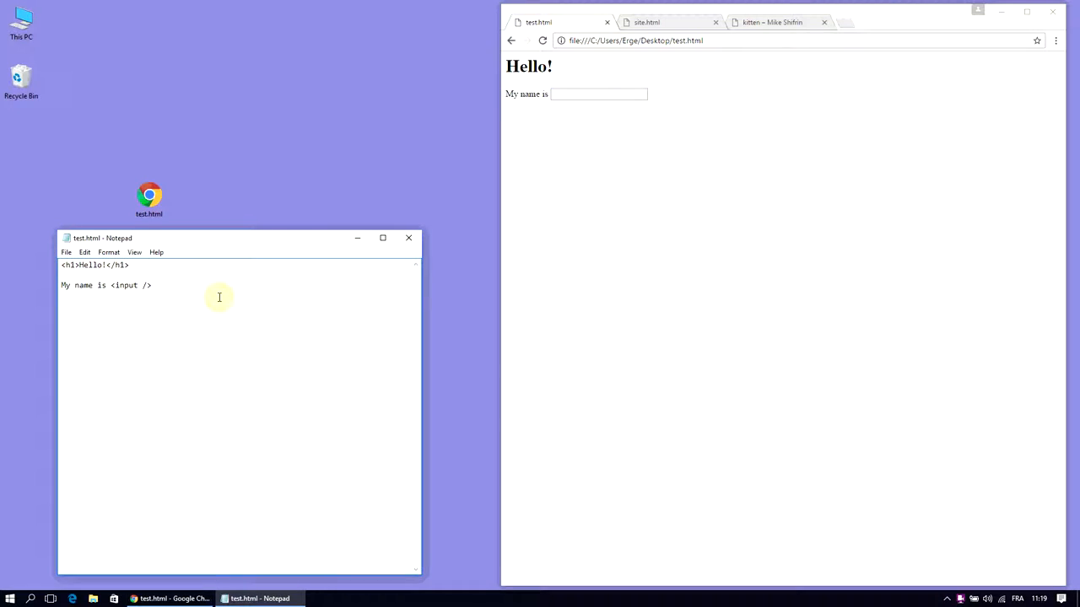
Step: Add <button></button> tags after the input field and save test.html
{"action": "type", "text": "<"}
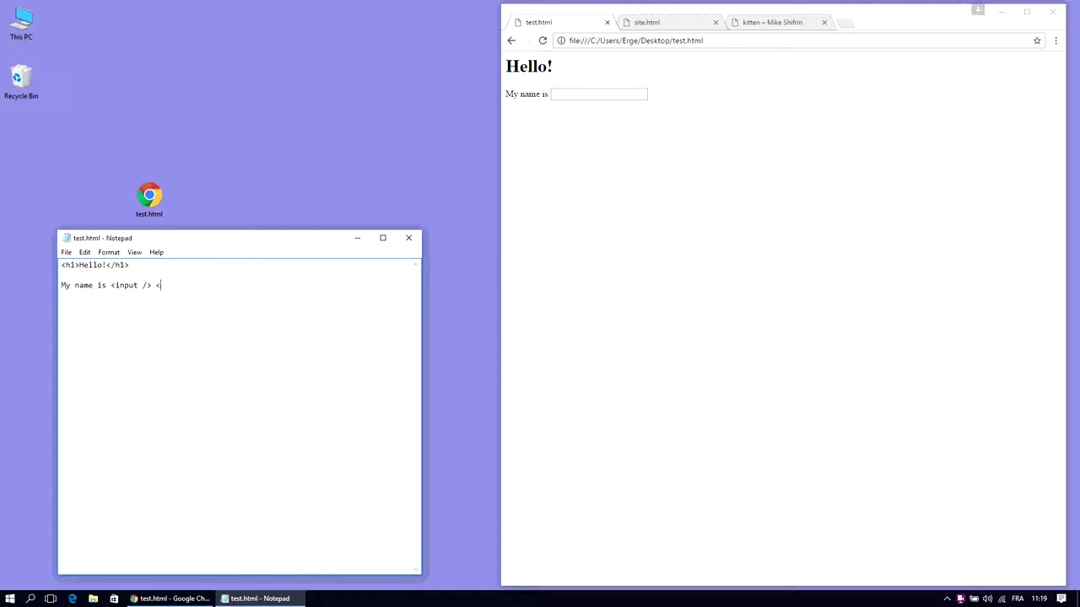
{"action": "type", "text": "button>"}
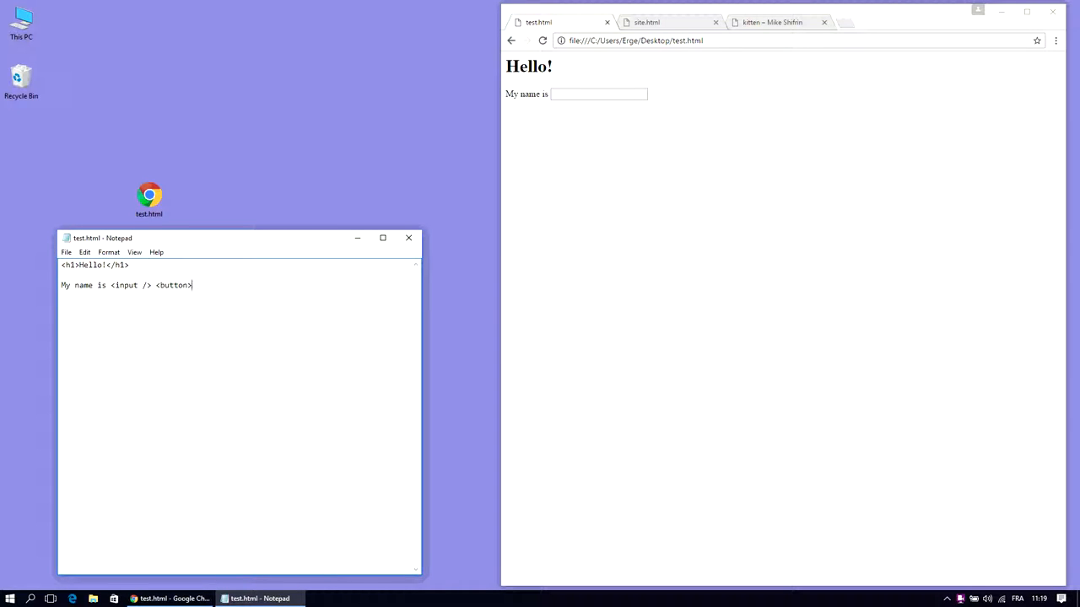
{"action": "type", "text": "</"}
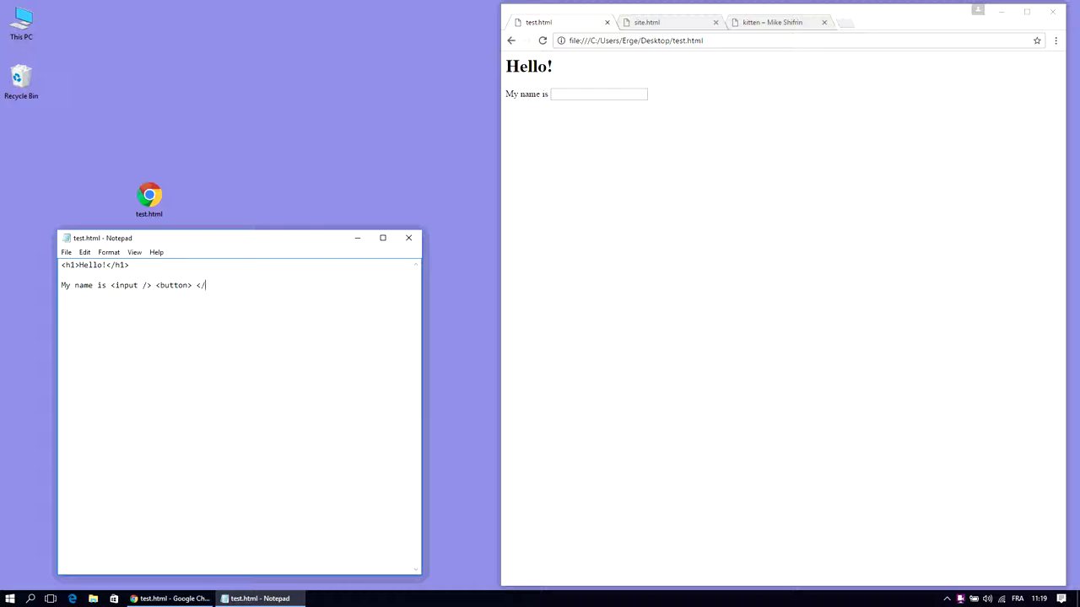
{"action": "type", "text": "button>"}
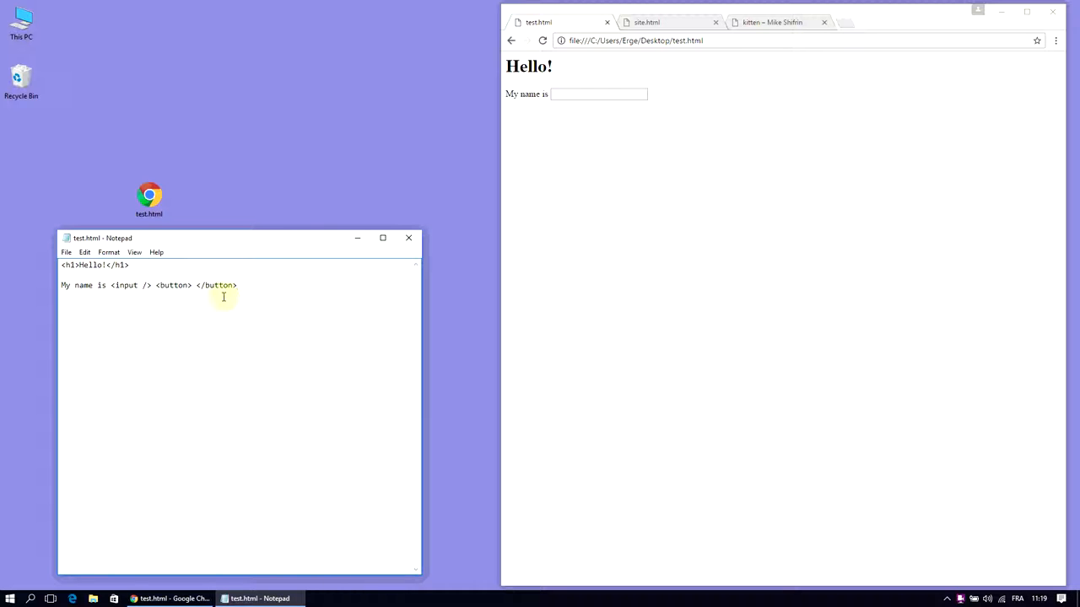
{"action": "left_click", "coordinate": [66, 253]}
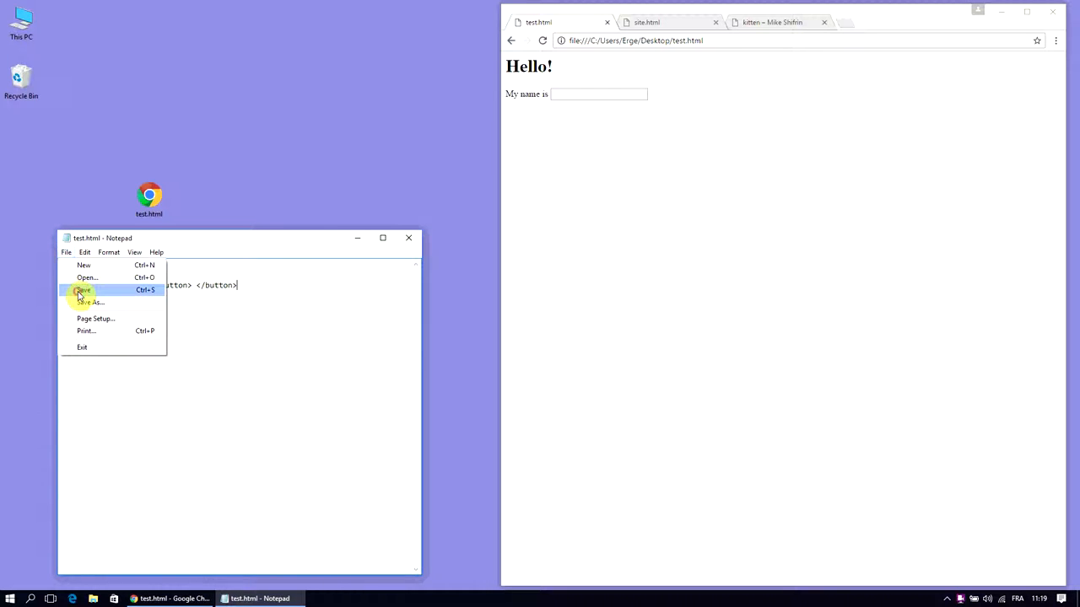
{"action": "left_click", "coordinate": [83, 289]}
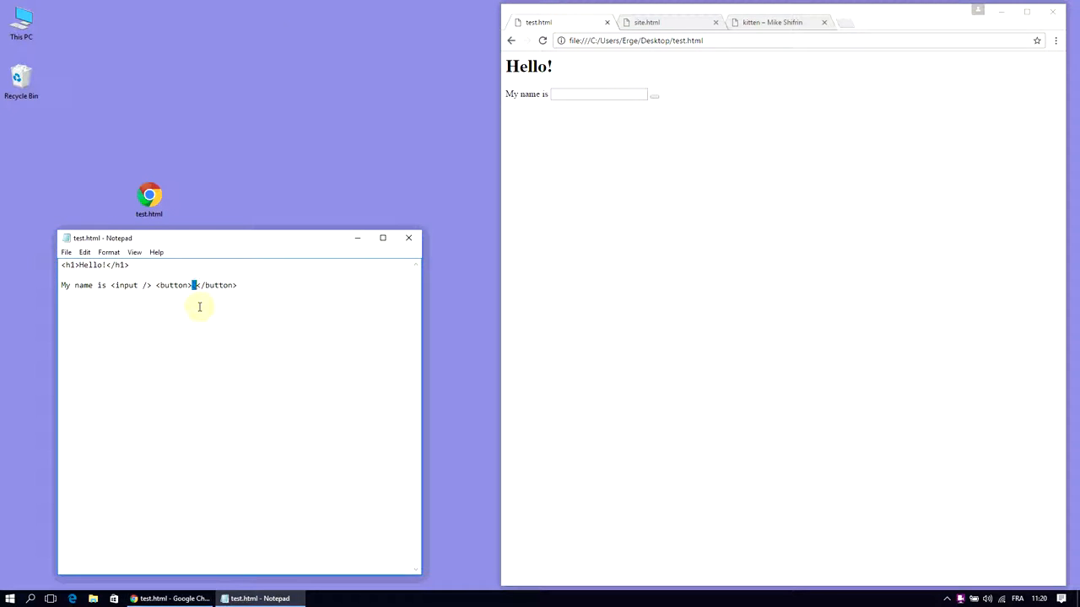
Step: Label the button OK, reload the page and type a name beside it
{"action": "type", "text": "OK"}
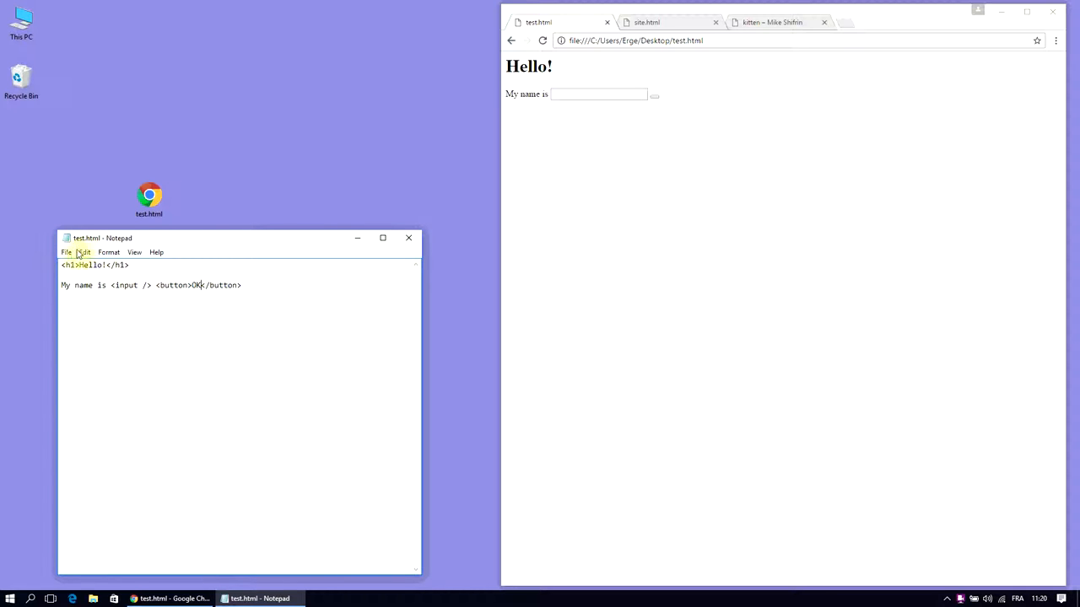
{"action": "left_click", "coordinate": [543, 41]}
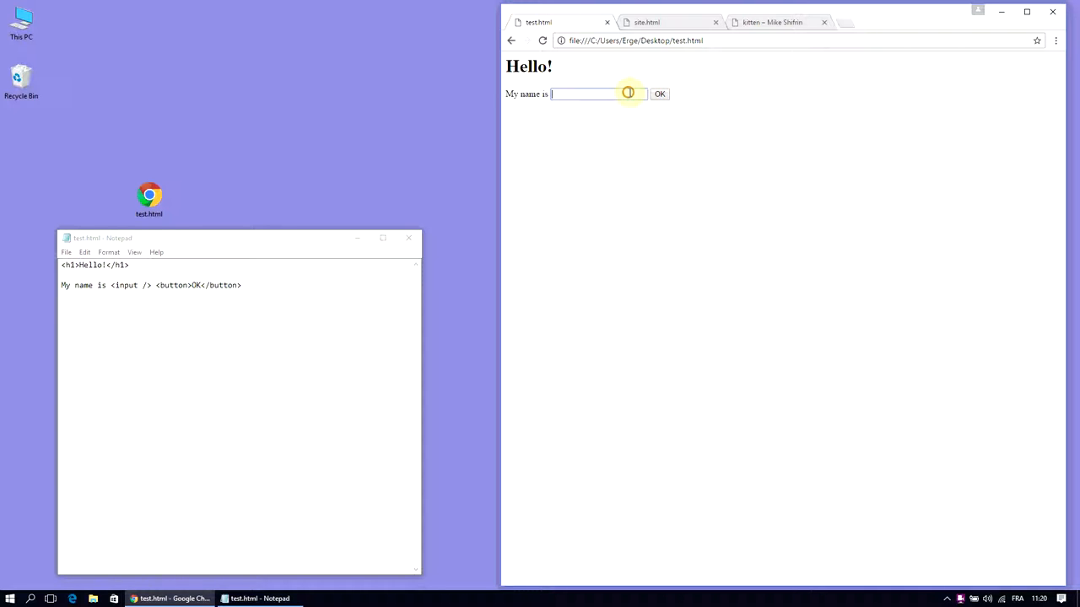
{"action": "type", "text": "sfdg fsd"}
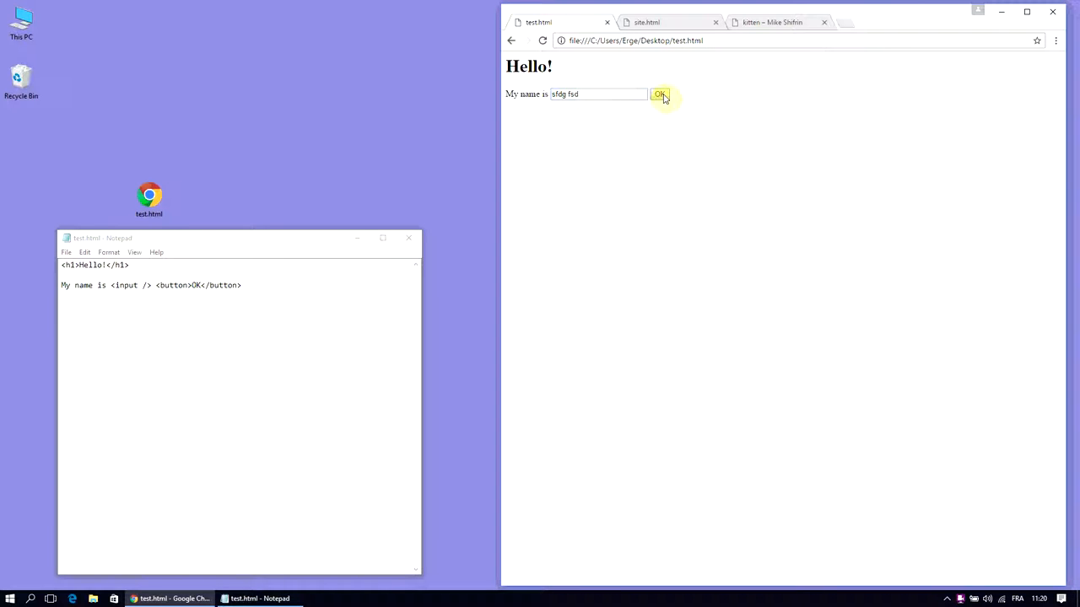
Step: Copy the Kitten #16 image's address from the blog and open it alone in a new tab
{"action": "left_click", "coordinate": [666, 22]}
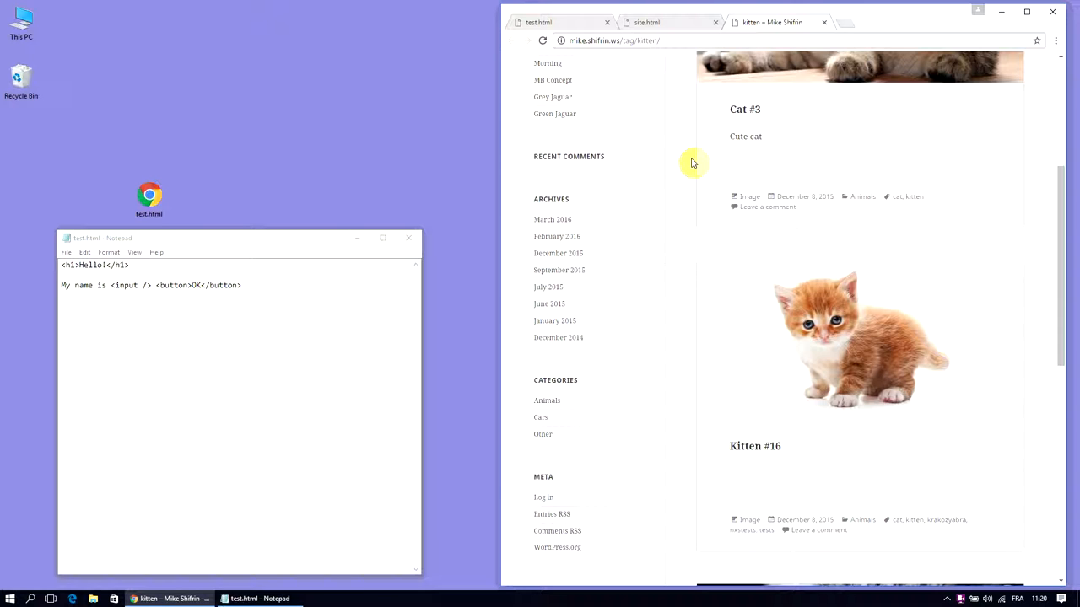
{"action": "scroll", "scroll_direction": "down", "scroll_amount": 3}
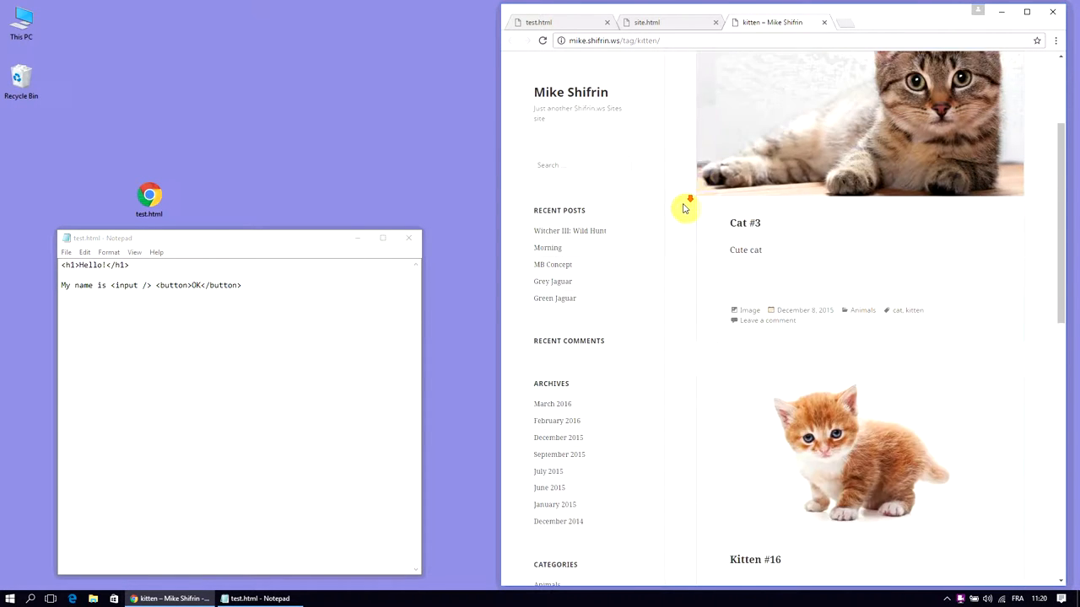
{"action": "scroll", "scroll_direction": "down", "scroll_amount": 3}
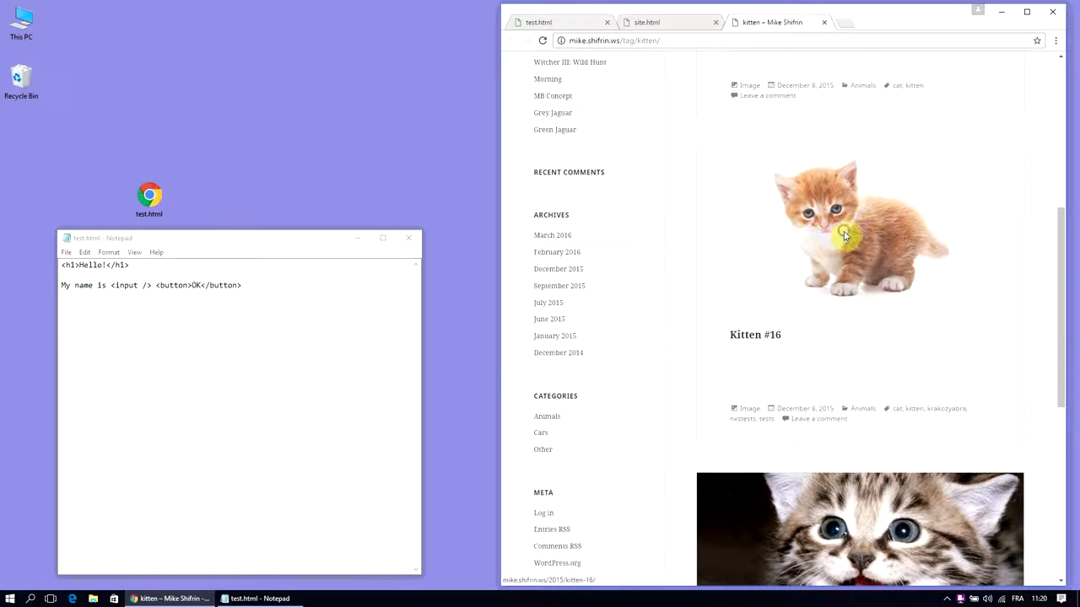
{"action": "right_click", "coordinate": [843, 236]}
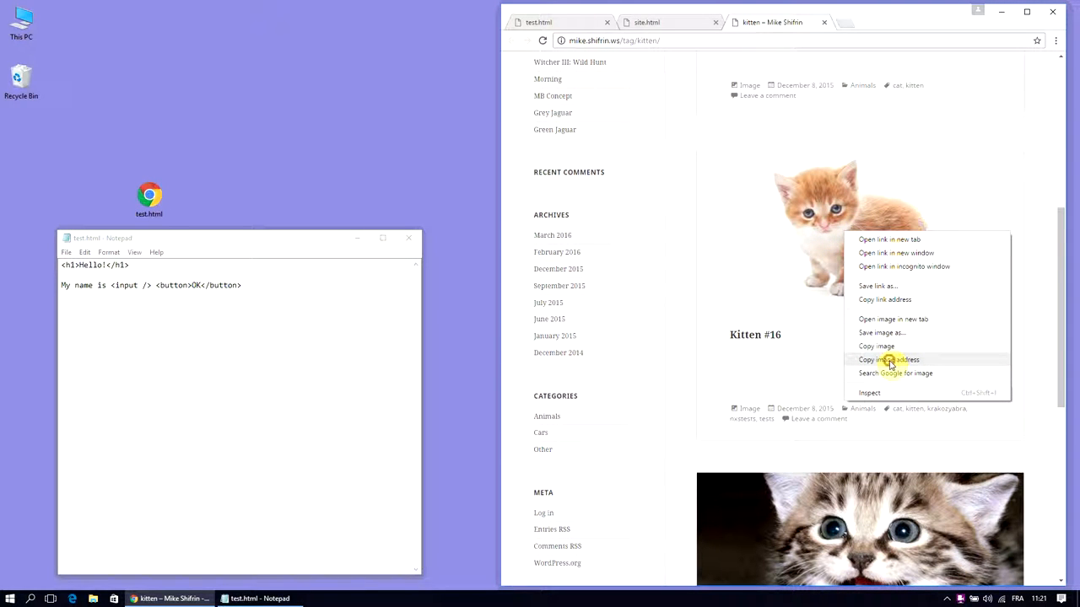
{"action": "left_click", "coordinate": [887, 359]}
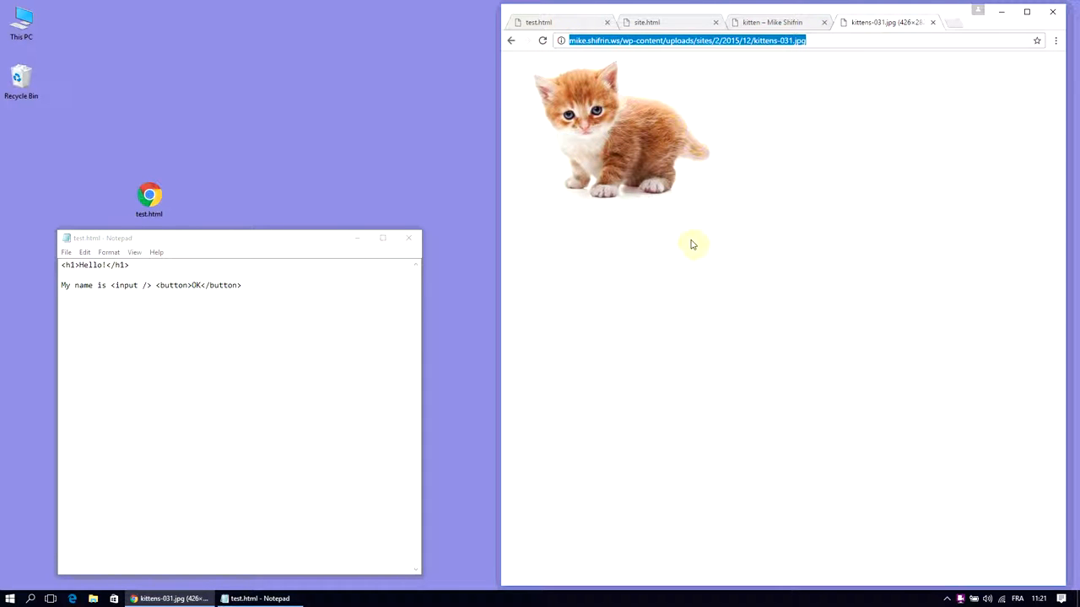
{"action": "left_click", "coordinate": [270, 289]}
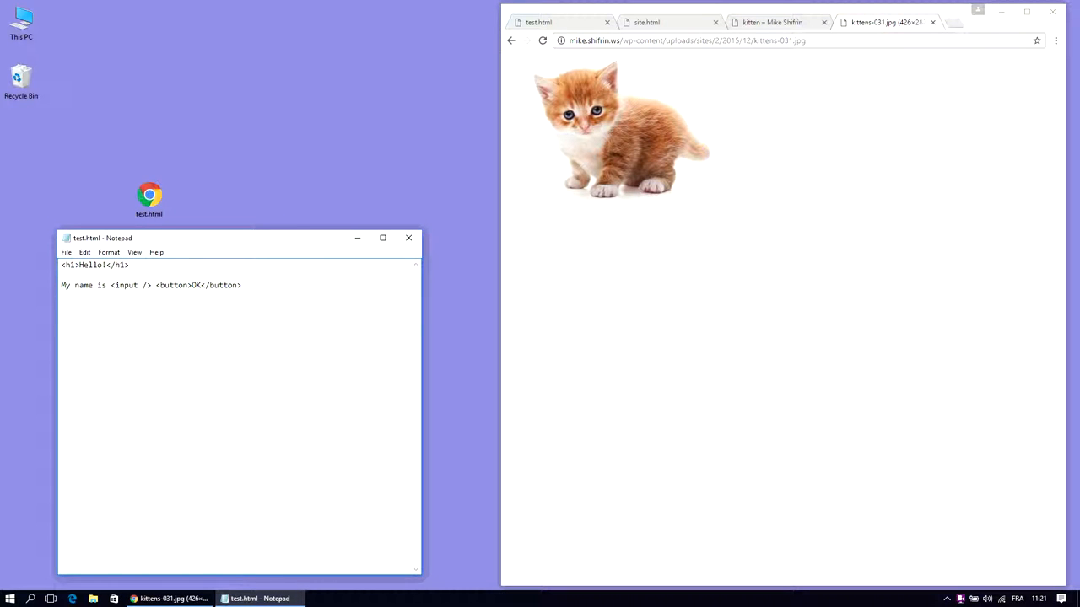
Step: Add an img tag with the kitten URL as its src and reload test.html to show it
{"action": "type", "text": "<img />"}
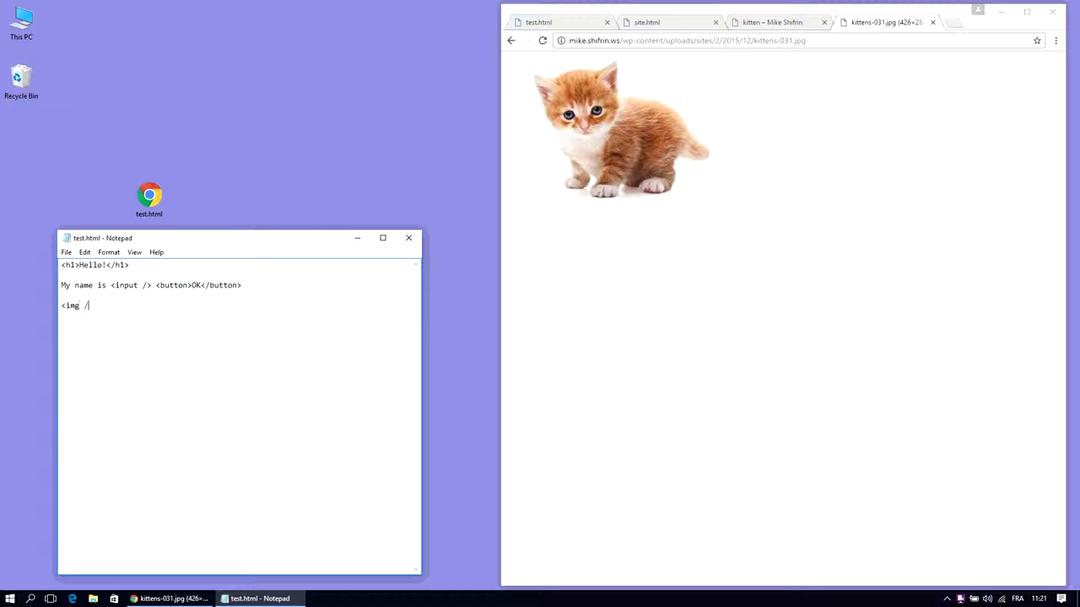
{"action": "type", "text": ">"}
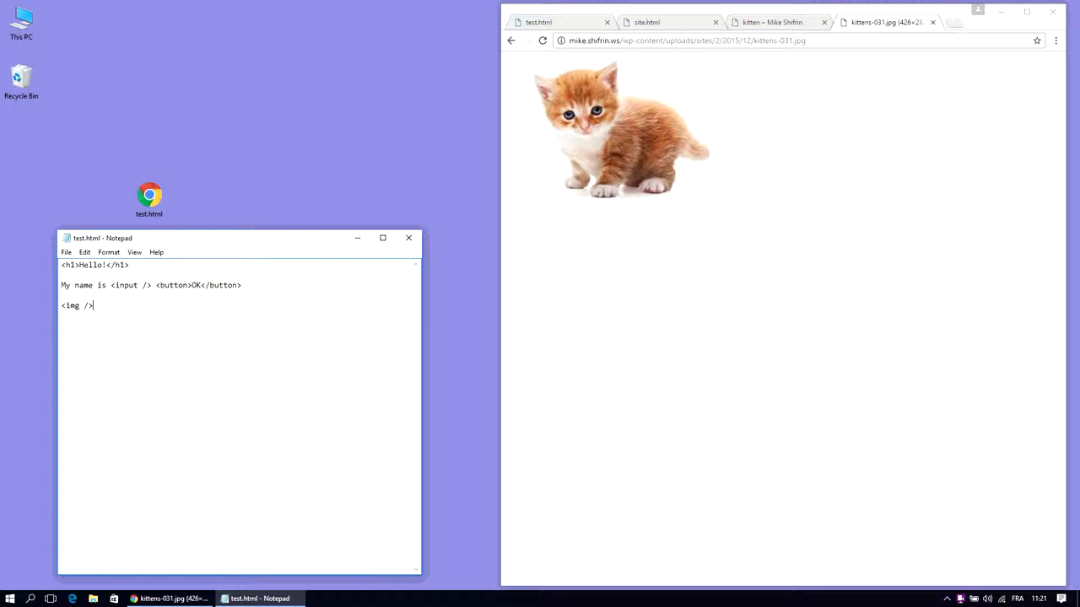
{"action": "type", "text": "src=\""}
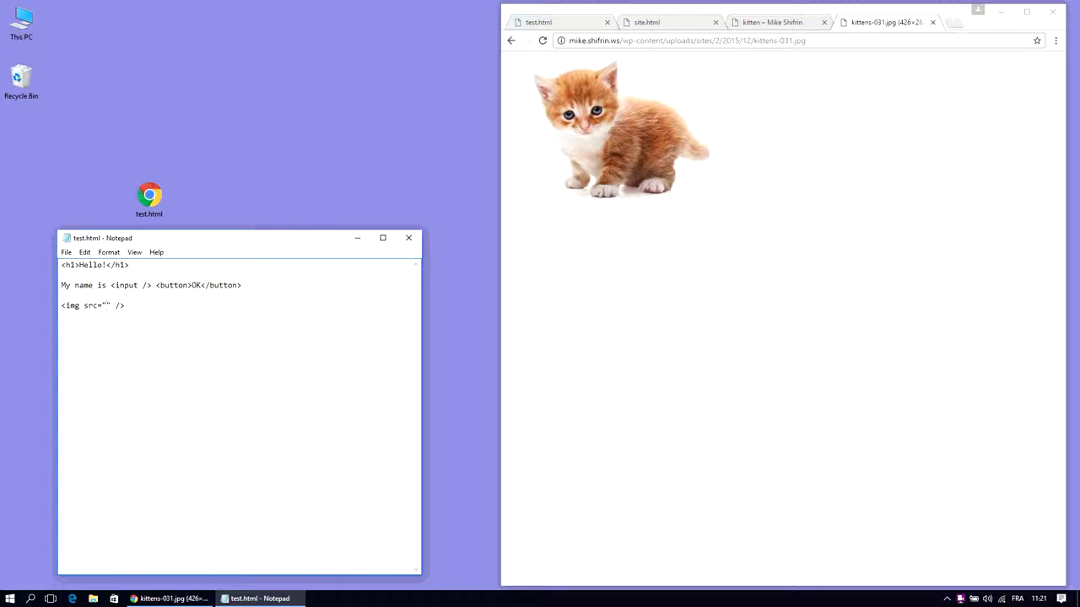
{"action": "left_click", "coordinate": [683, 41]}
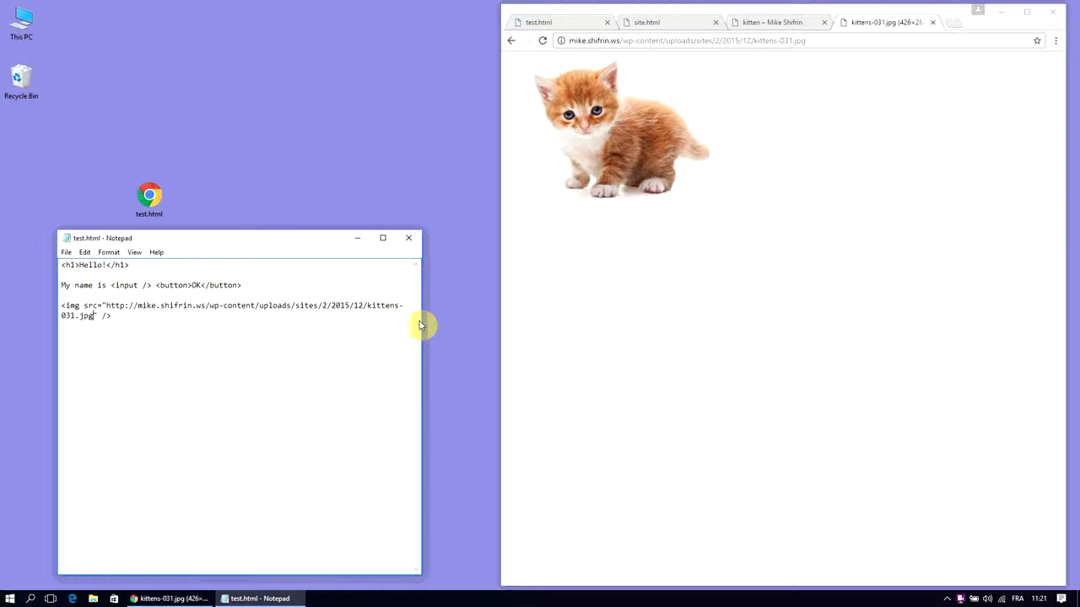
{"action": "left_click_drag", "start_coordinate": [422, 325], "coordinate": [481, 325]}
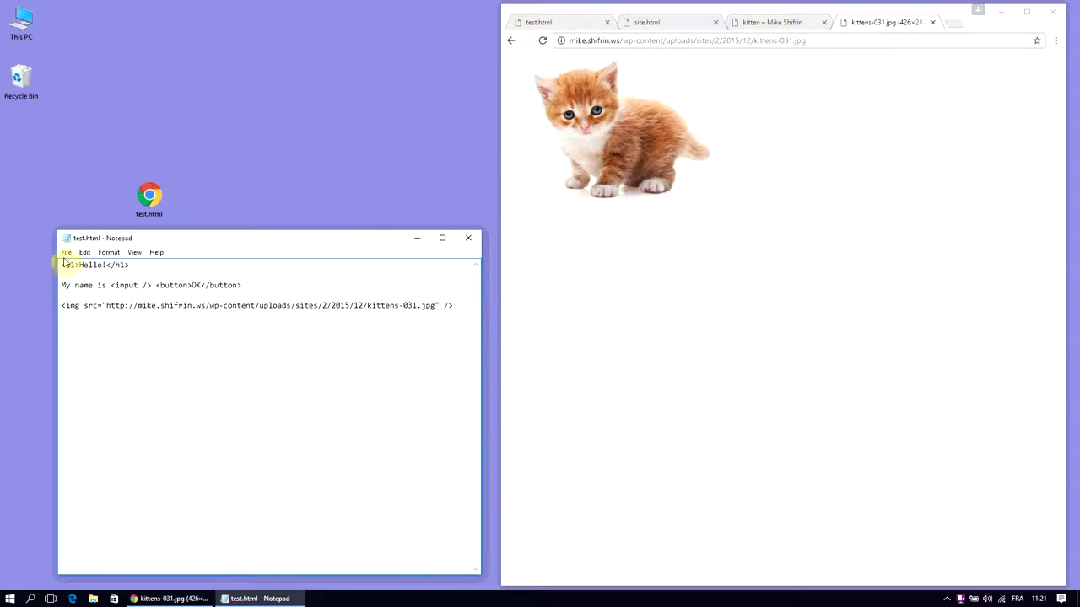
{"action": "left_click", "coordinate": [662, 22]}
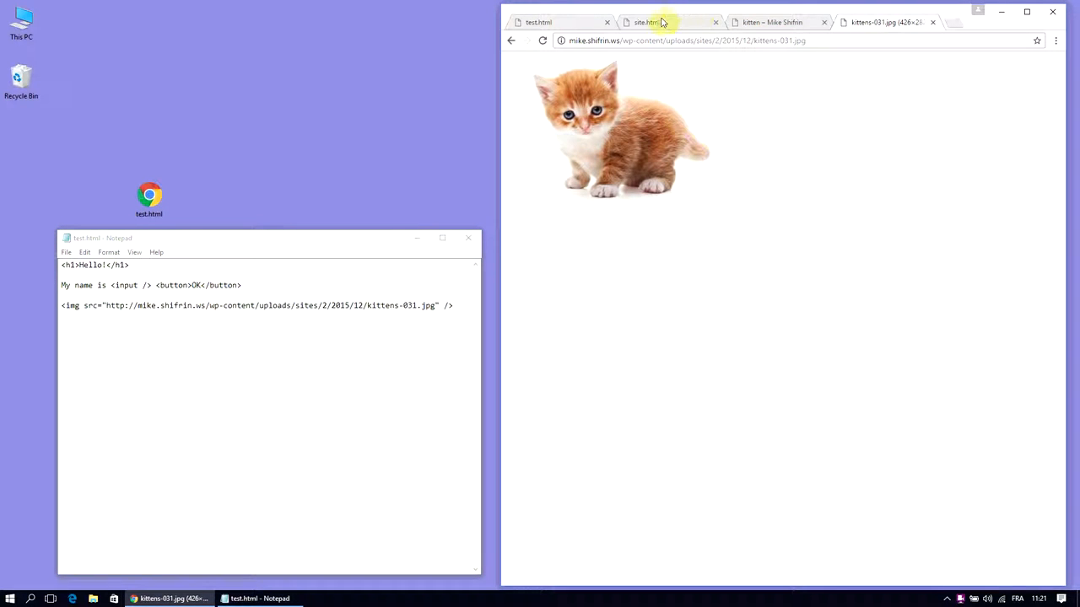
{"action": "left_click", "coordinate": [538, 22]}
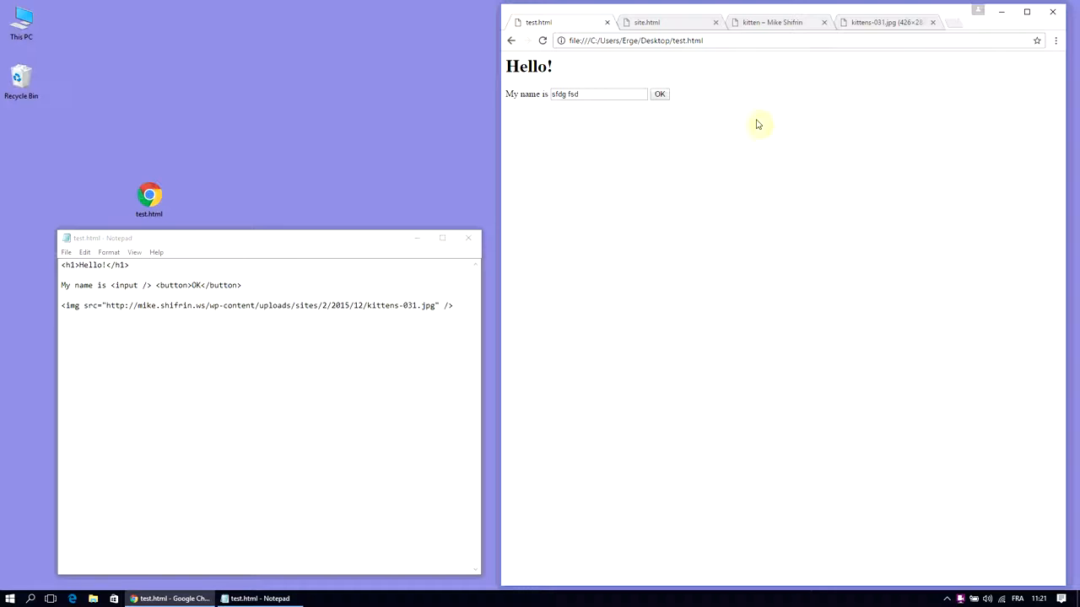
{"action": "left_click", "coordinate": [543, 41]}
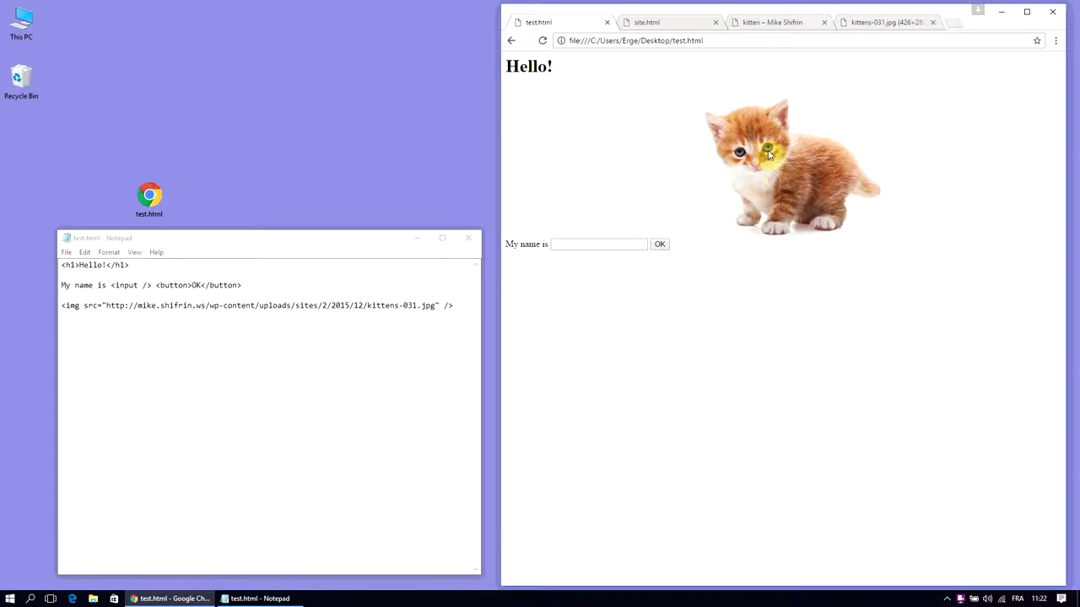
{"action": "mouse_move", "coordinate": [566, 318]}
{"action": "type", "text": "<"}
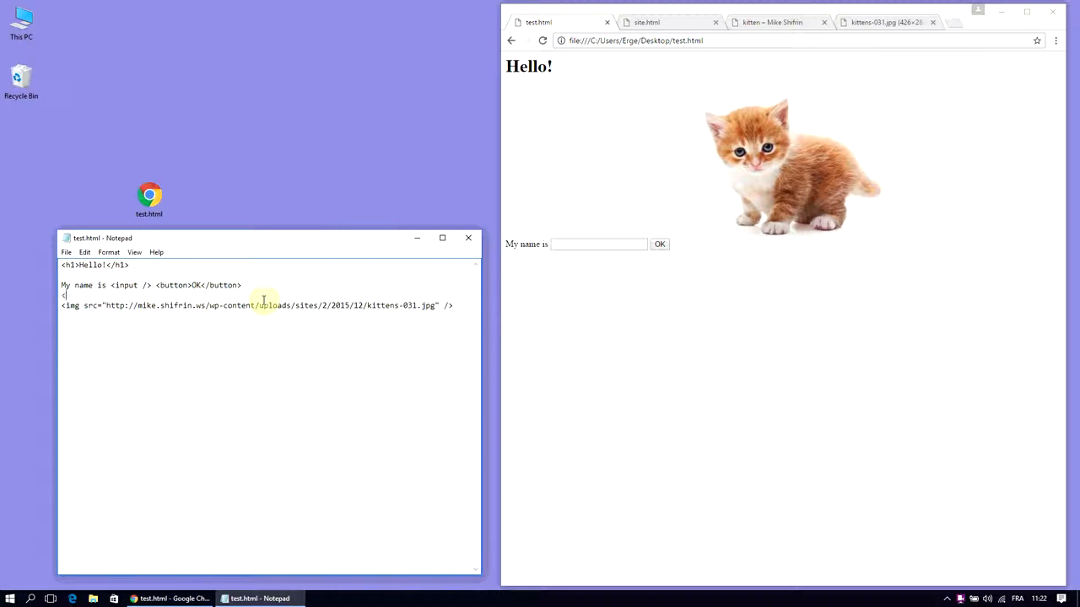
Step: Insert a <br> before the image so the kitten sits below the name field
{"action": "type", "text": "br>"}
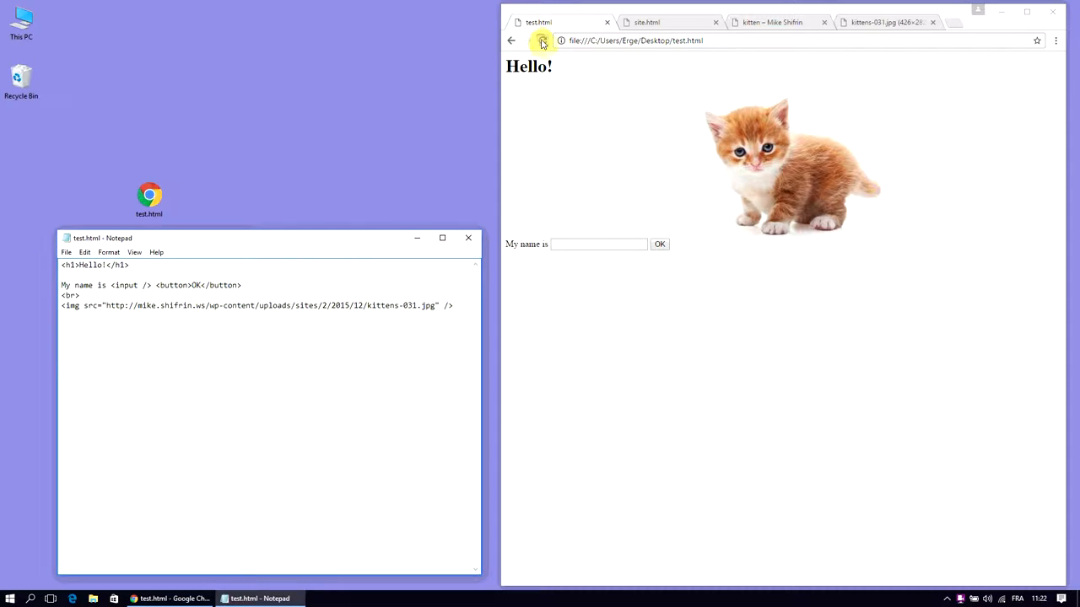
{"action": "left_click", "coordinate": [542, 41]}
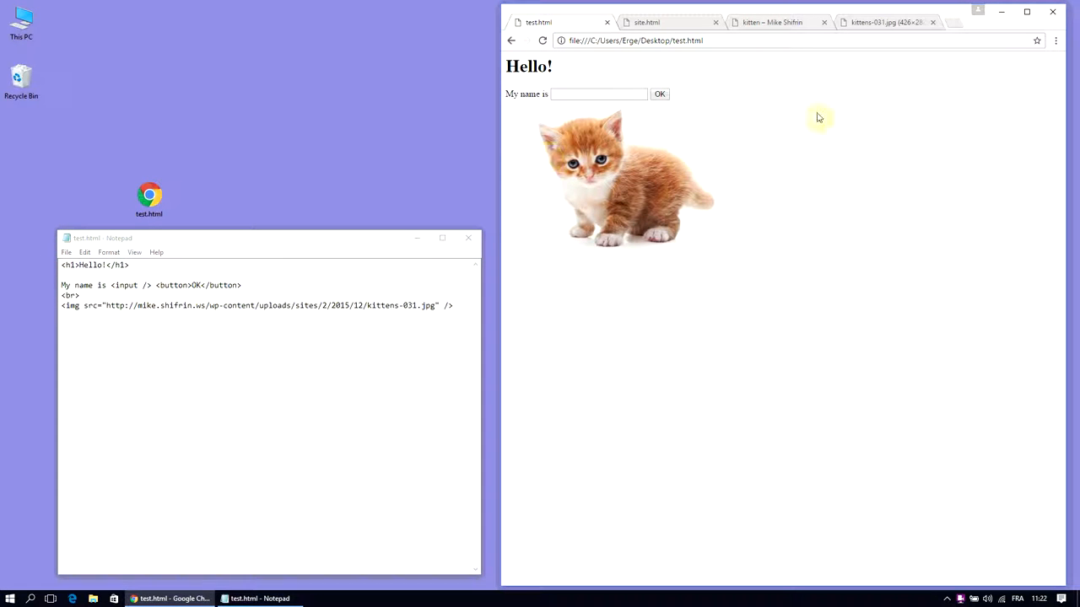
Step: Wrap the heading, name field, break and image in an indented <div>…</div> and reload
{"action": "left_click", "coordinate": [647, 22]}
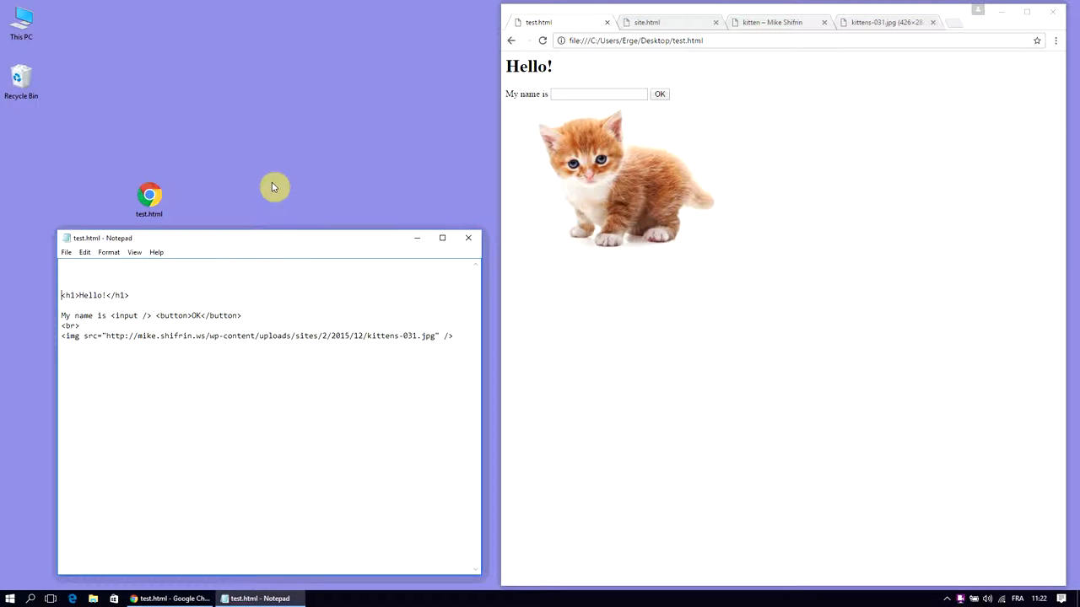
{"action": "type", "text": "<"}
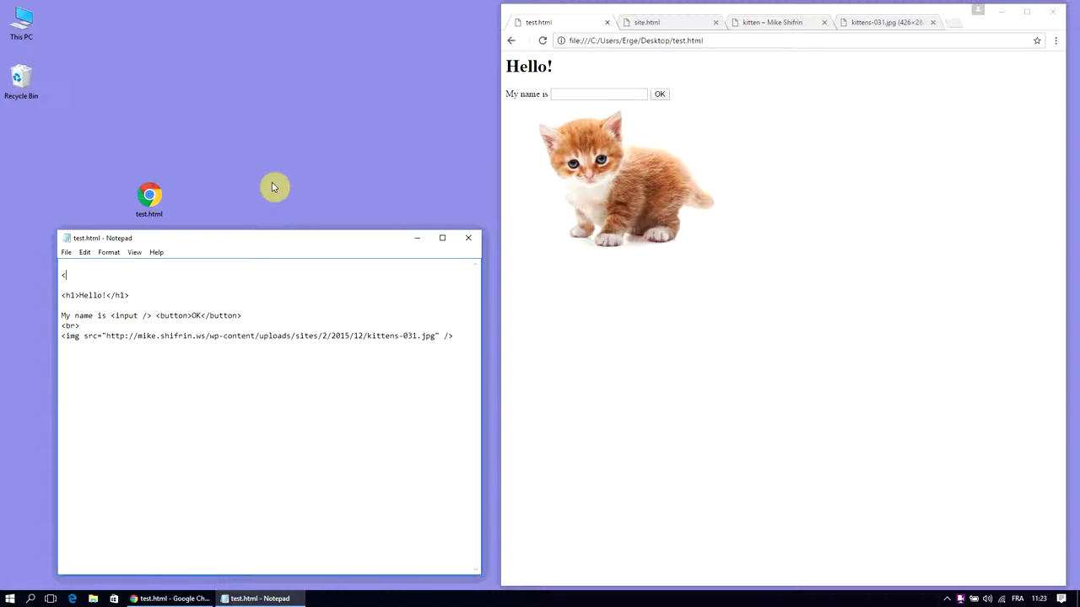
{"action": "type", "text": "<div>"}
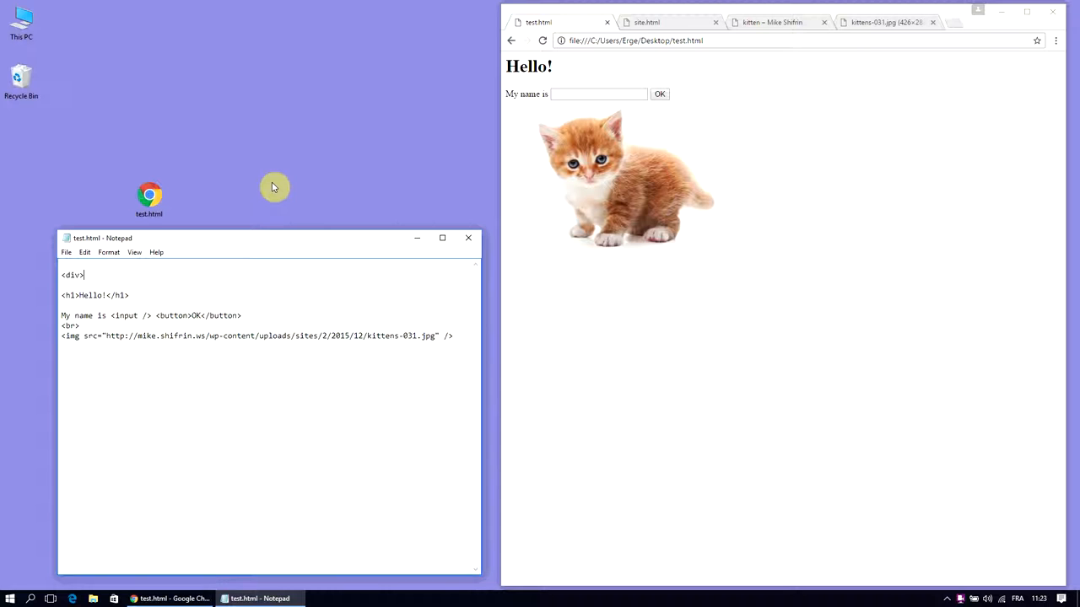
{"action": "mouse_move", "coordinate": [143, 272]}
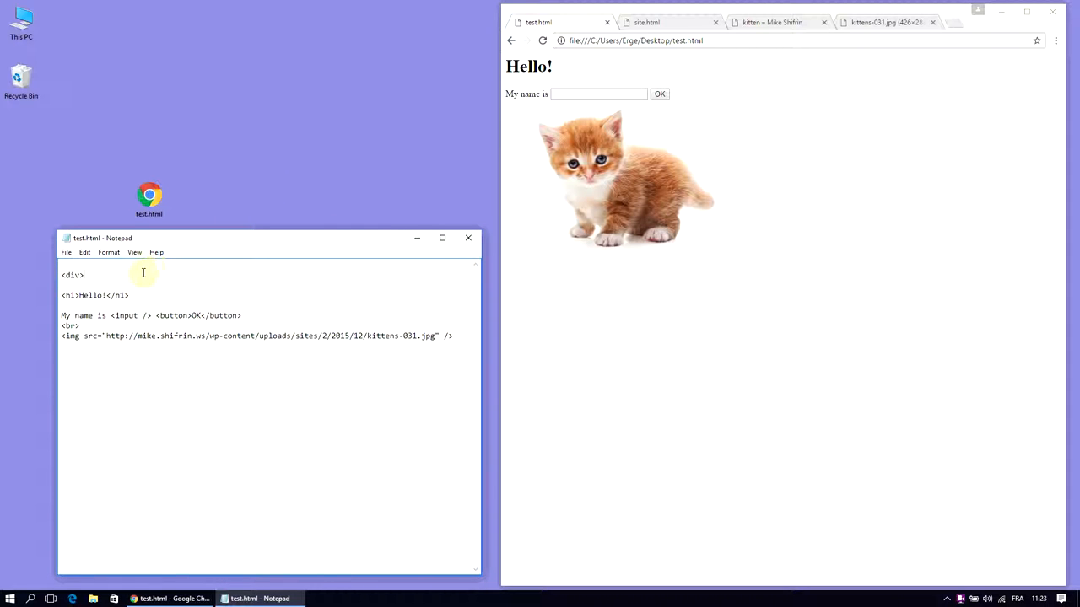
{"action": "double_click", "coordinate": [72, 275]}
{"action": "type", "text": "</div>"}
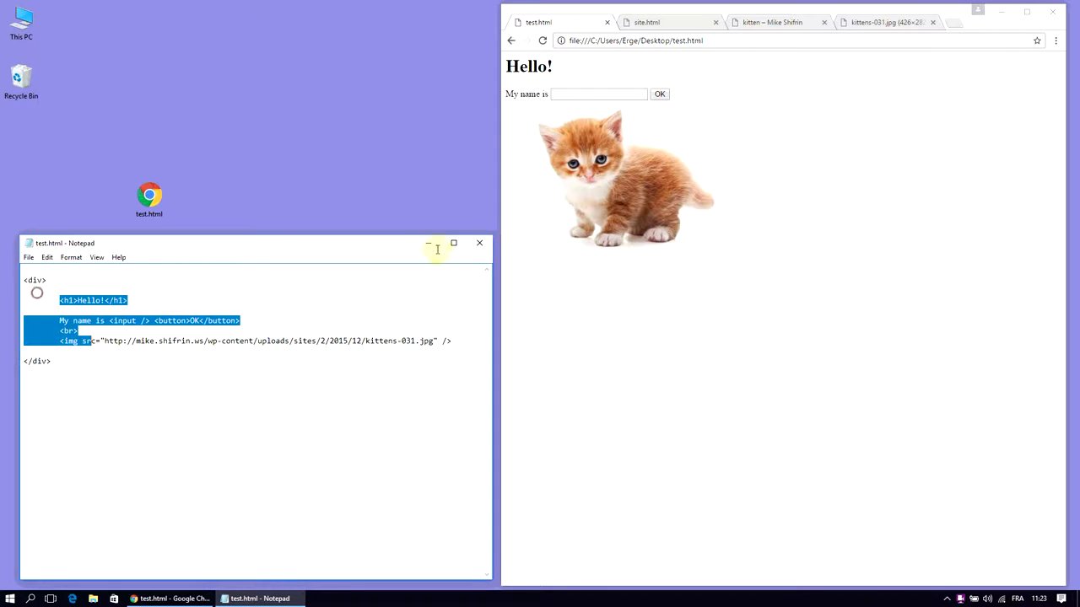
{"action": "left_click", "coordinate": [542, 40]}
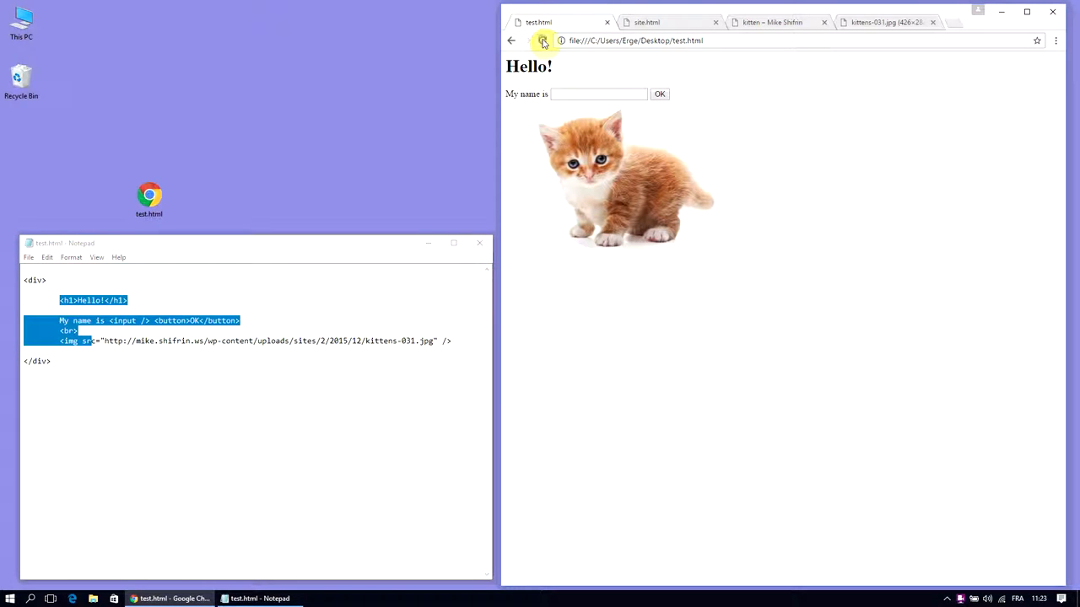
{"action": "left_click", "coordinate": [542, 40]}
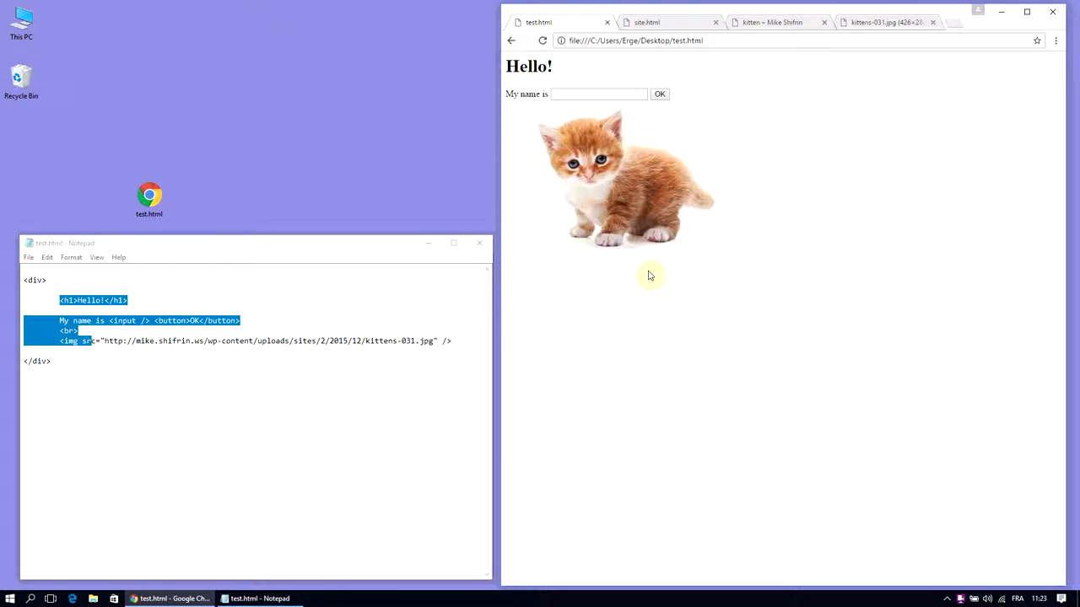
Step: Give the div style="border : red solid 2px" and reload to see the red frame
{"action": "left_click", "coordinate": [242, 289]}
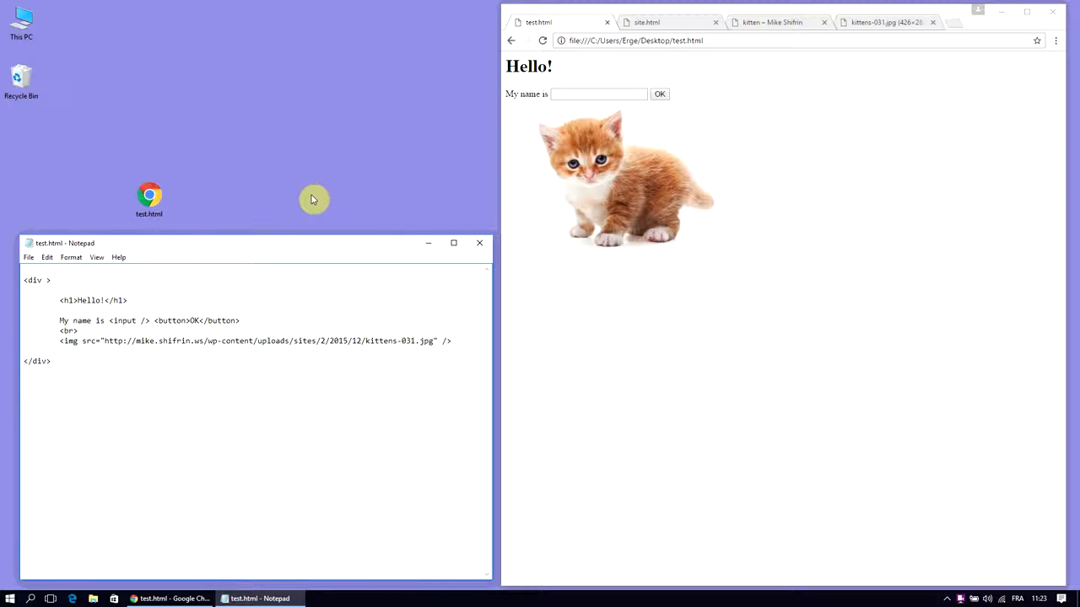
{"action": "type", "text": "style=\"border : red solid"}
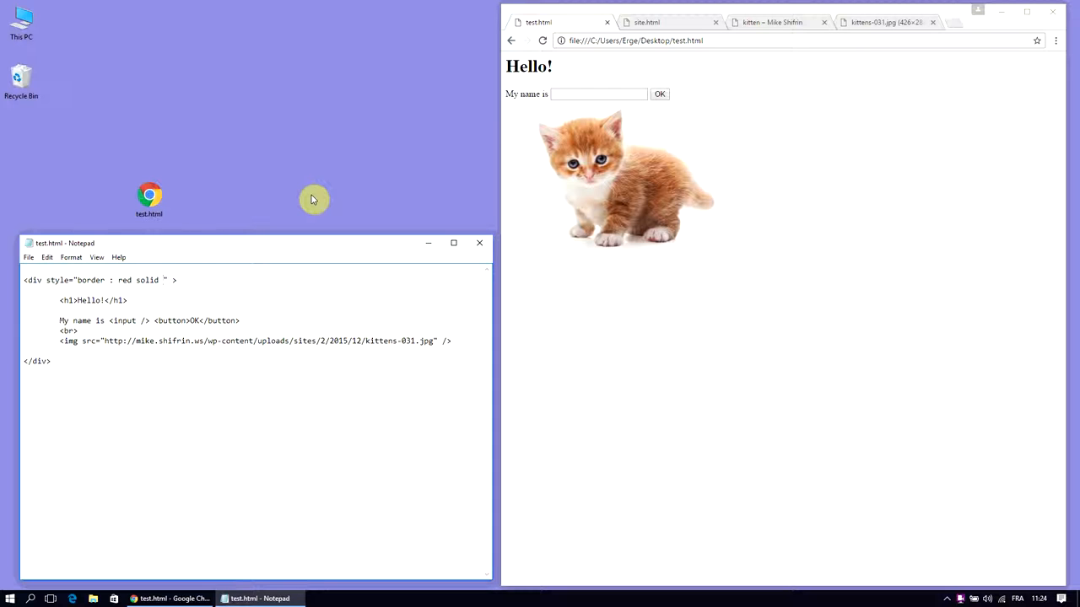
{"action": "type", "text": "2px"}
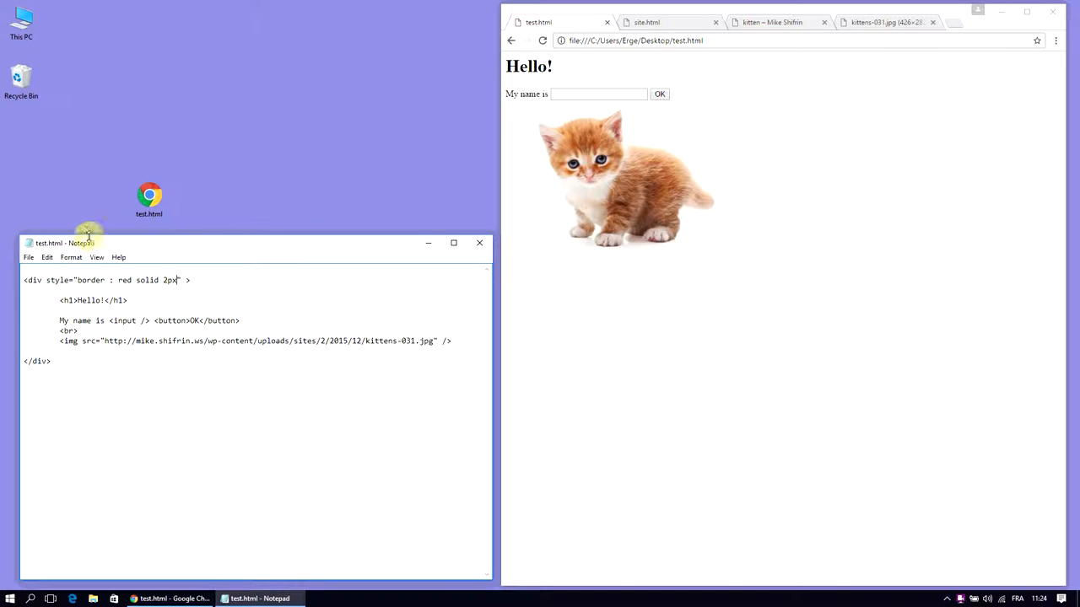
{"action": "mouse_move", "coordinate": [523, 118]}
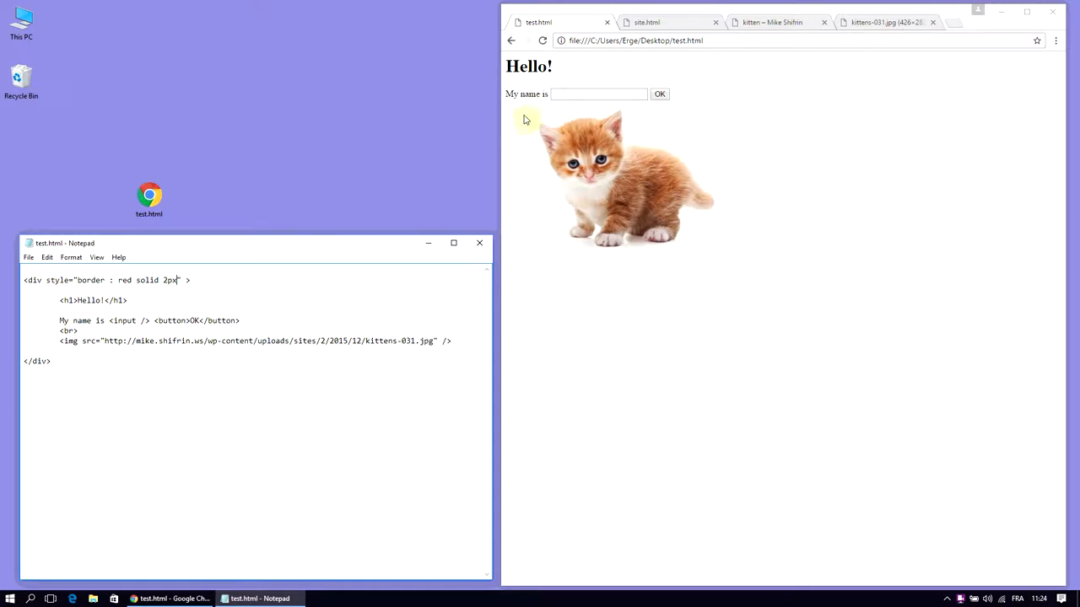
{"action": "left_click", "coordinate": [542, 41]}
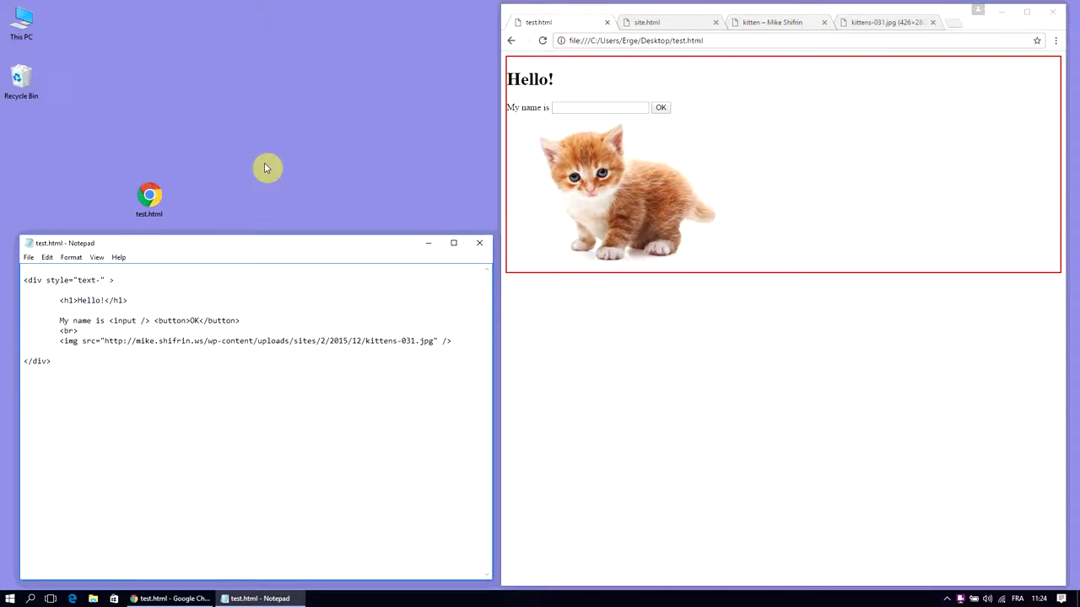
Step: Change the div style to text-align : center so the contents center in Chrome
{"action": "type", "text": "align : center"}
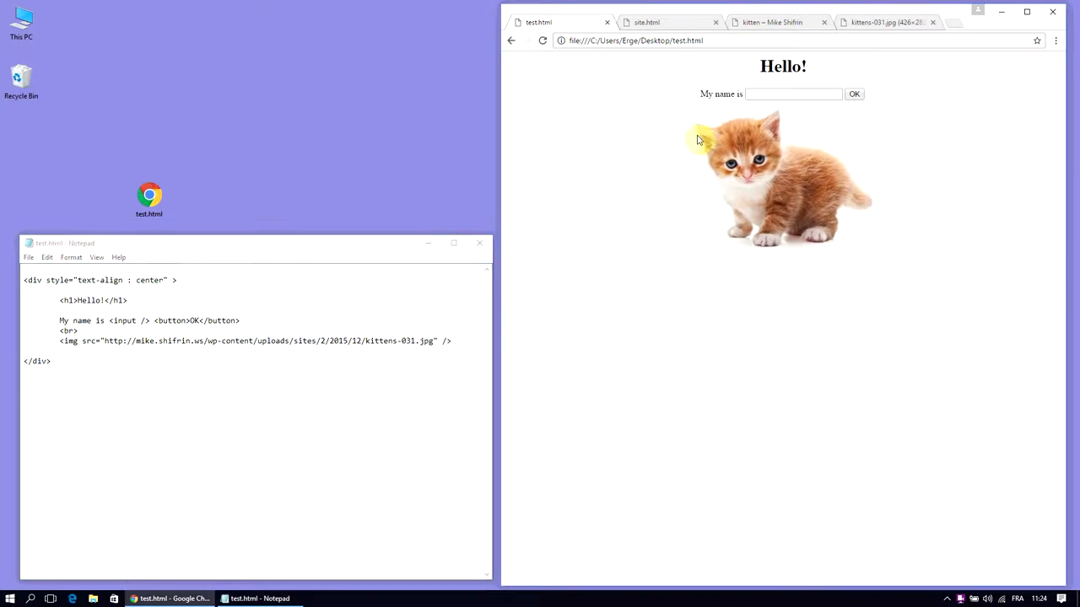
{"action": "mouse_move", "coordinate": [613, 137]}
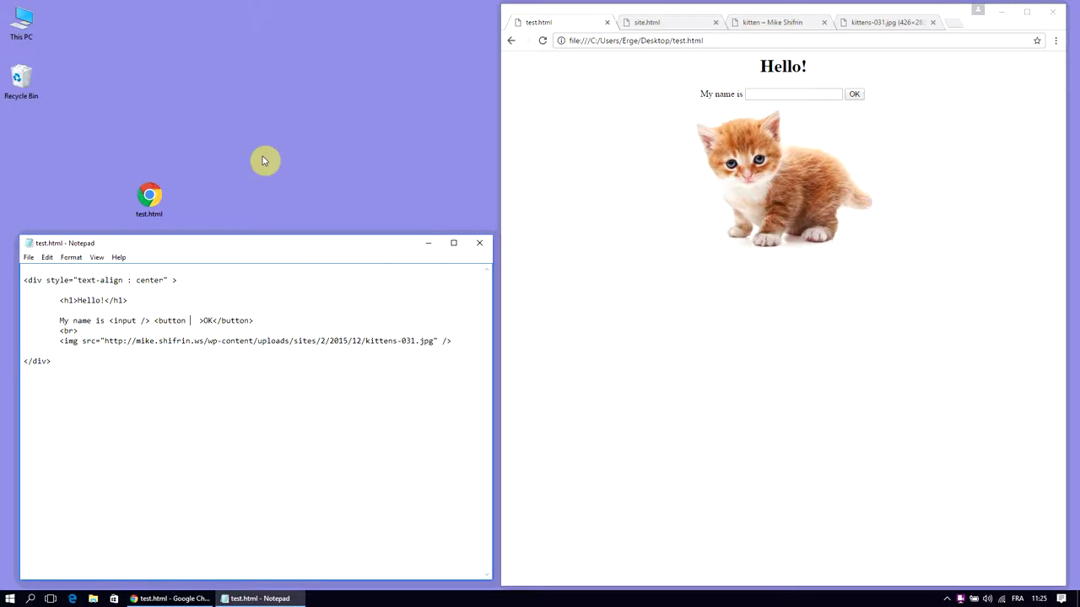
Step: Give the OK button onclick="alert('Hello')" and confirm the Hello alert pops up in Chrome
{"action": "type", "text": "onclick"}
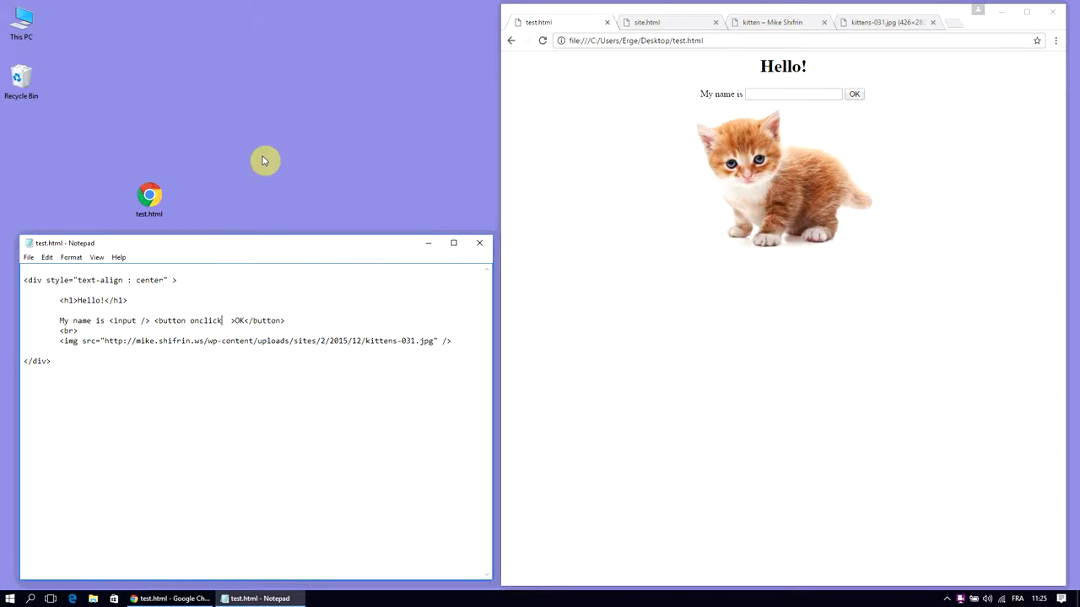
{"action": "type", "text": "="}
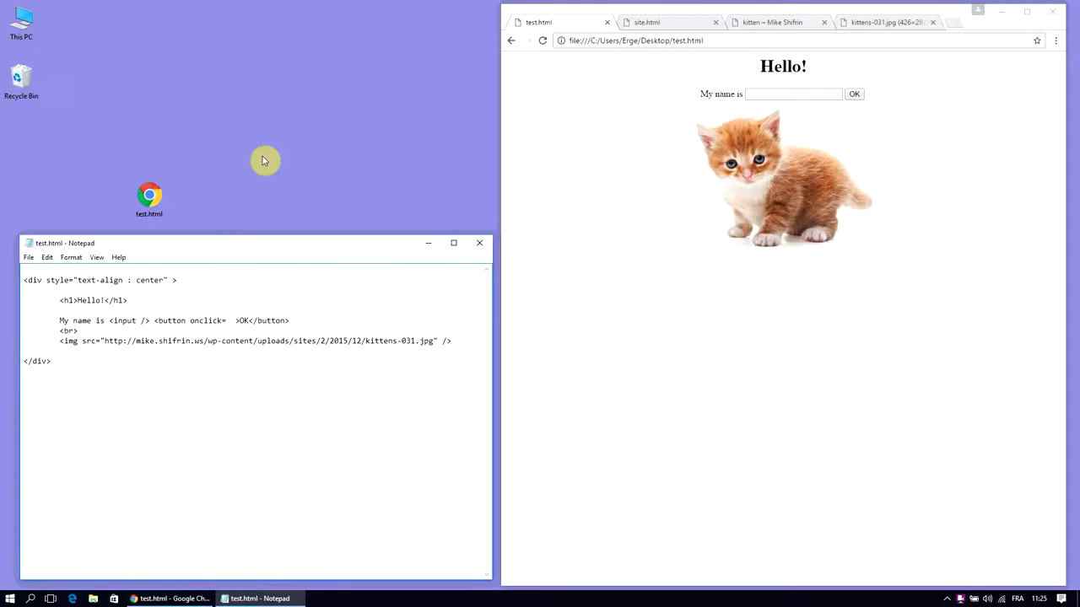
{"action": "type", "text": "\"alert("}
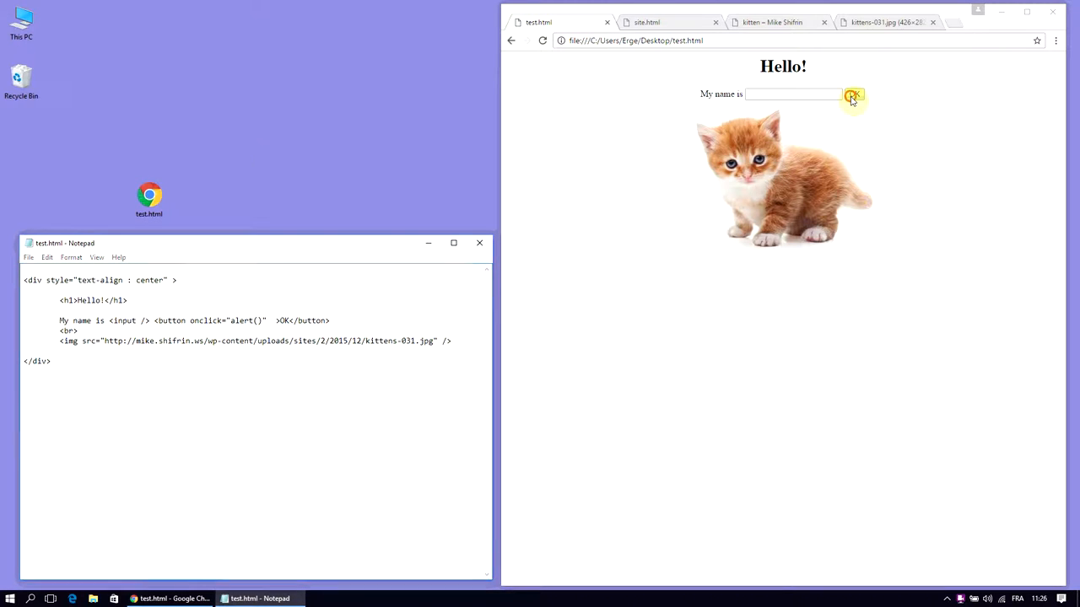
{"action": "left_click", "coordinate": [852, 94]}
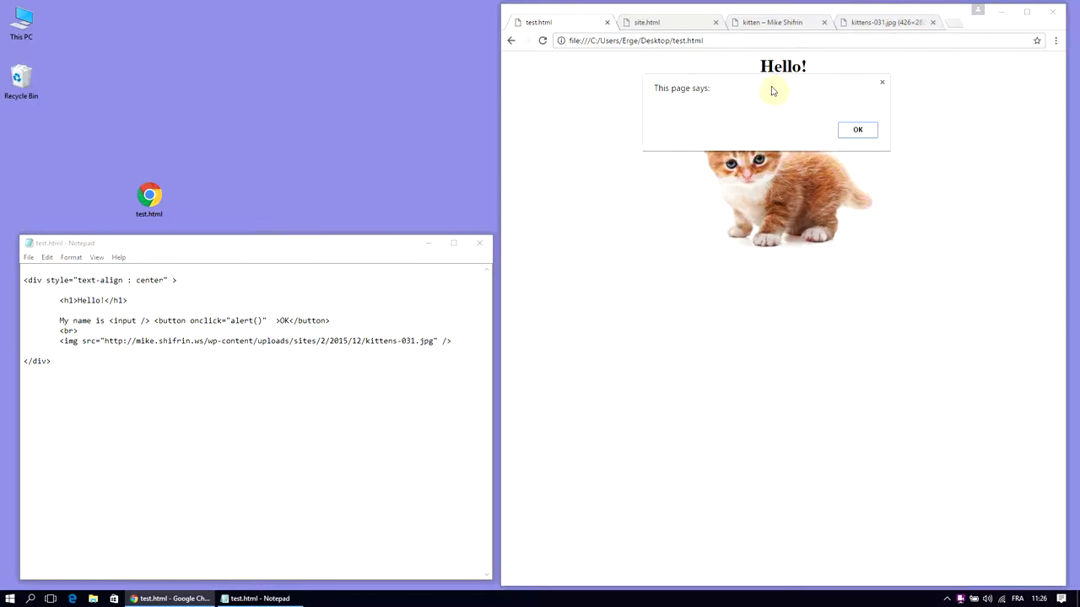
{"action": "left_click", "coordinate": [857, 129]}
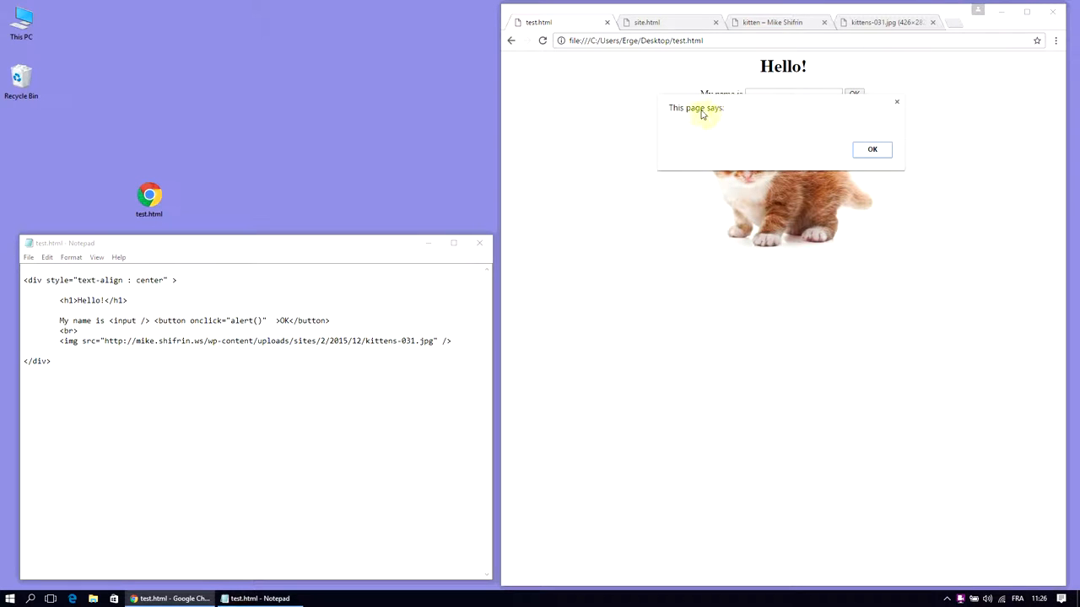
{"action": "left_click", "coordinate": [873, 150]}
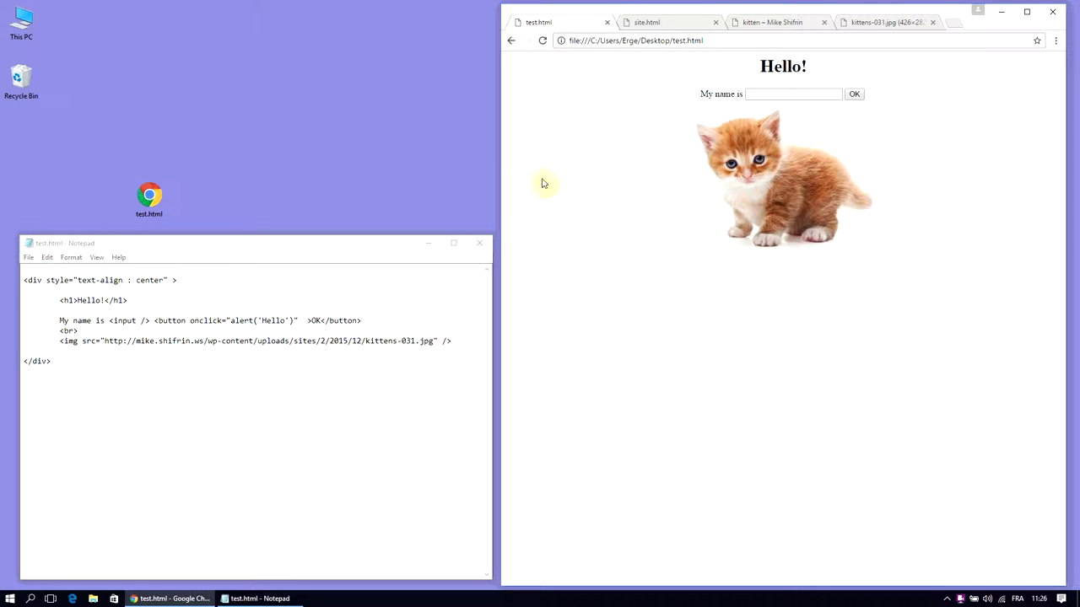
{"action": "left_click", "coordinate": [853, 94]}
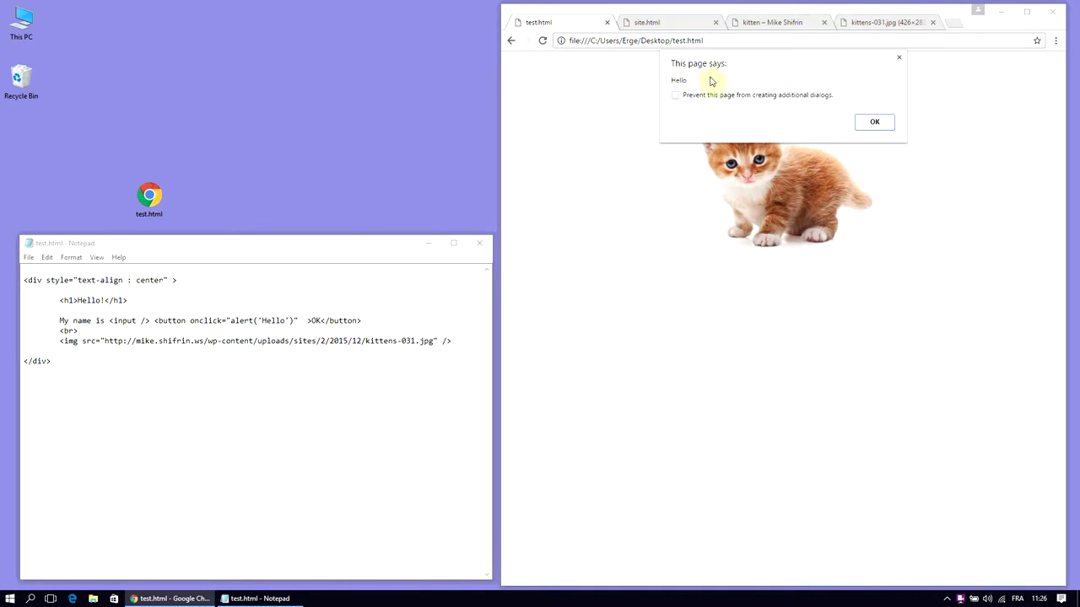
{"action": "left_click", "coordinate": [874, 121]}
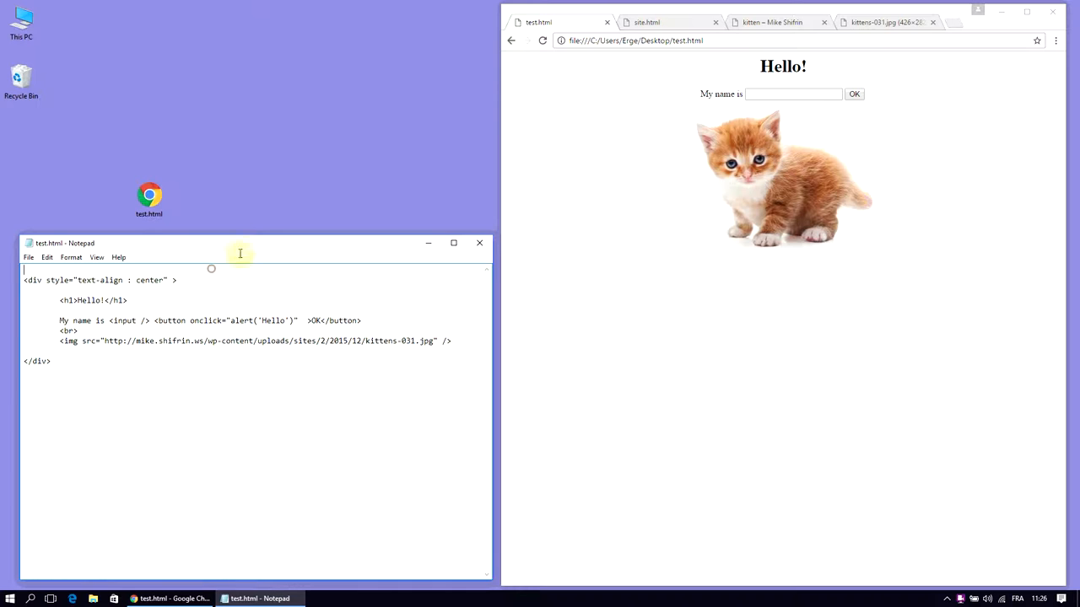
Step: Add a <script> block defining function sayHello() { alert('Hello') }
{"action": "type", "text": "<script>"}
{"action": "type", "text": "</script>"}
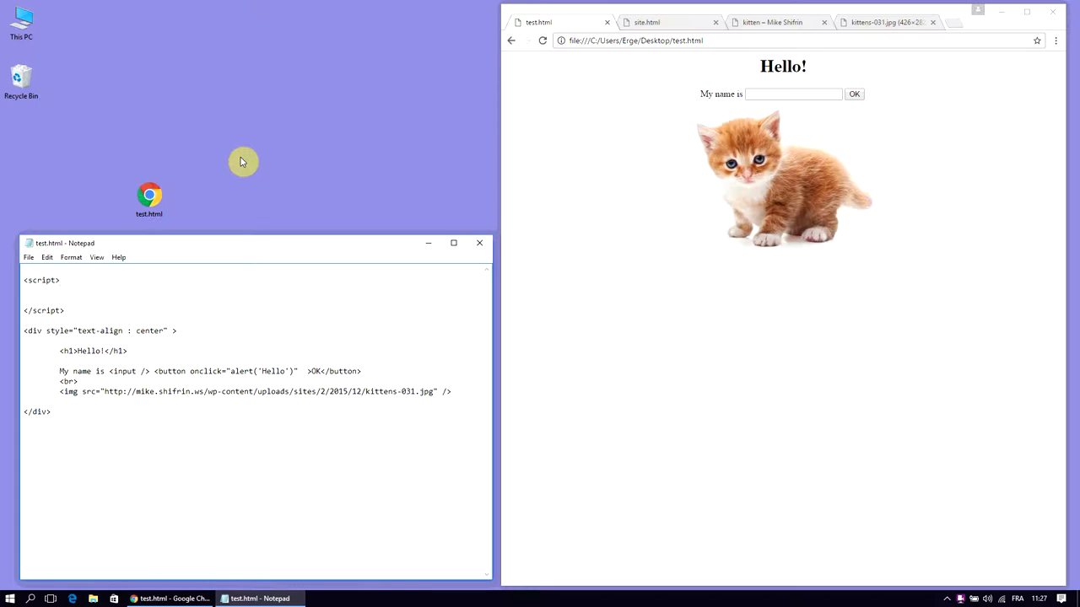
{"action": "type", "text": "function"}
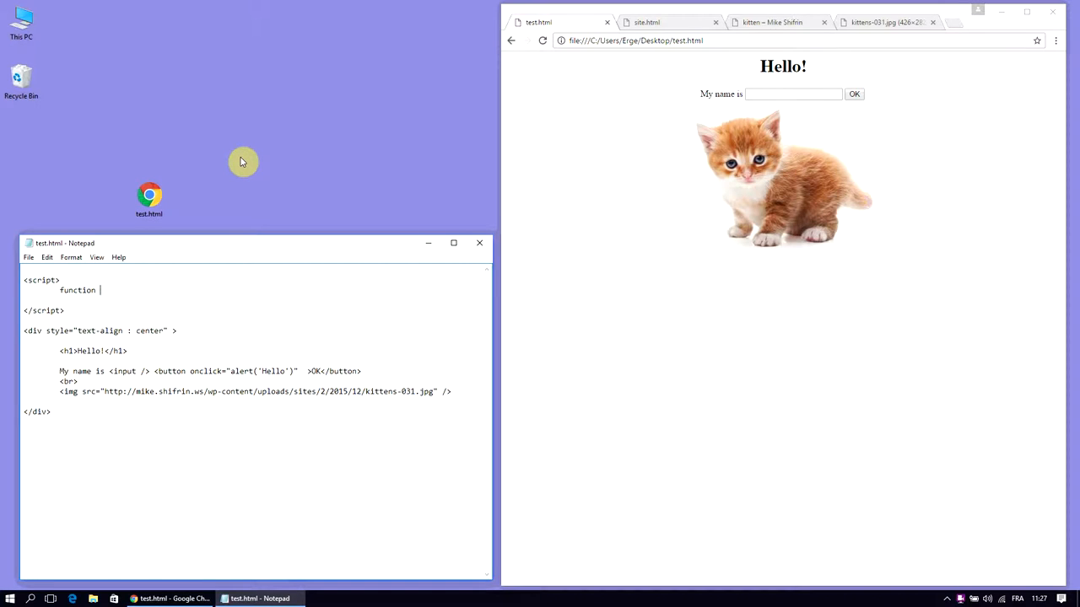
{"action": "type", "text": "sayHello"}
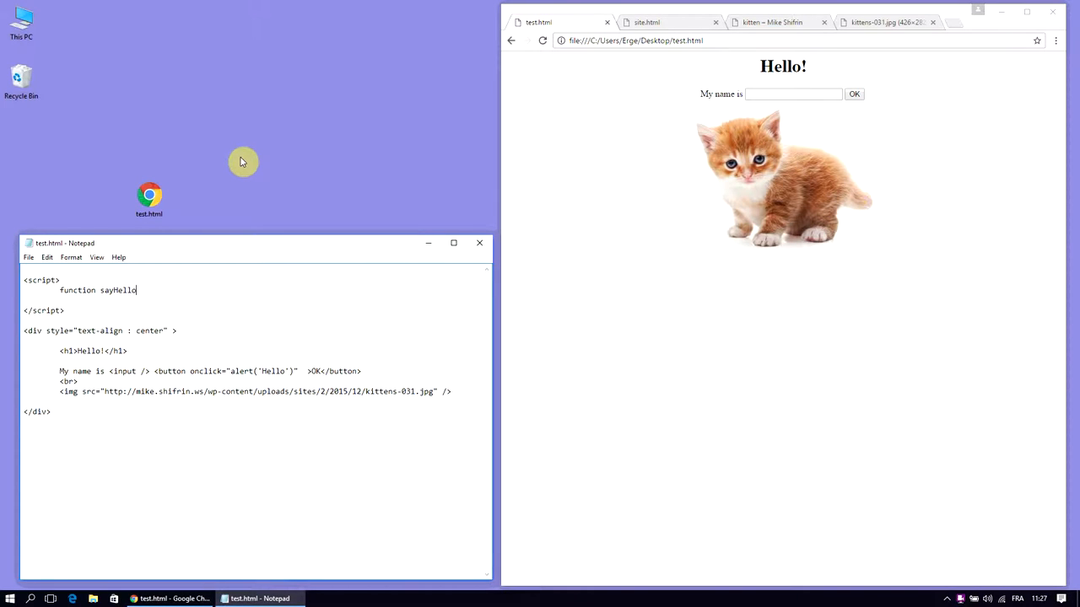
{"action": "type", "text": "()"}
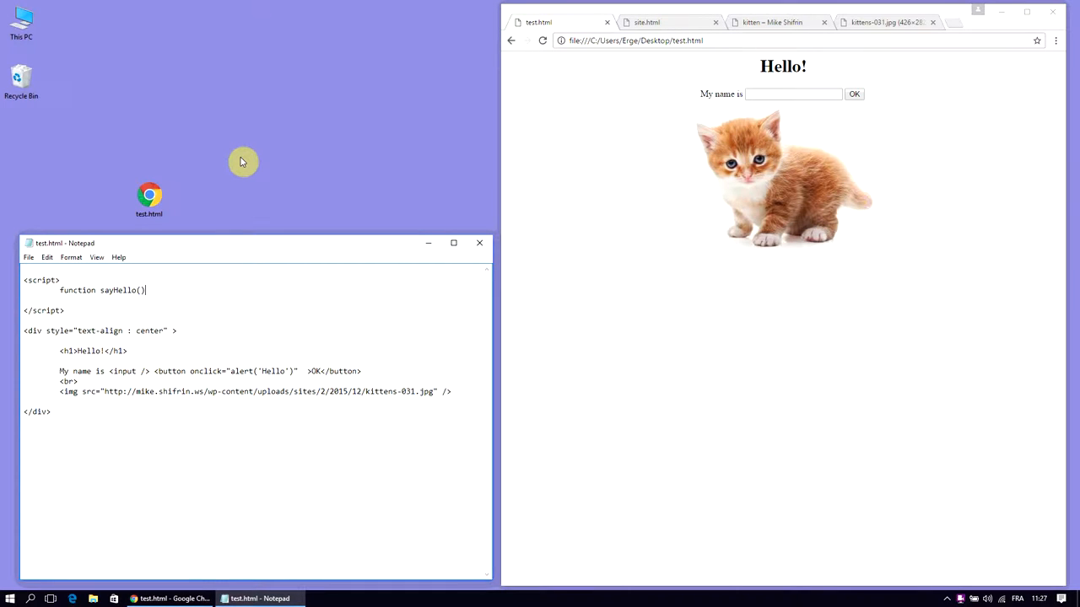
{"action": "type", "text": "{"}
{"action": "type", "text": "}"}
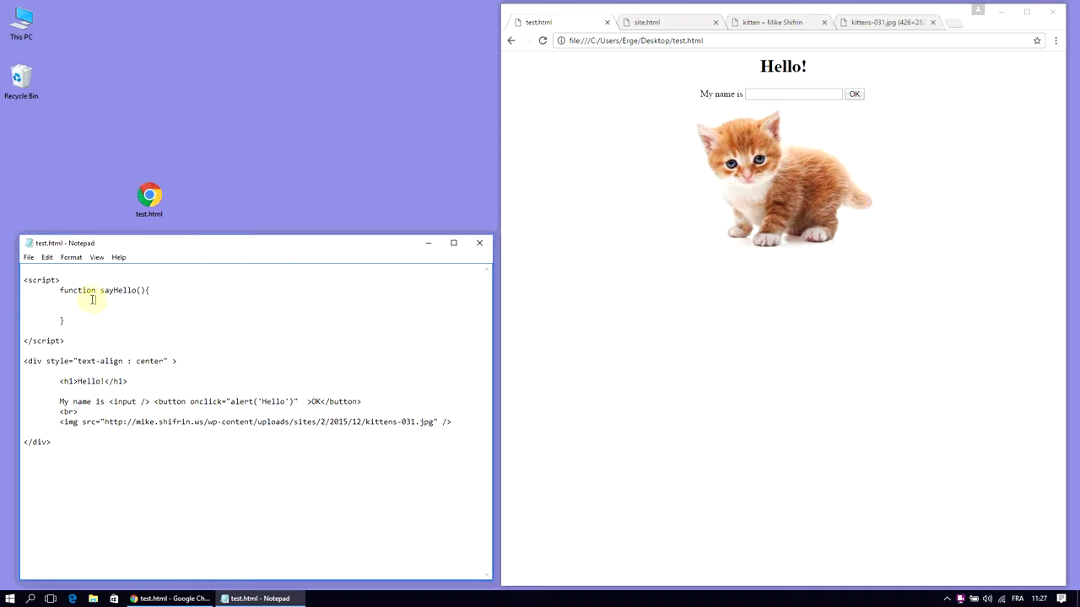
{"action": "double_click", "coordinate": [242, 400]}
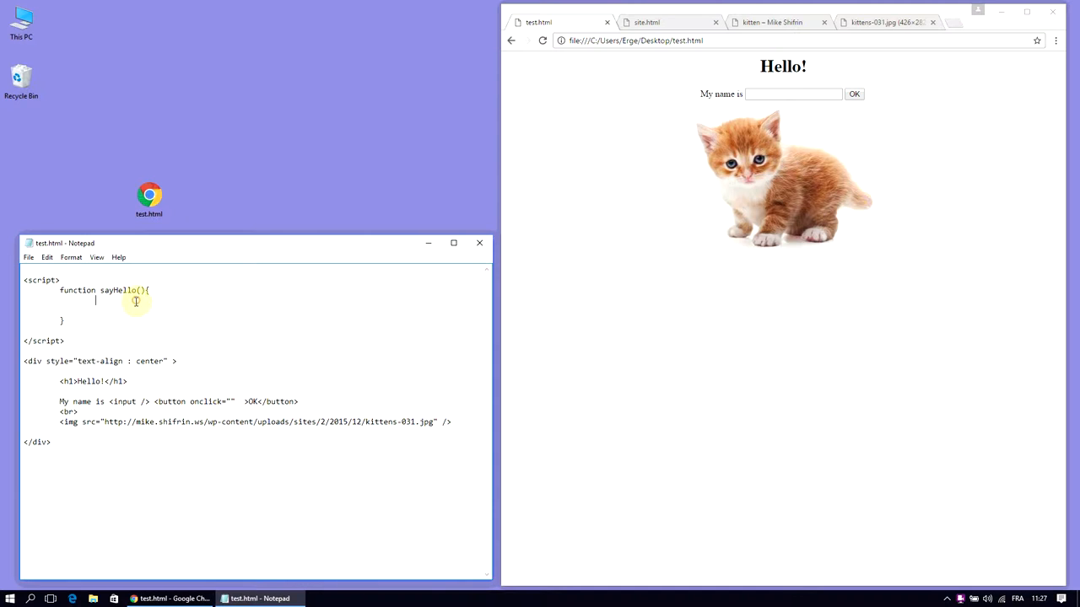
{"action": "type", "text": "alert('Hello')"}
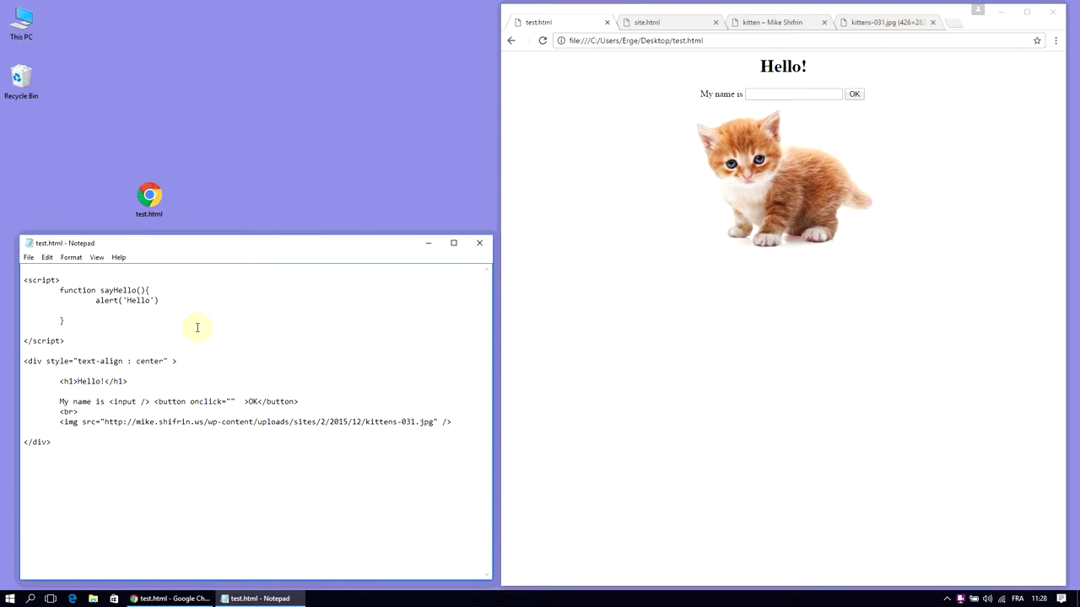
Step: Make the OK button's onclick call sayHello() and confirm the Hello alert in Chrome
{"action": "double_click", "coordinate": [205, 401]}
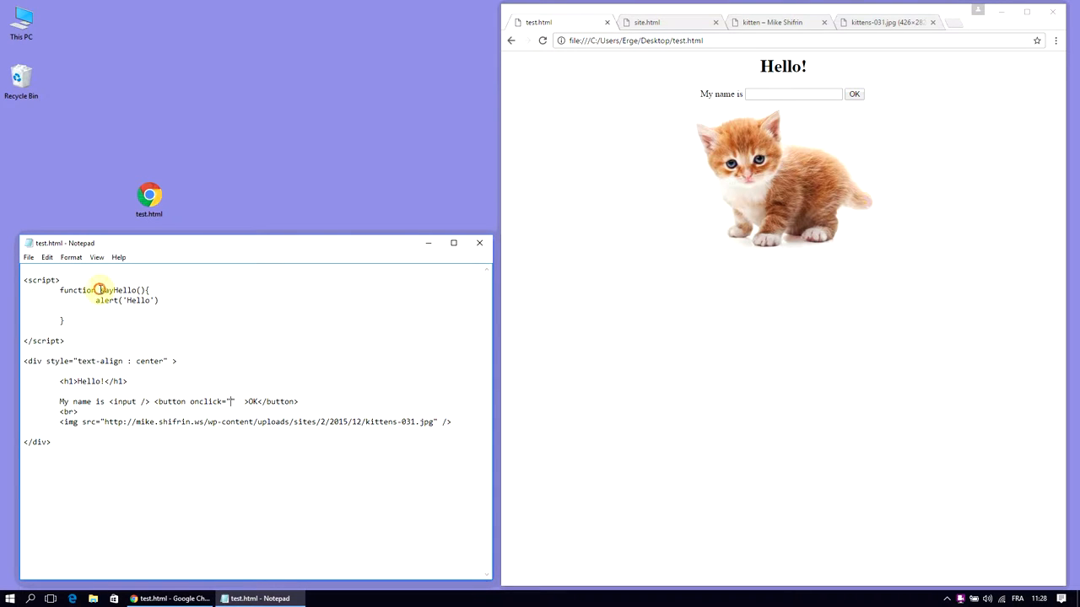
{"action": "double_click", "coordinate": [121, 290]}
{"action": "type", "text": "sayHello()\""}
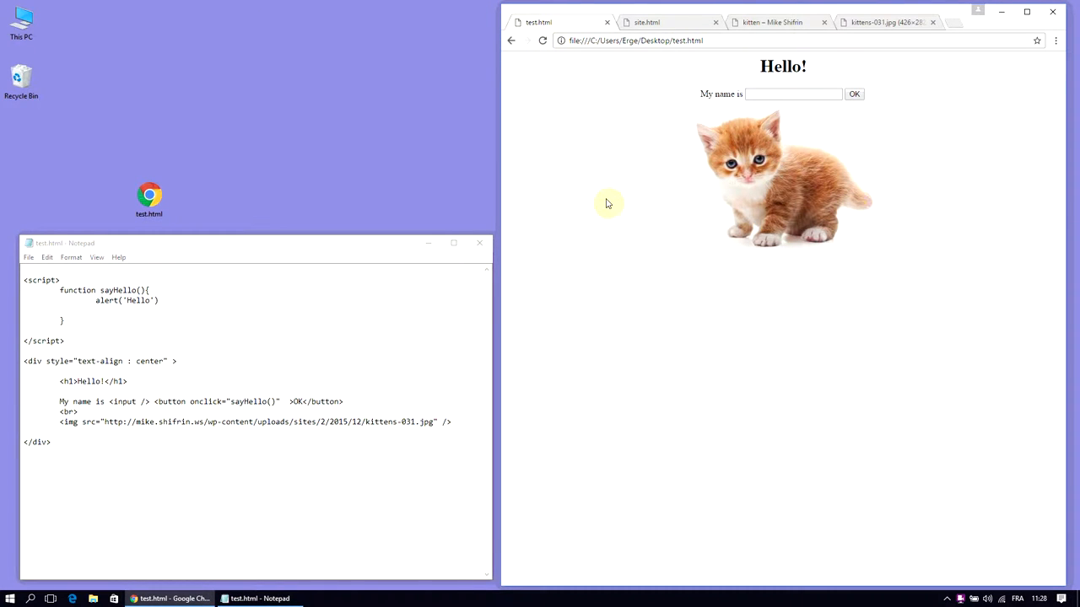
{"action": "left_click", "coordinate": [854, 94]}
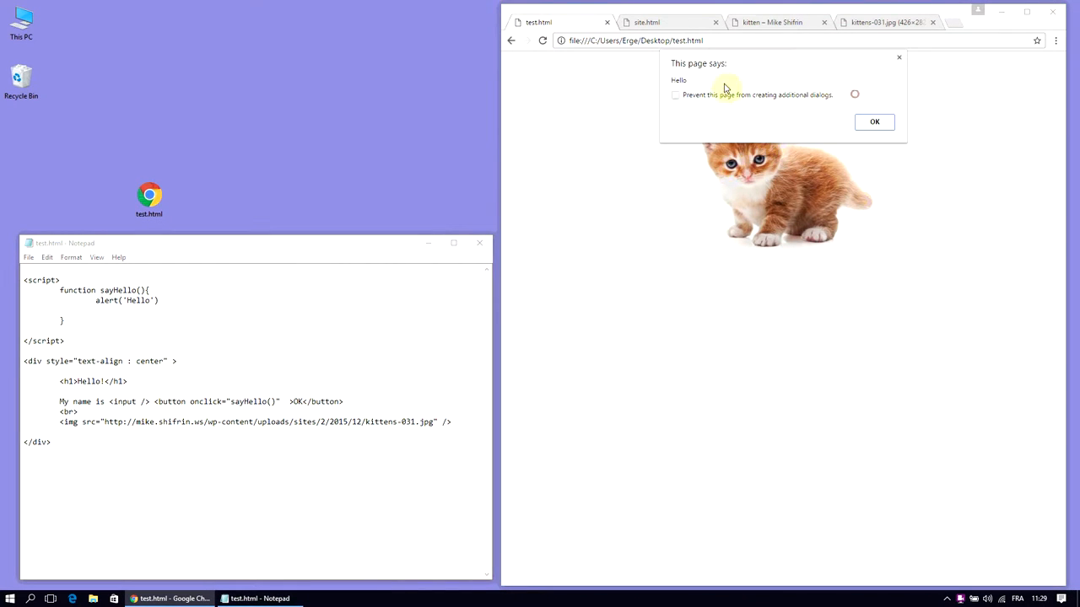
{"action": "left_click", "coordinate": [874, 121]}
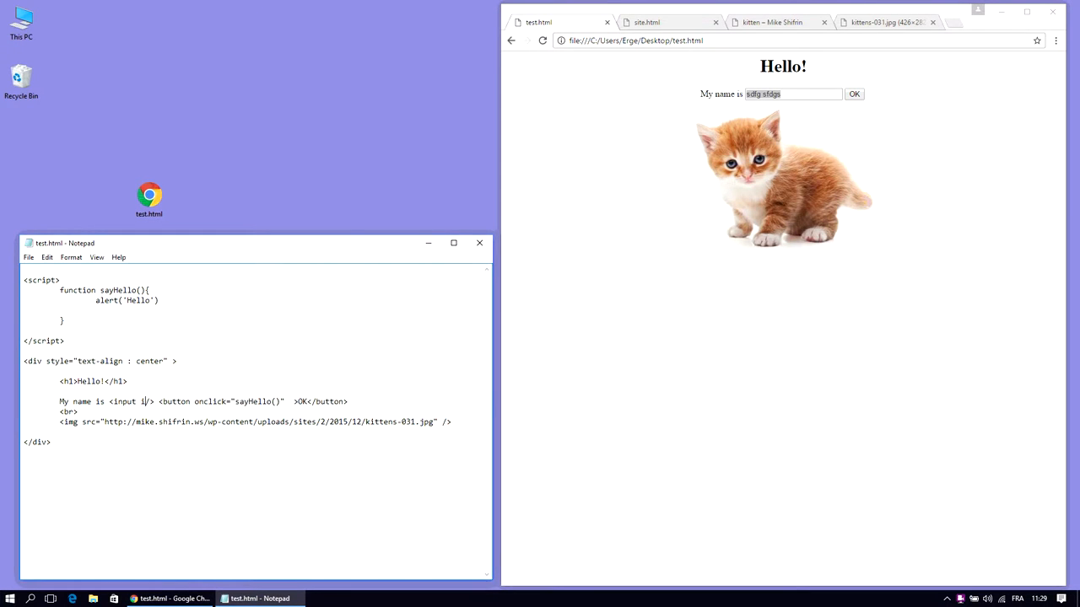
Step: Give the name input the attribute id="nameInput"
{"action": "type", "text": "id=\"\""}
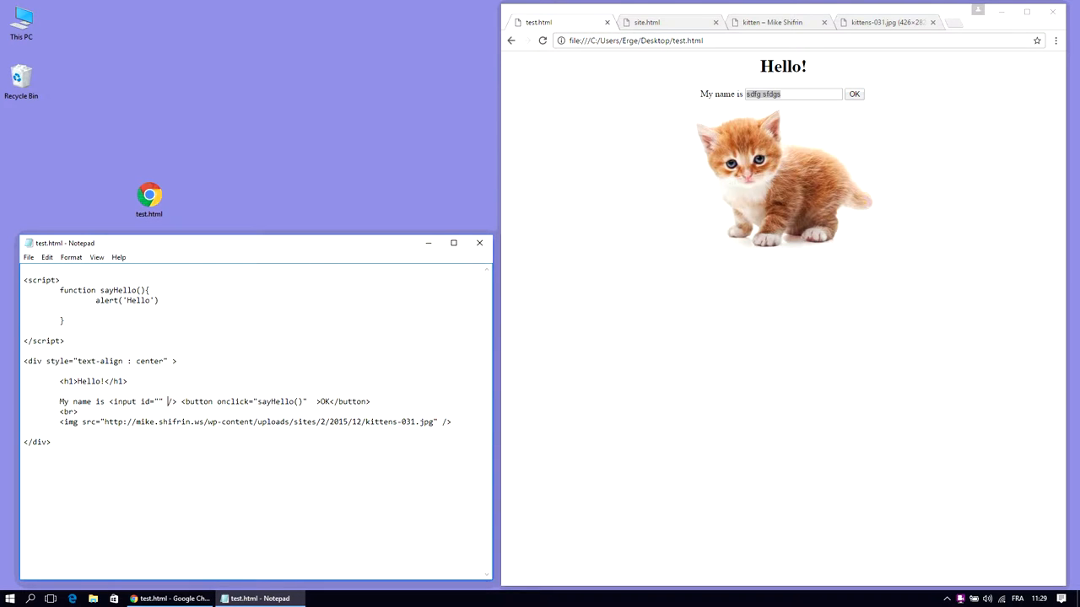
{"action": "type", "text": "nameInput"}
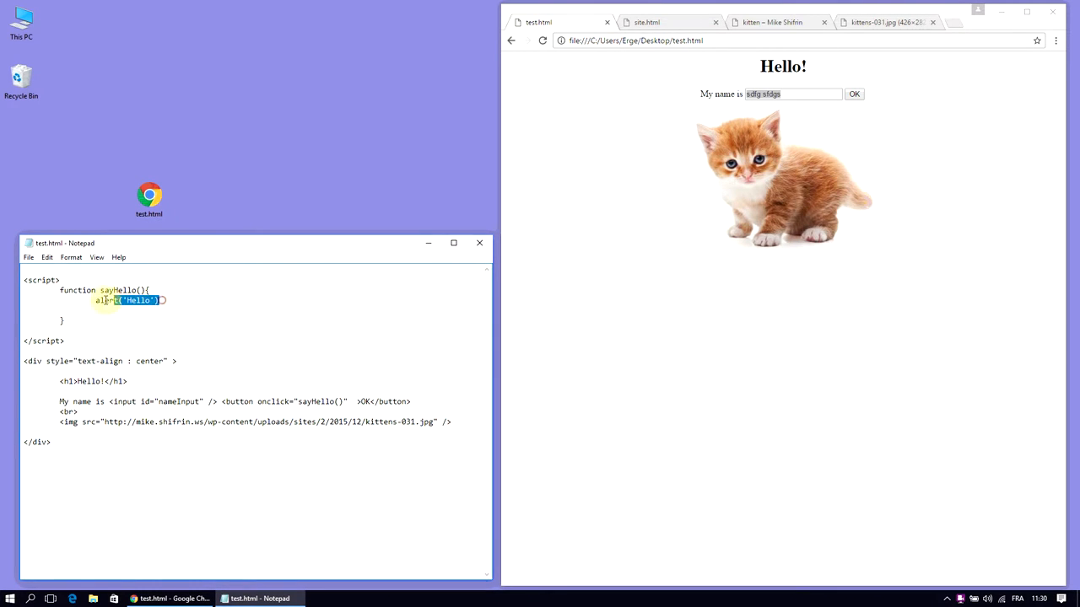
Step: Make sayHello alert document.getElementById("nameInput").value instead of 'Hello'
{"action": "type", "text": "document."}
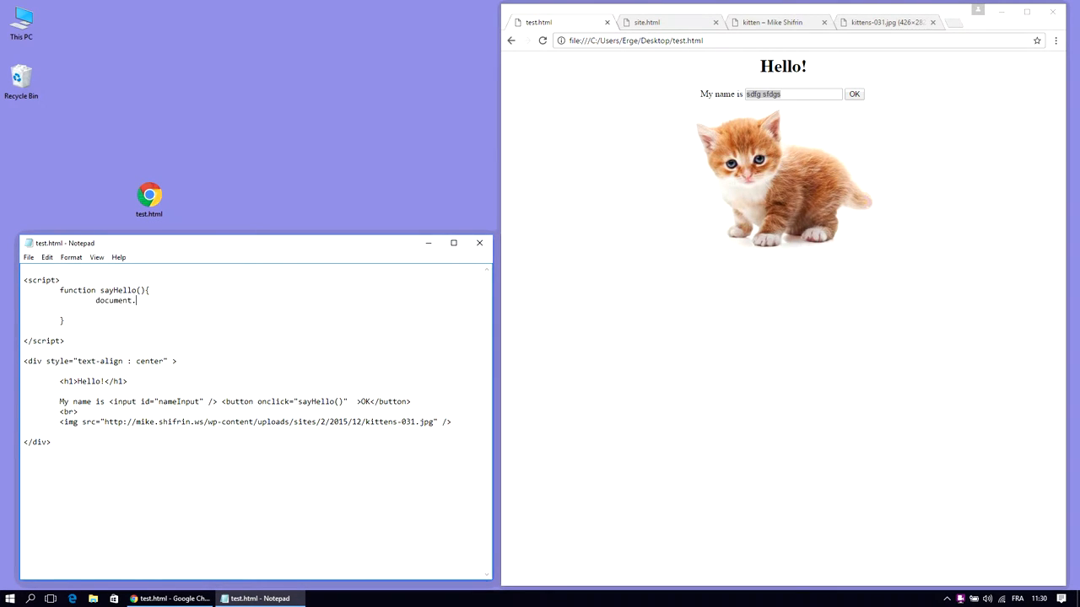
{"action": "type", "text": "get"}
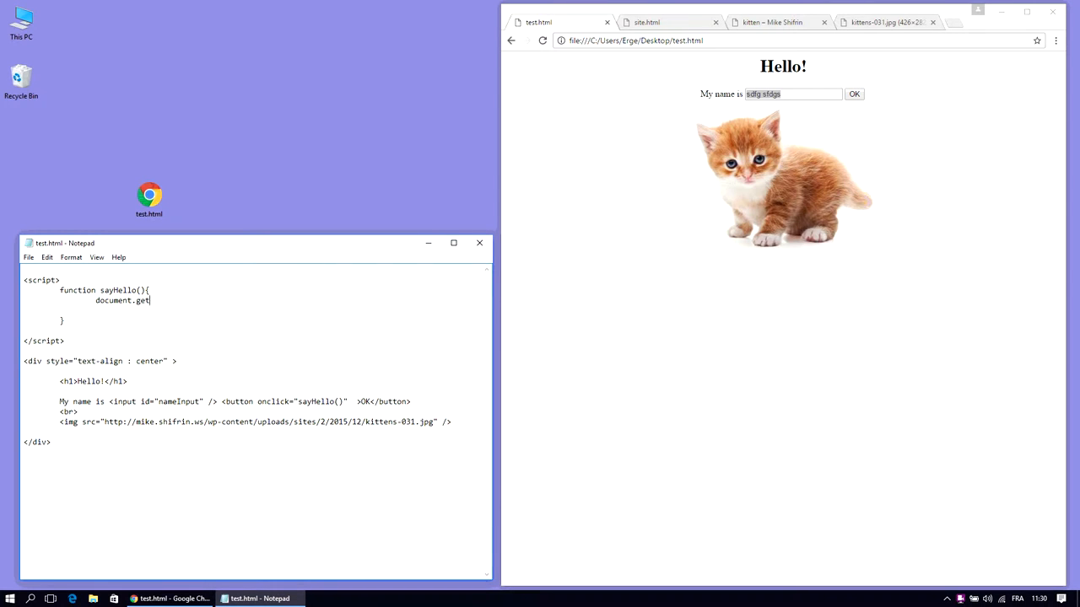
{"action": "type", "text": "ElementById"}
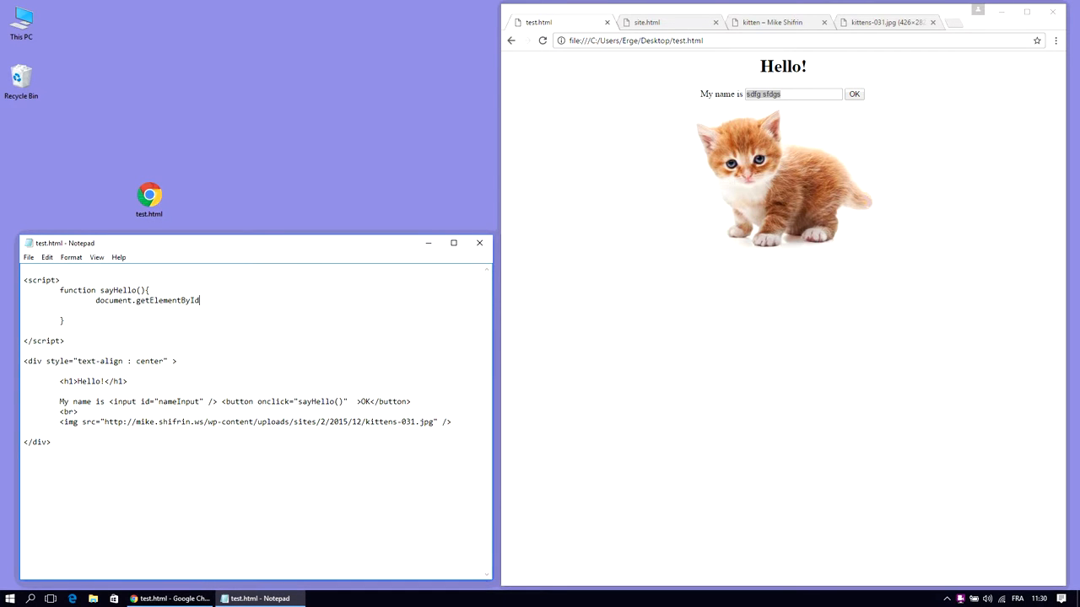
{"action": "double_click", "coordinate": [177, 401]}
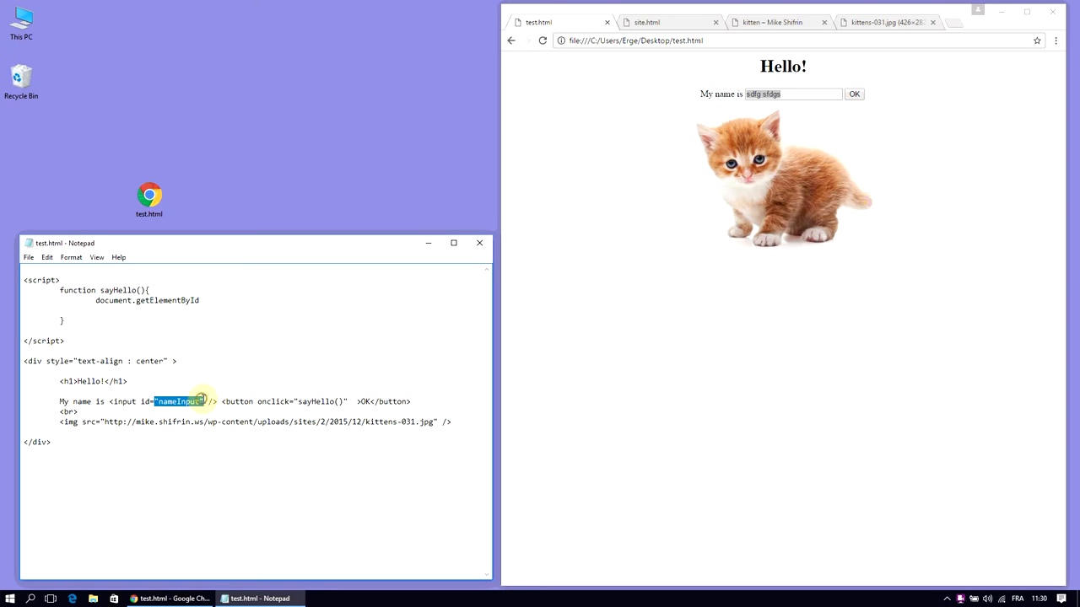
{"action": "type", "text": "(\"nameInput\""}
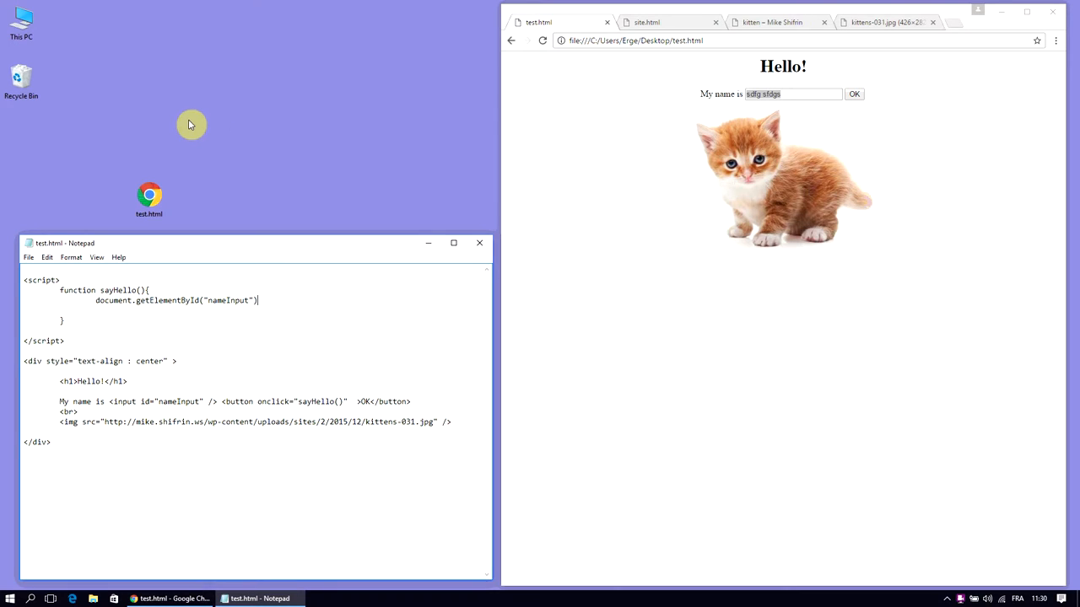
{"action": "type", "text": ".value"}
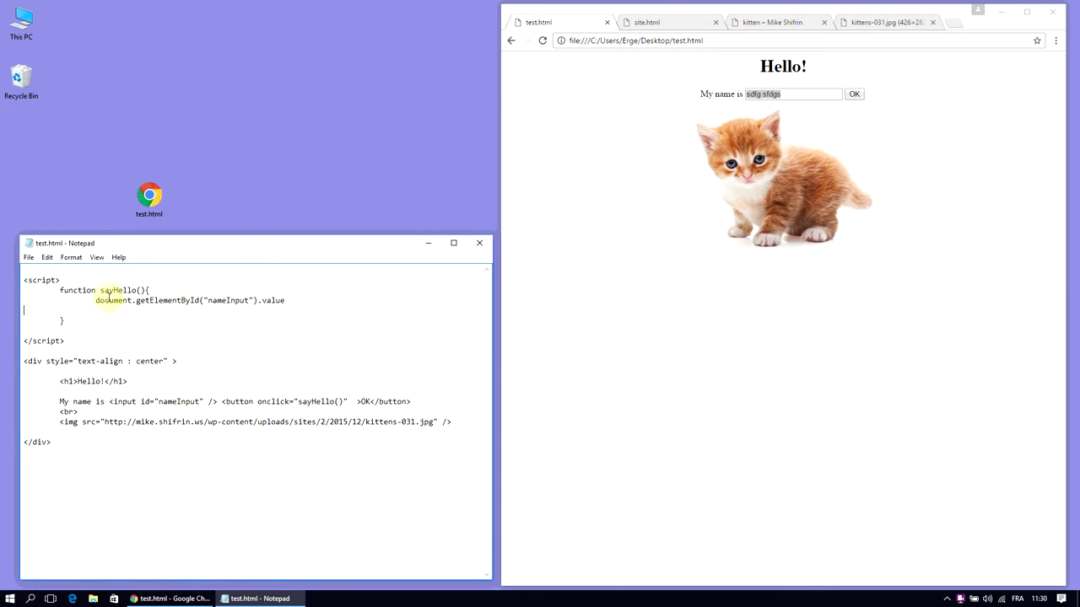
{"action": "type", "text": "alert("}
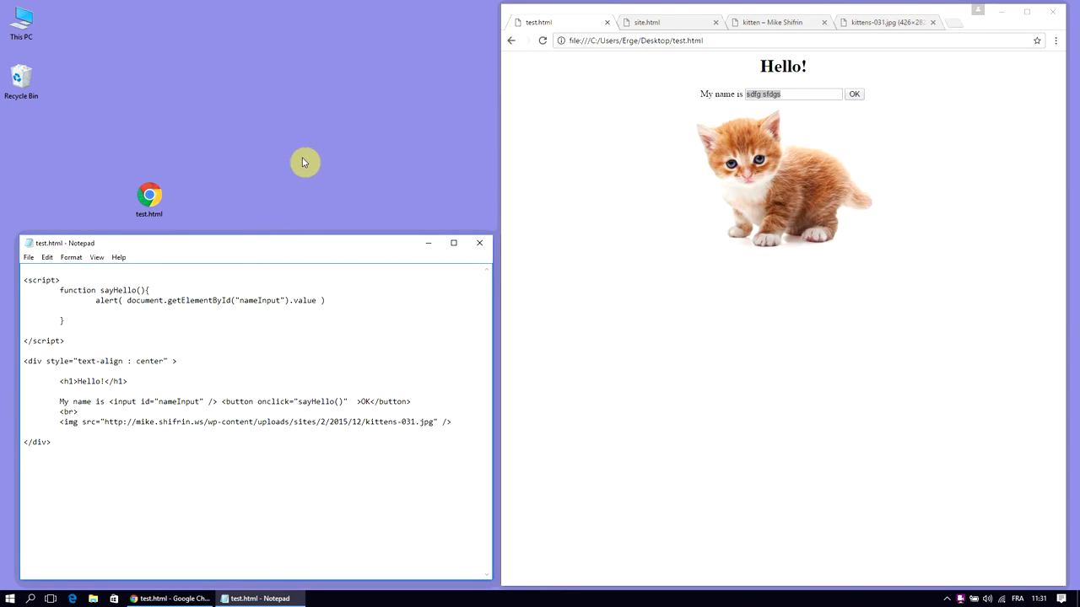
Step: Enter a name in the field and press OK to see it echoed in the alert
{"action": "left_click", "coordinate": [29, 257]}
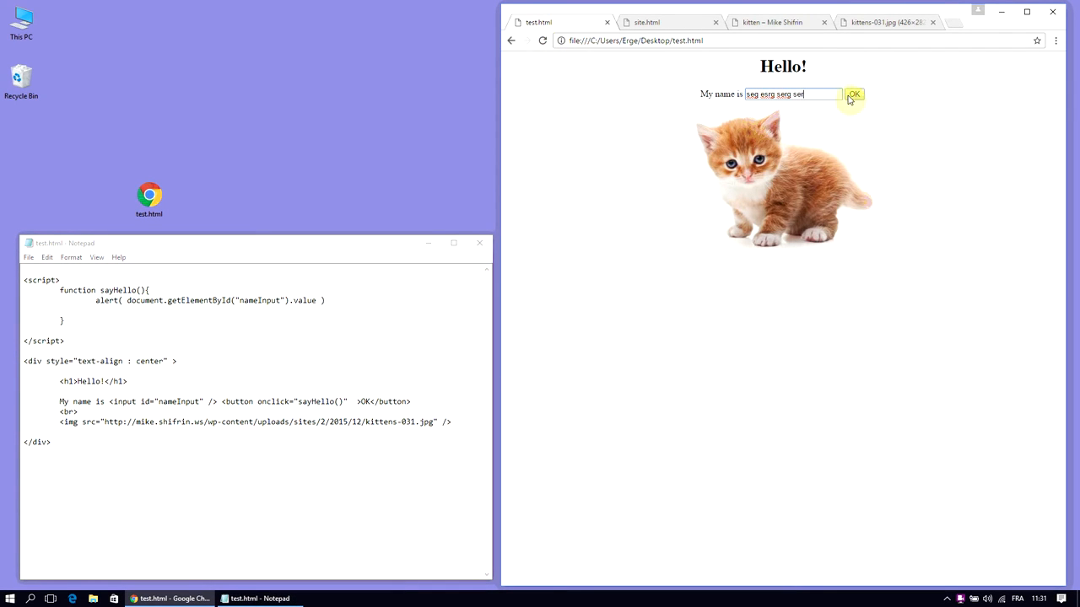
{"action": "left_click", "coordinate": [853, 94]}
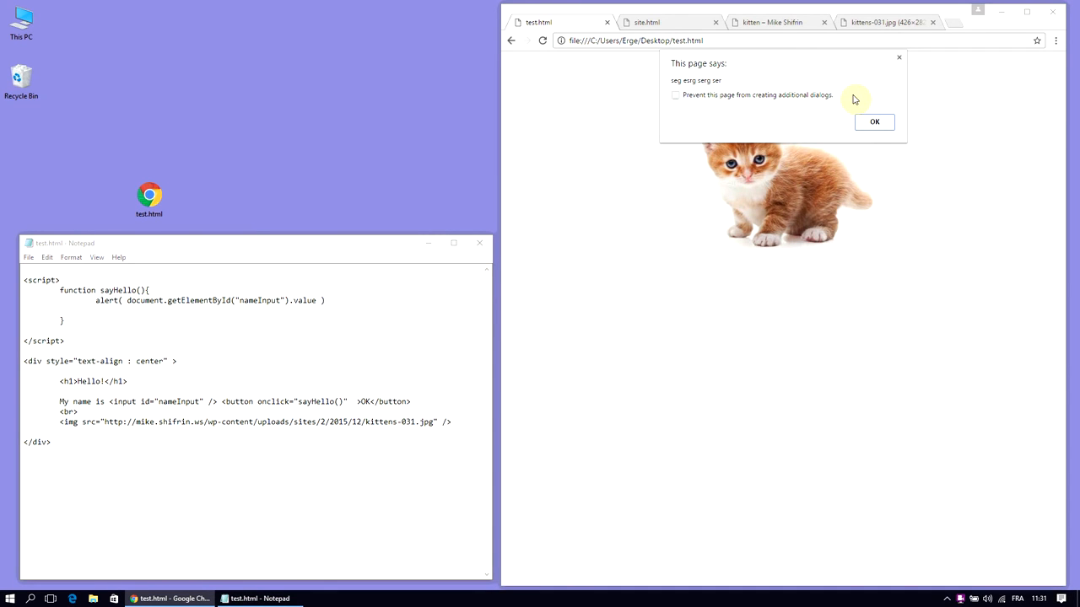
{"action": "mouse_move", "coordinate": [850, 92]}
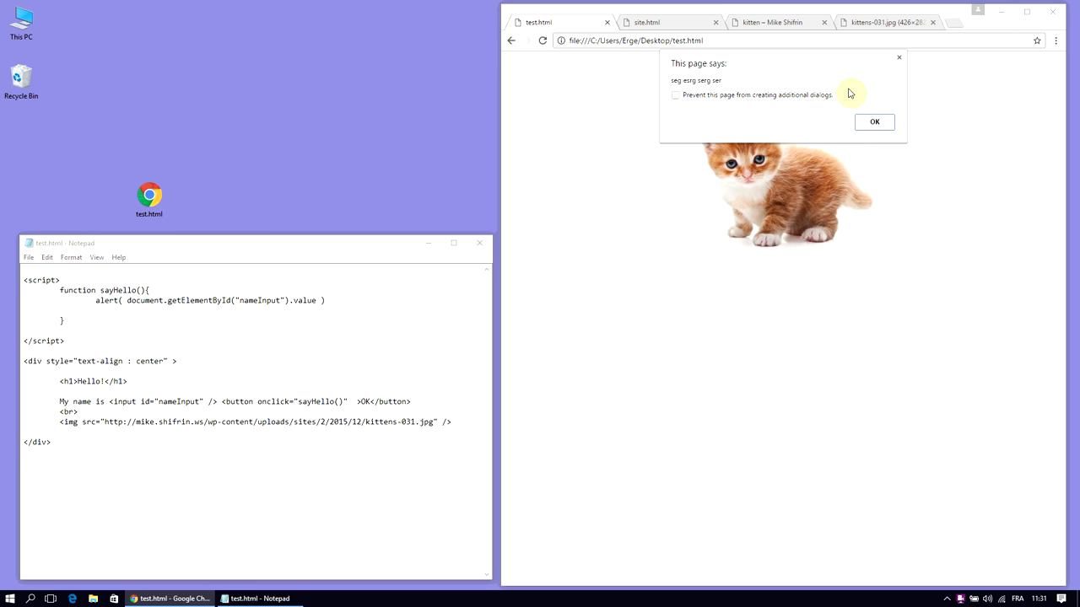